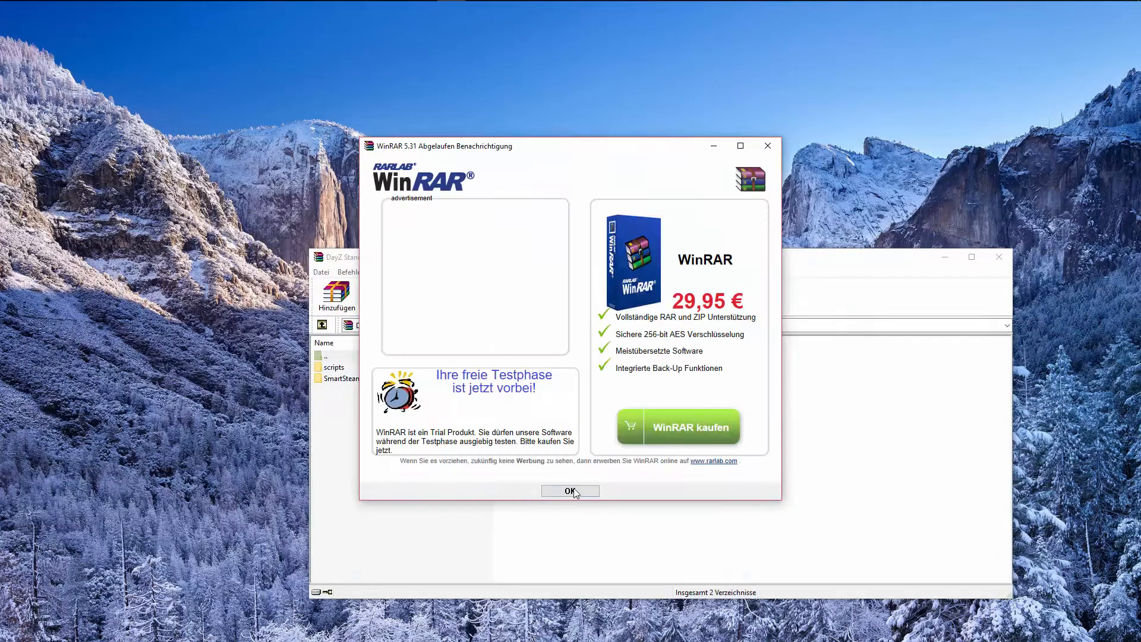
Step: Dismiss the trial notice and extract the scripts and SmartSteamEmu folders to the desktop
left_click(570, 491)
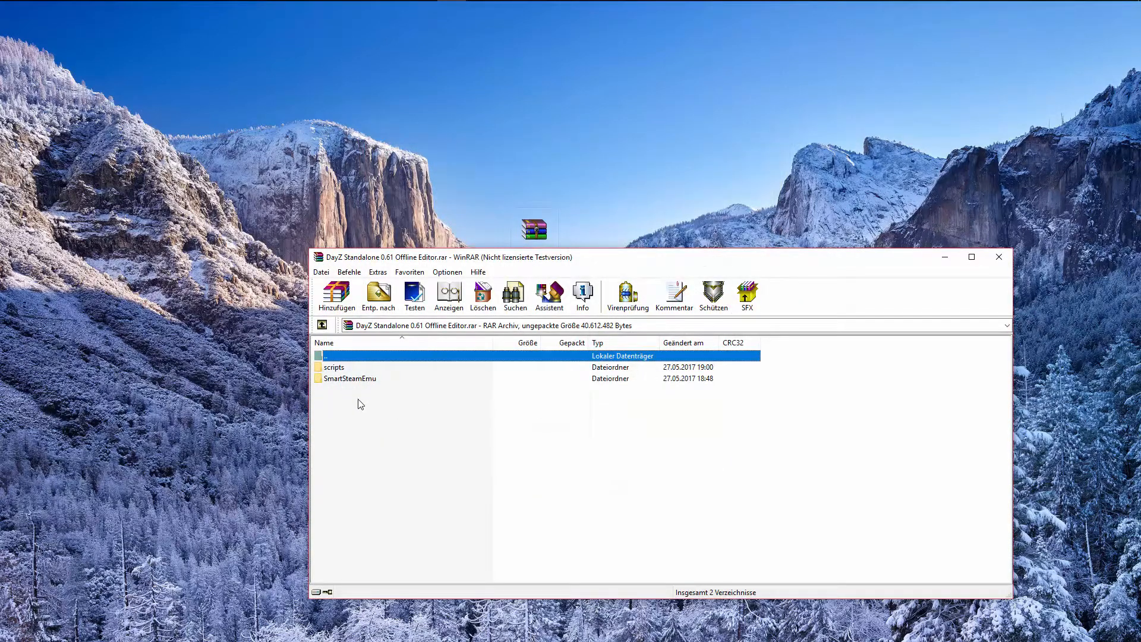
left_click(378, 295)
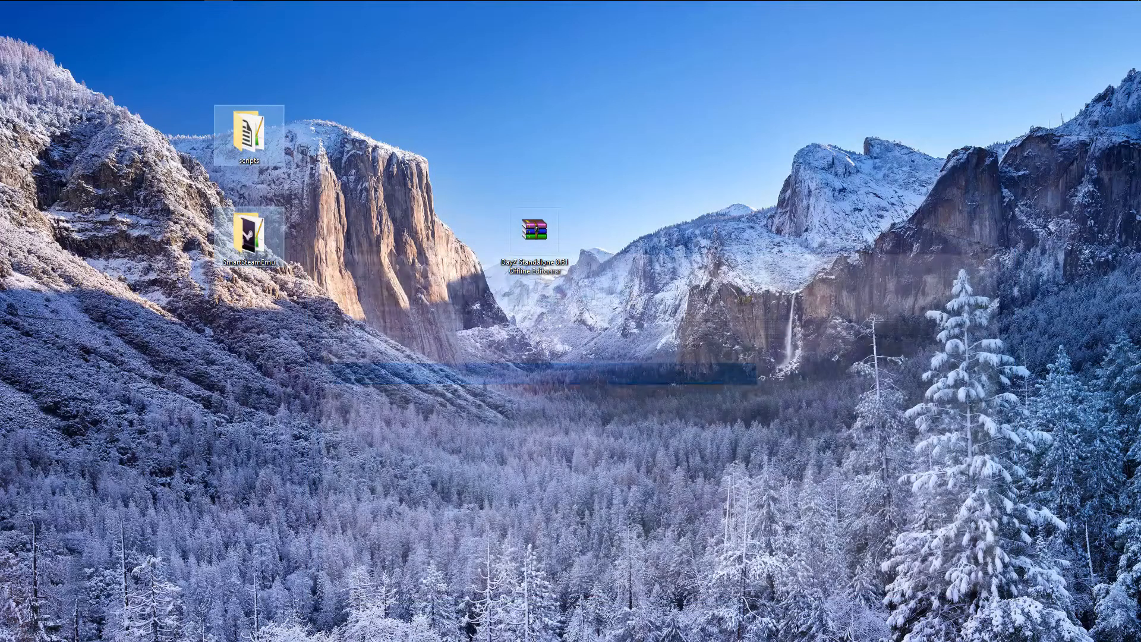
Step: Browse Steam > steamapps > common > DayZ, then reach the DayZ installation on drive B: to receive the two folders
double_click(533, 247)
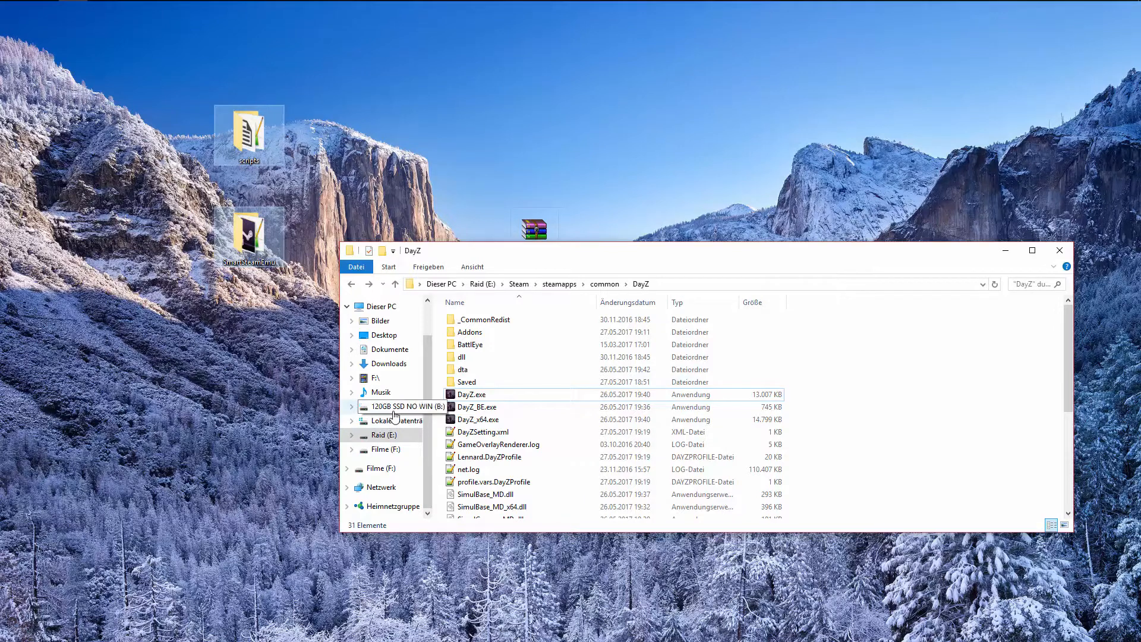
left_click(381, 435)
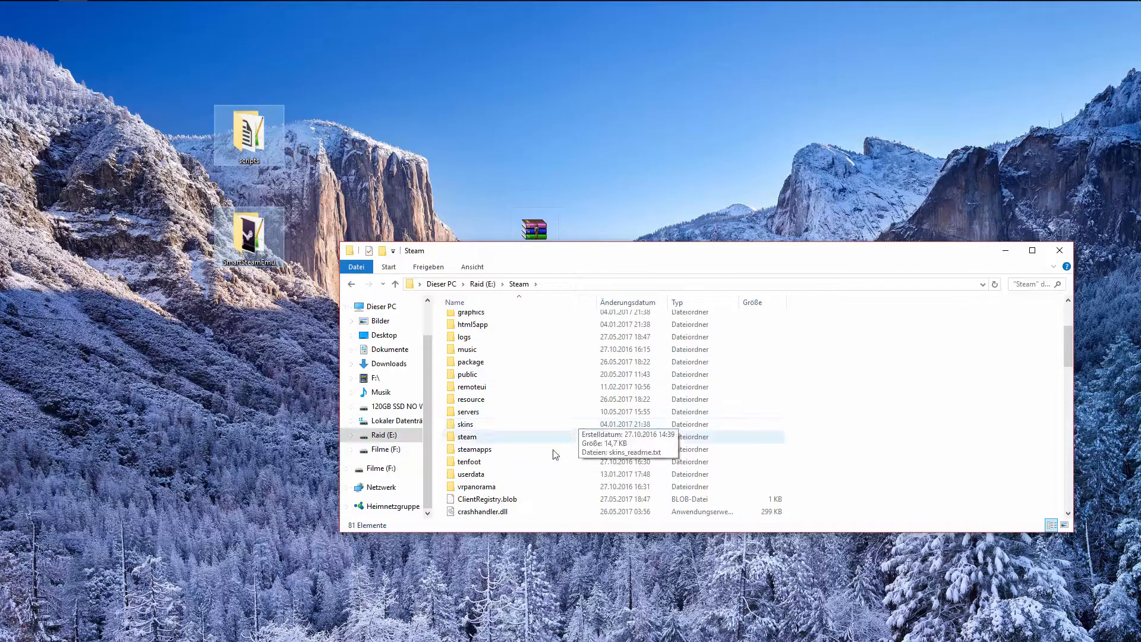
double_click(475, 449)
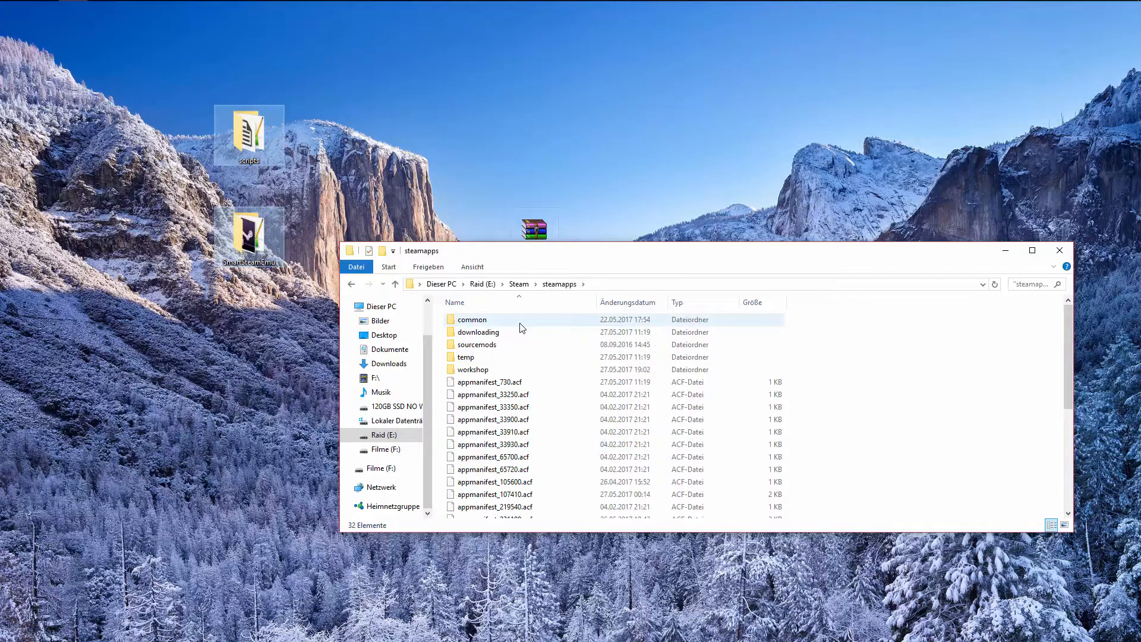
double_click(472, 320)
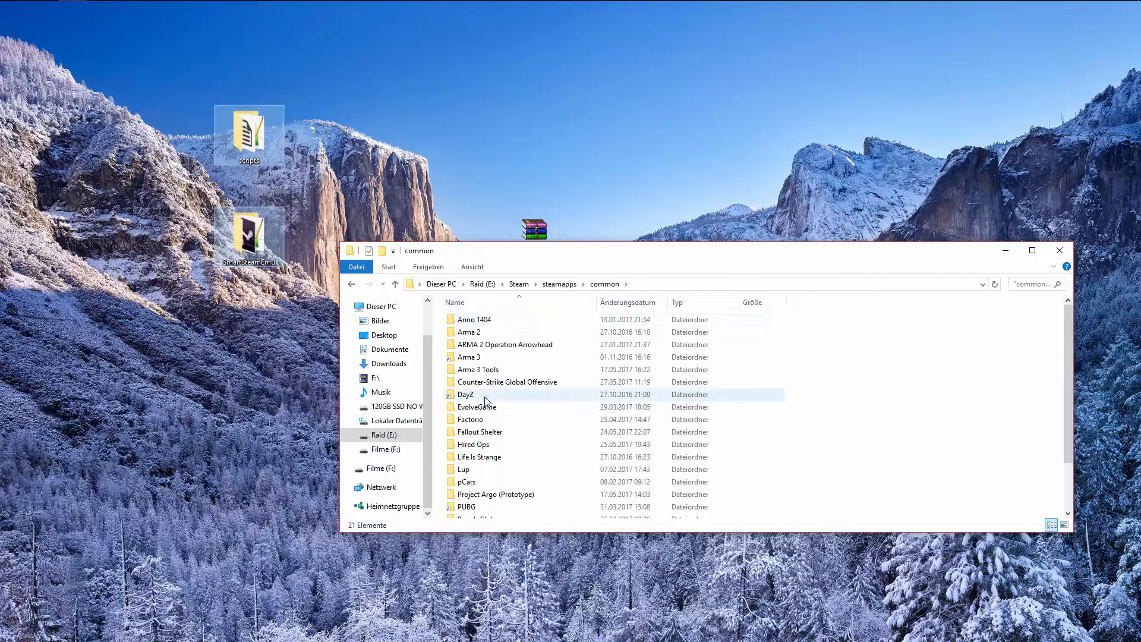
double_click(466, 393)
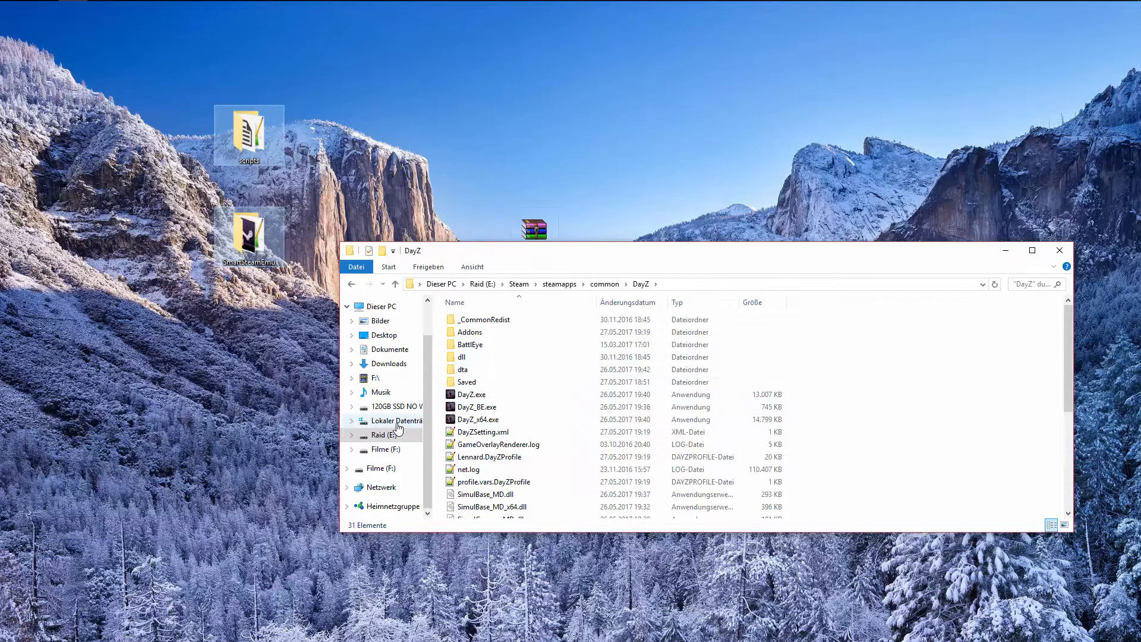
left_click(402, 407)
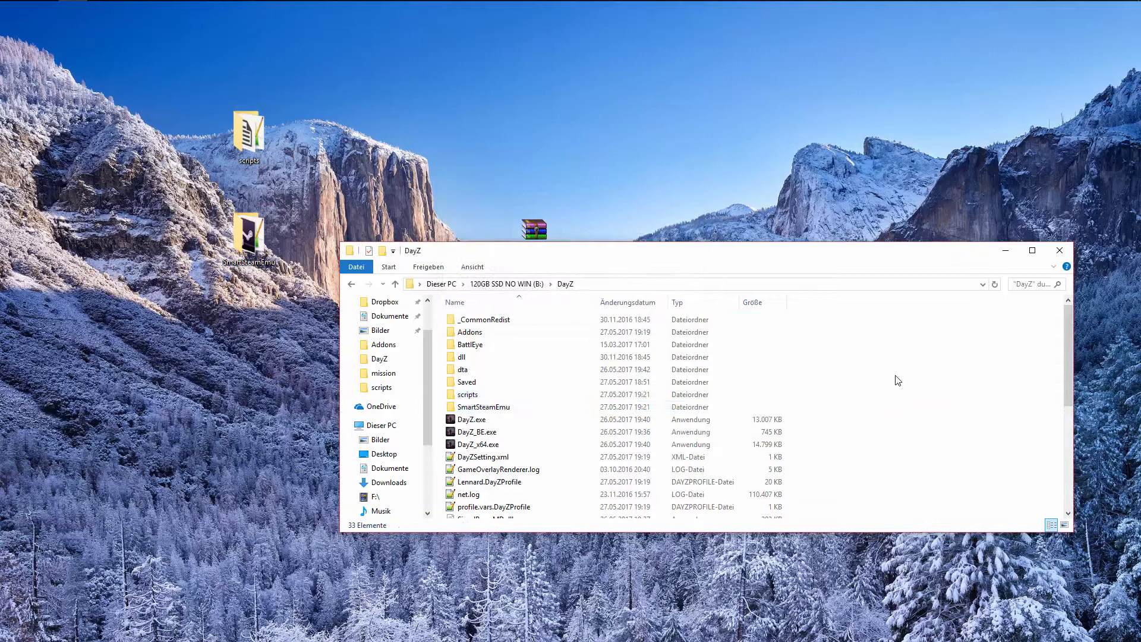
Step: Copy worlds_chernarusplus_ai.pbo from the Addons folder to the desktop and return to the DayZ folder
double_click(471, 331)
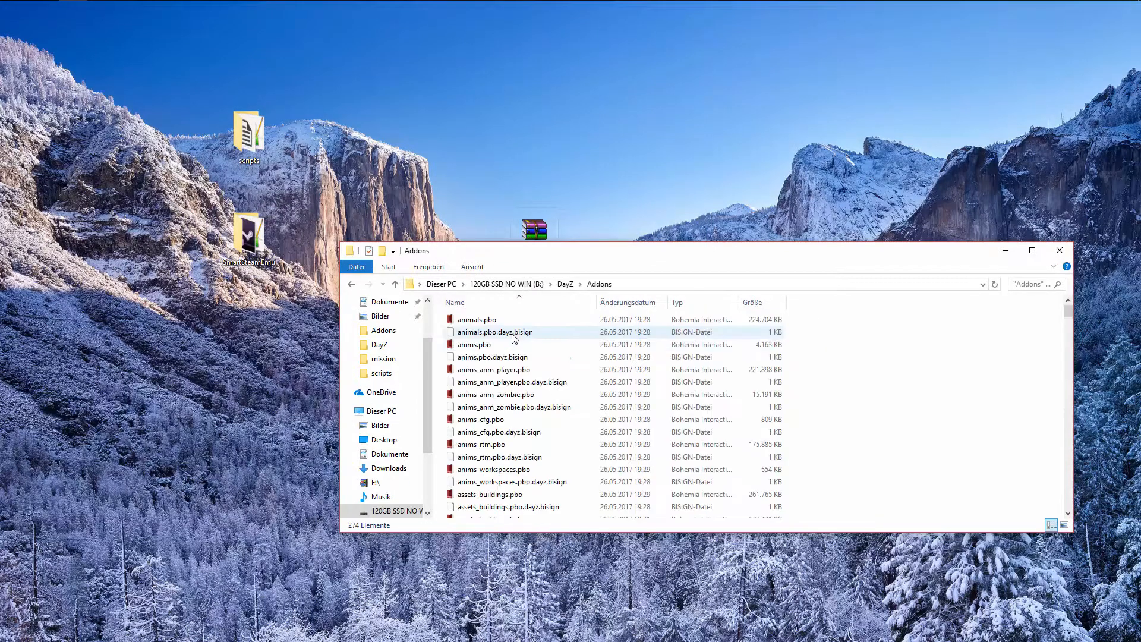
scroll("down", 3)
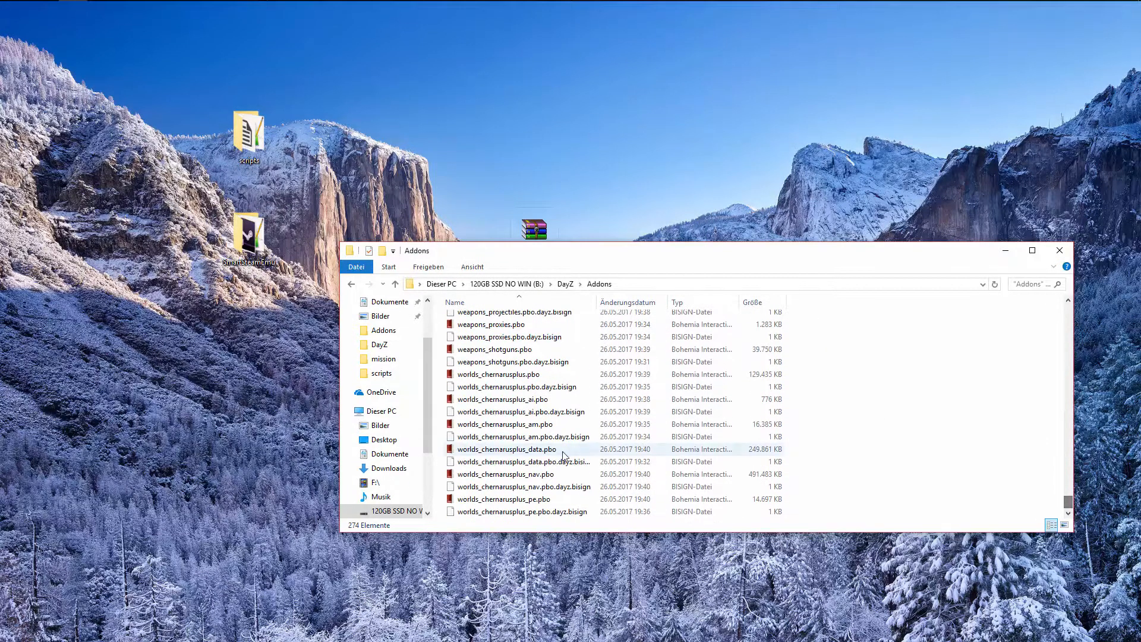
left_click(502, 399)
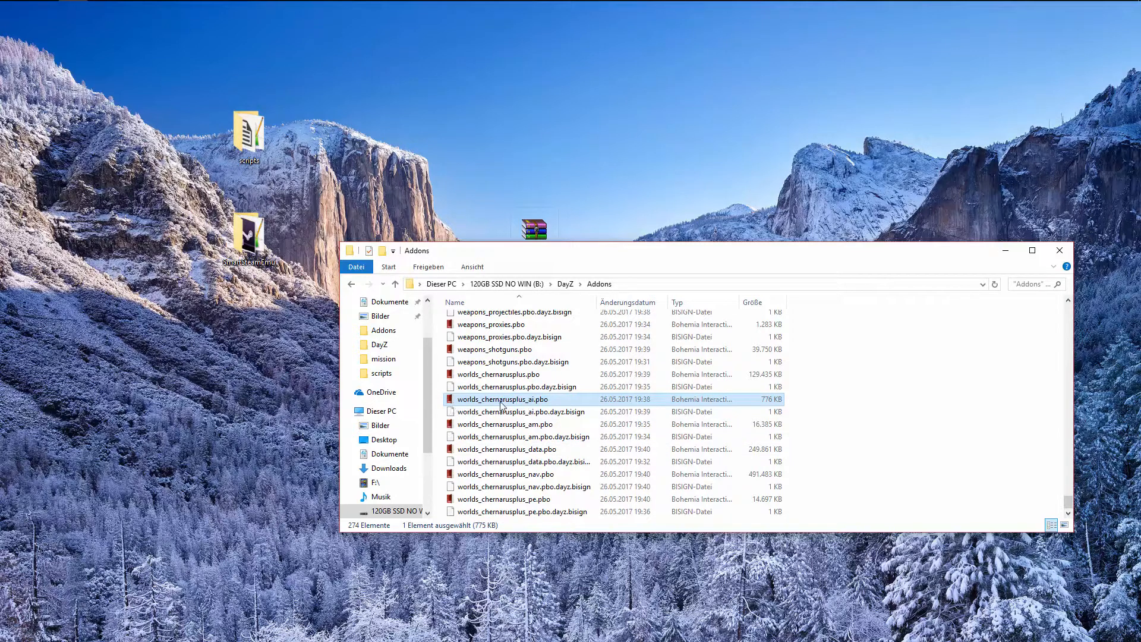
mouse_move(501, 399)
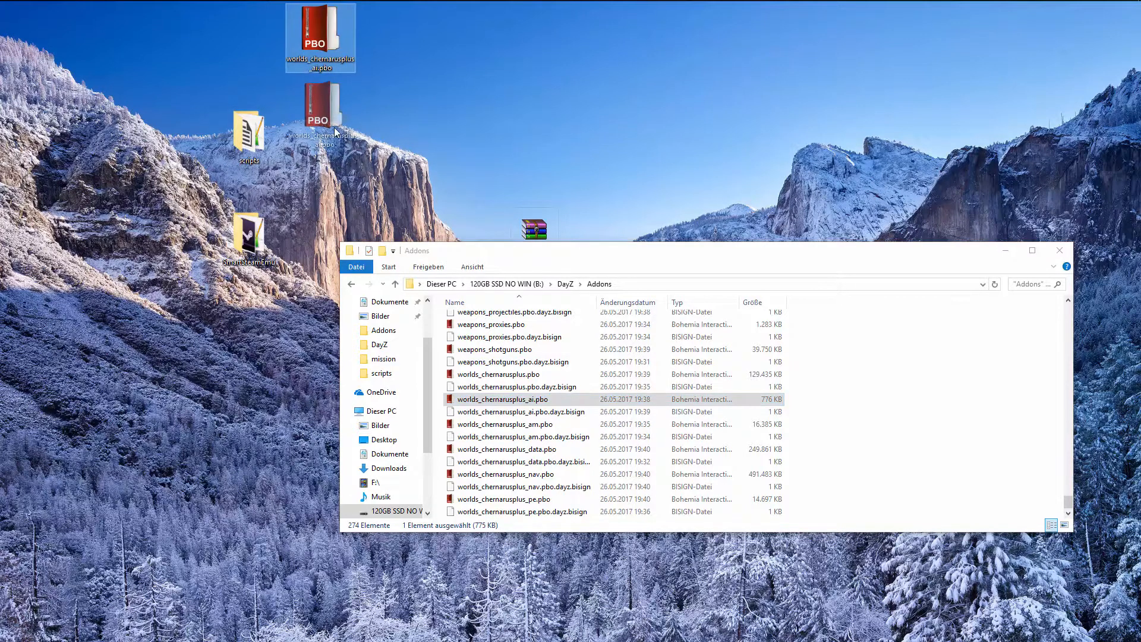
right_click(502, 399)
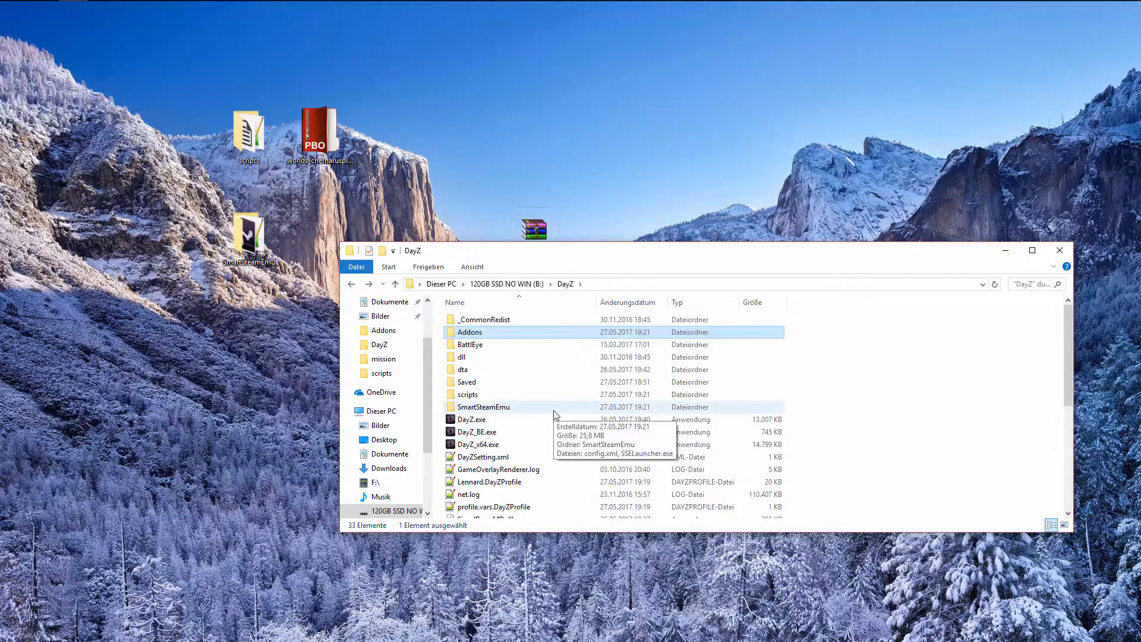
Step: Start SSELauncher.exe and delete the old DayZ entry from its game list, confirming with Ja
double_click(482, 407)
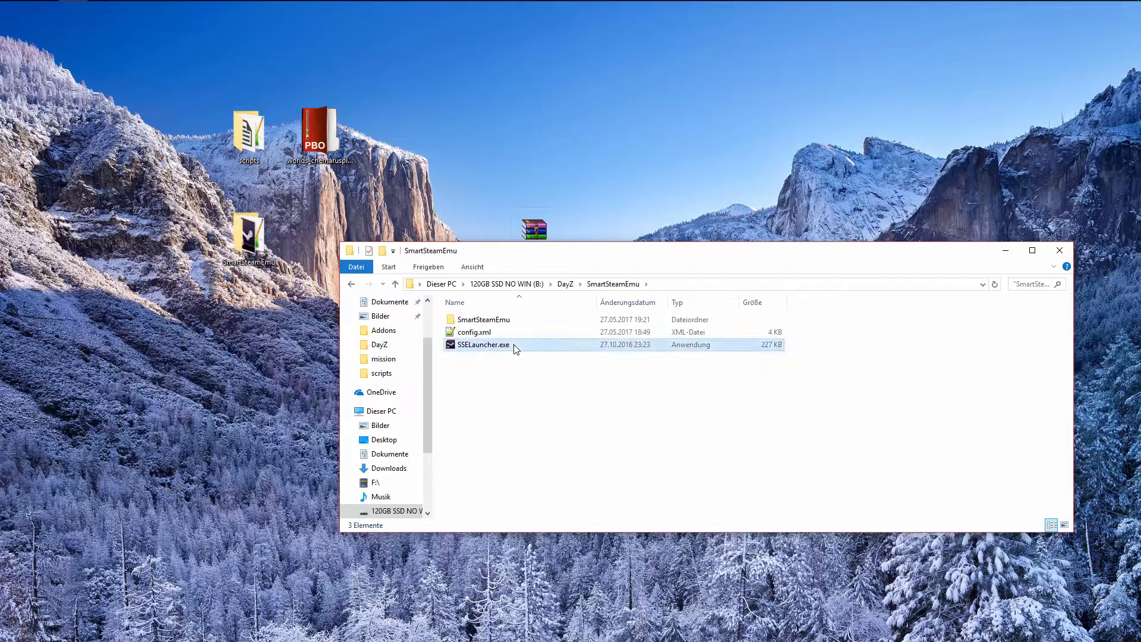
double_click(482, 345)
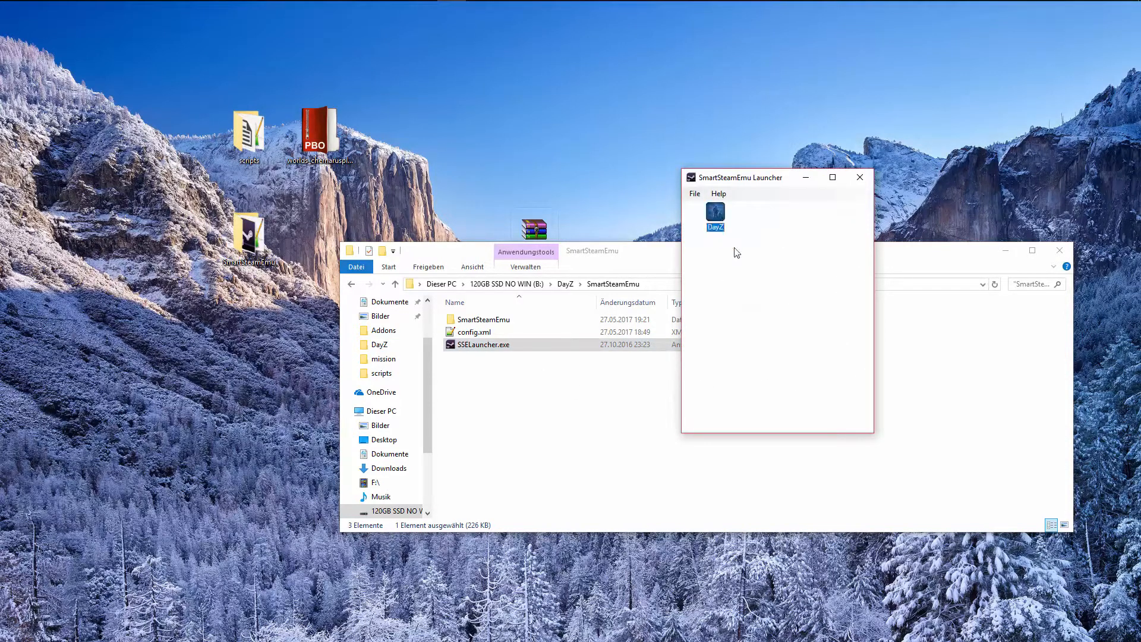
mouse_move(751, 313)
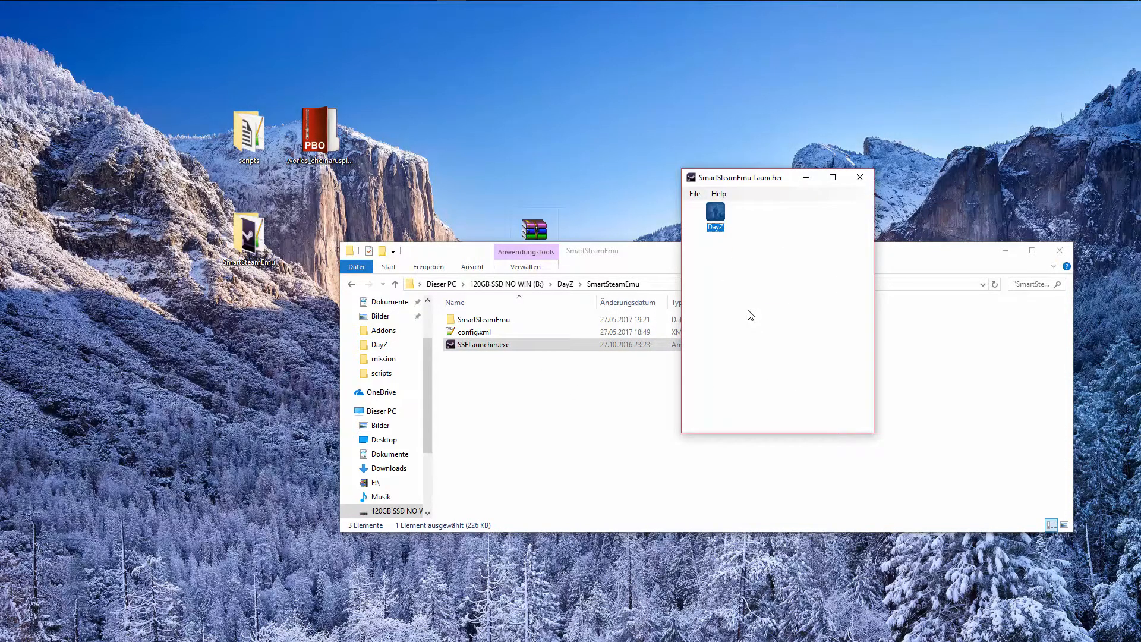
right_click(714, 215)
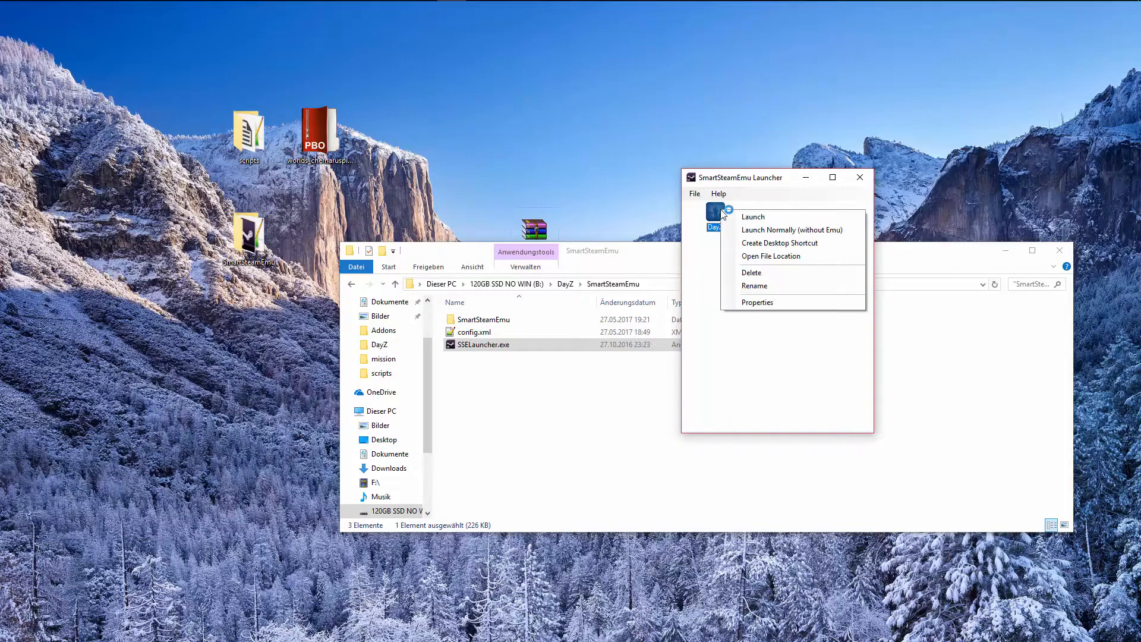
mouse_move(747, 319)
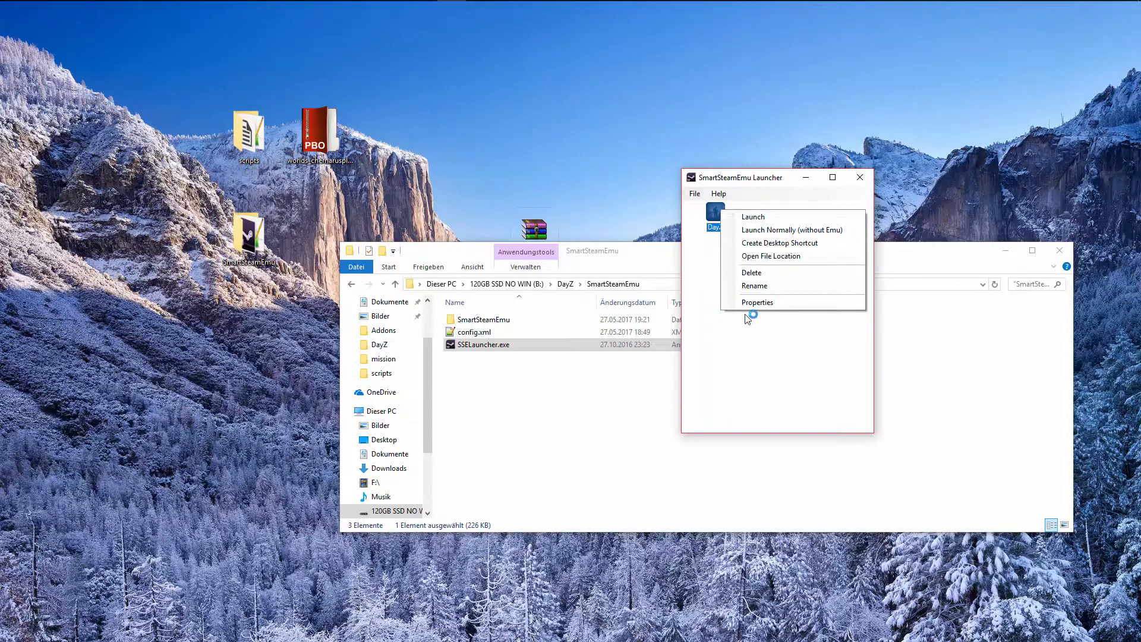
left_click(753, 216)
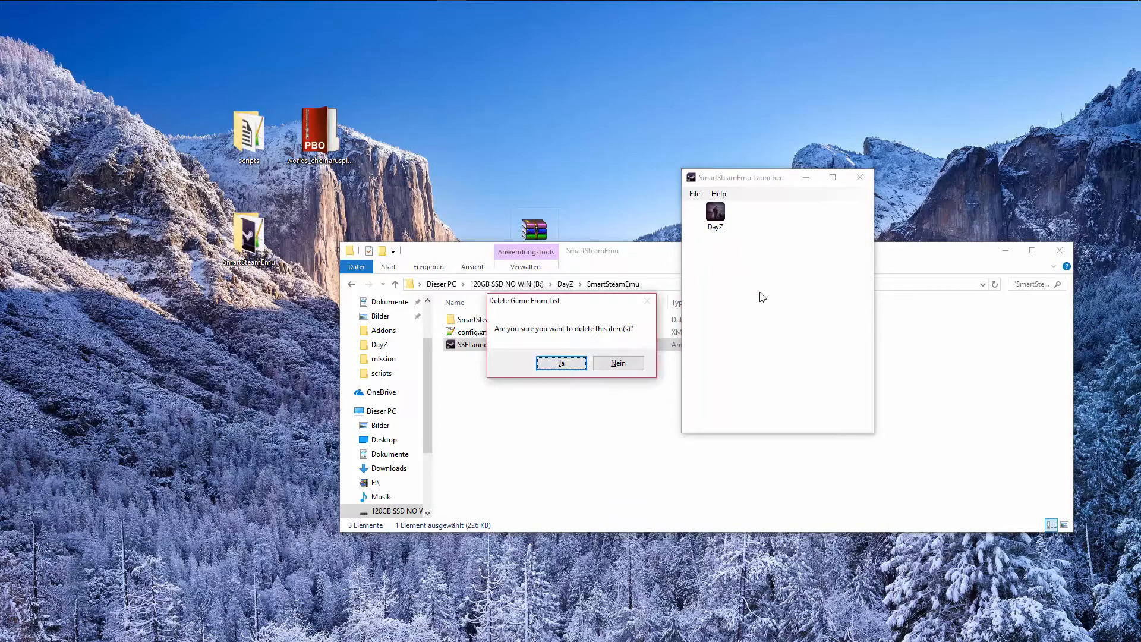
left_click(560, 363)
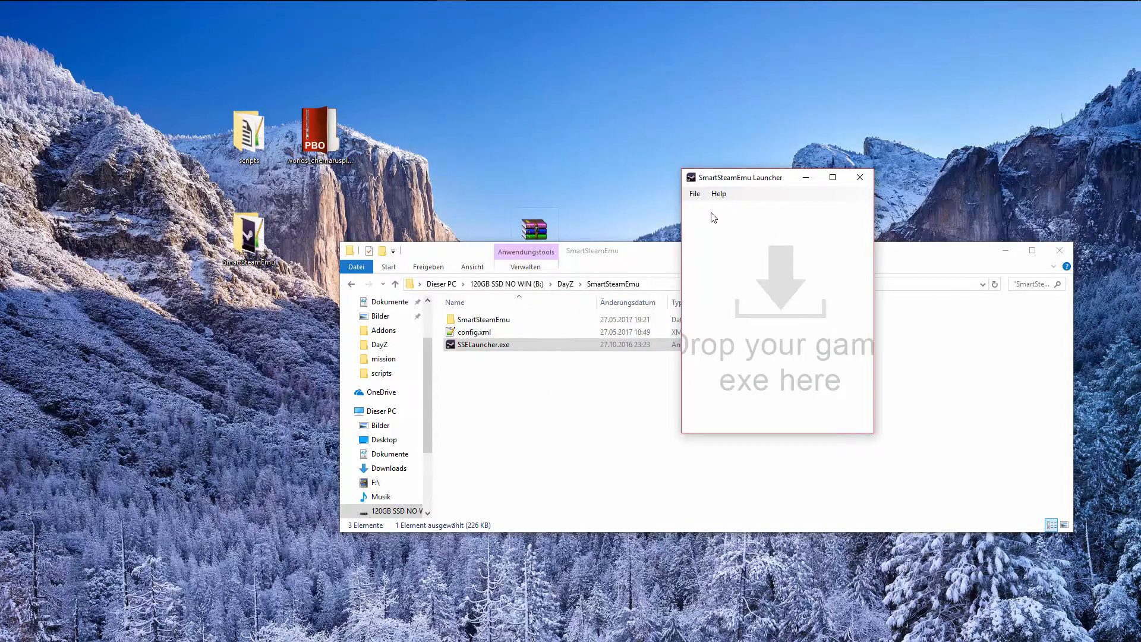
Step: Begin adding a new game through File > Add Game
left_click(693, 194)
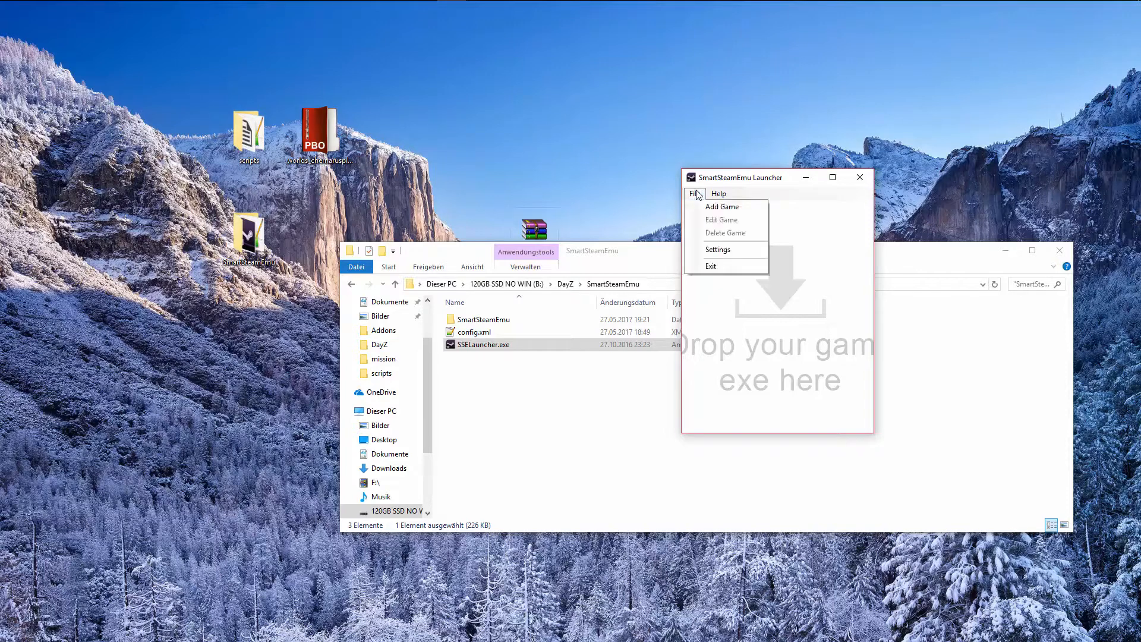
mouse_move(722, 206)
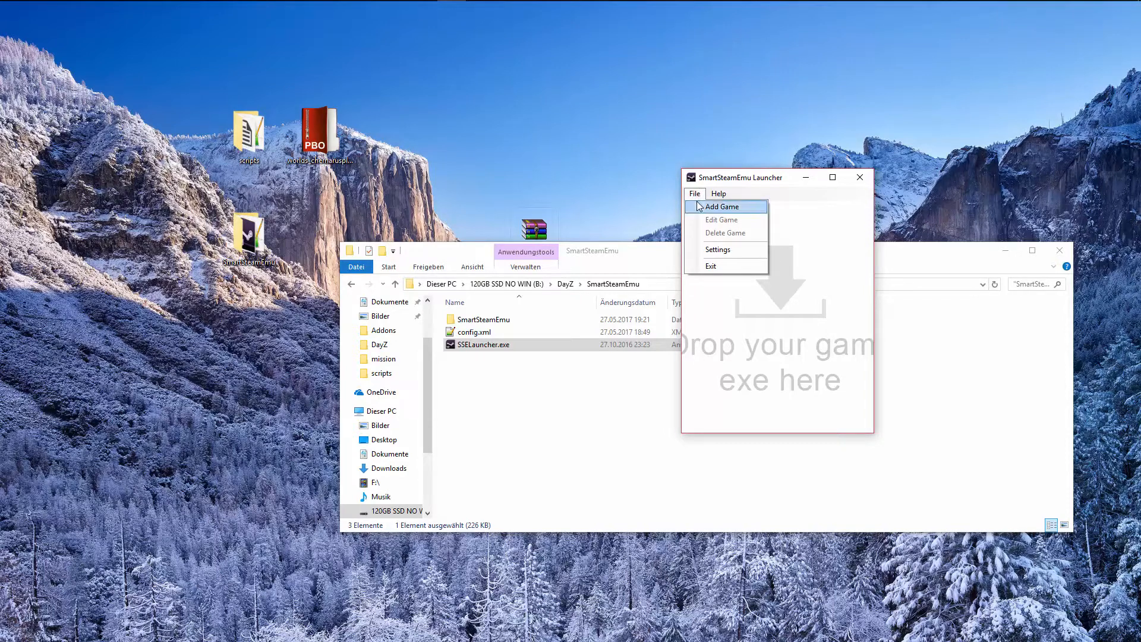
left_click(722, 207)
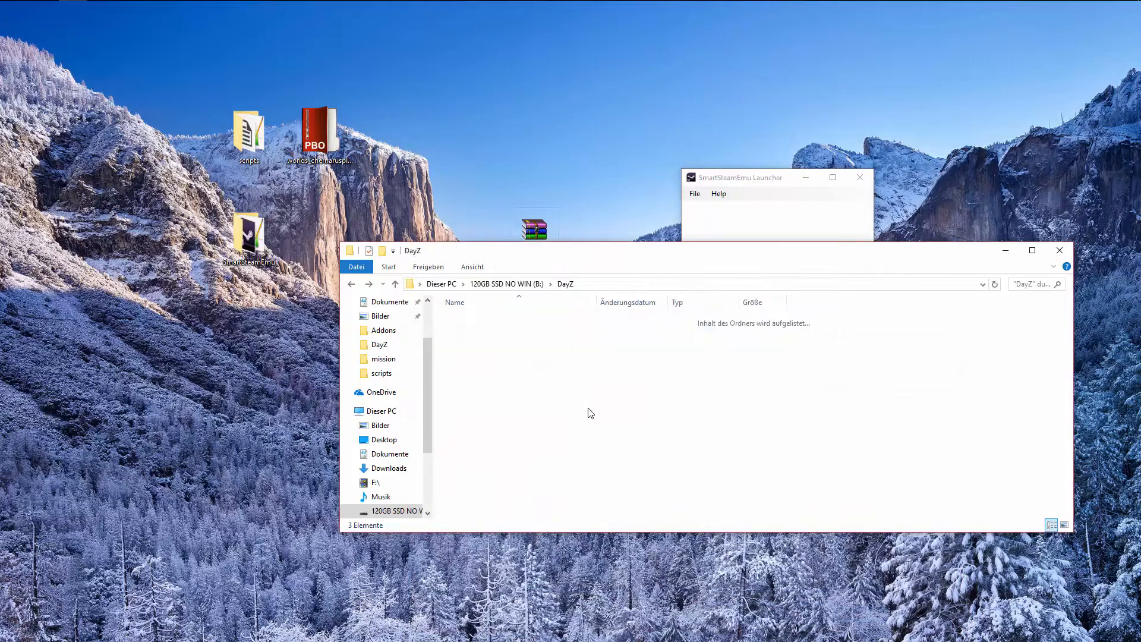
Step: Save a DayZ entry using DayZ.exe with Game App Id 221100
left_click(472, 419)
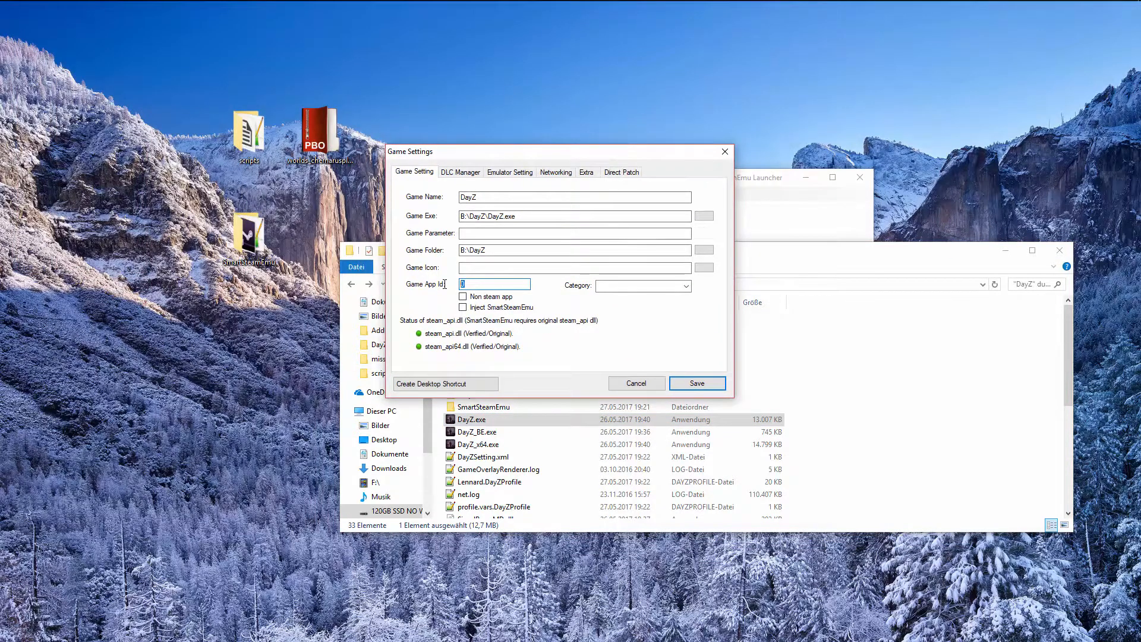
type("221100")
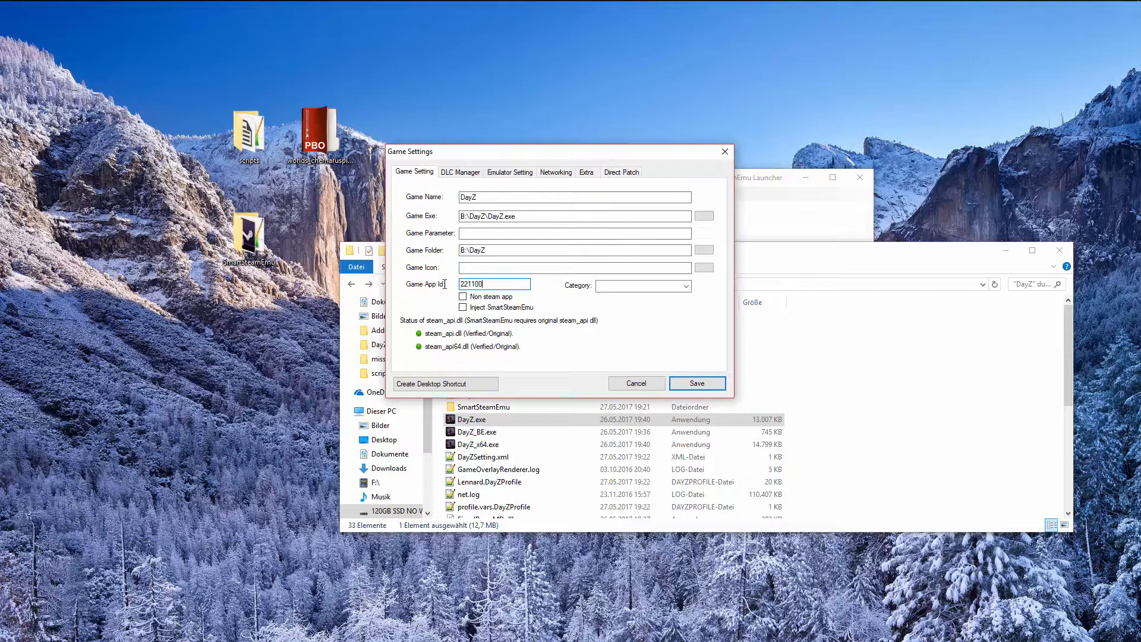
left_click(696, 383)
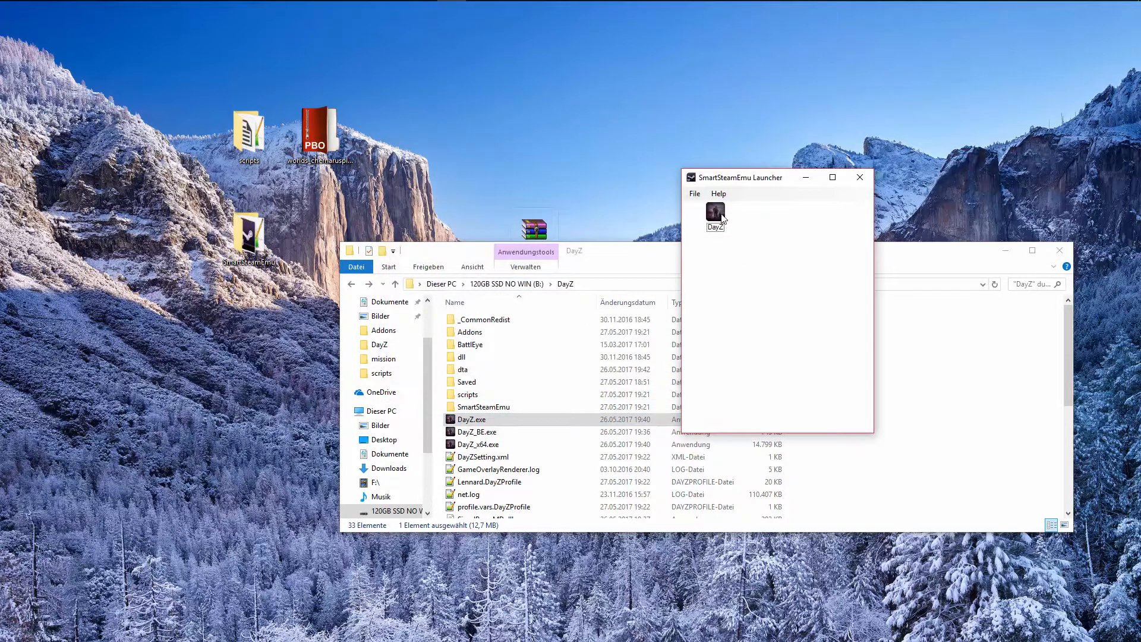
Step: Launch the new DayZ entry through the emulator and let the game scene load
left_click(715, 216)
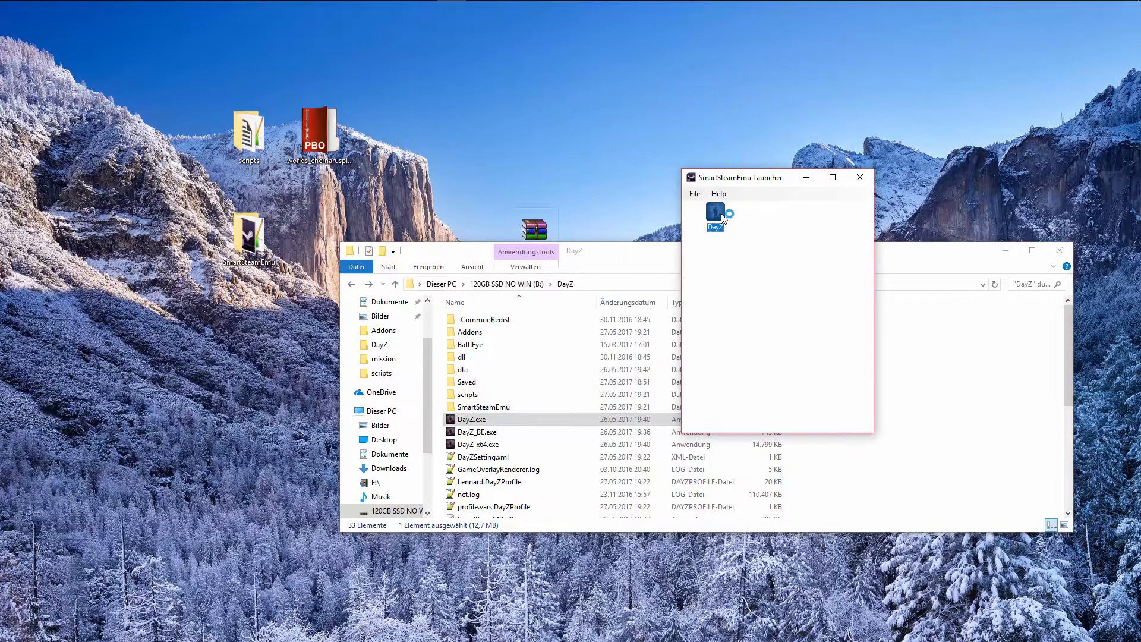
right_click(717, 216)
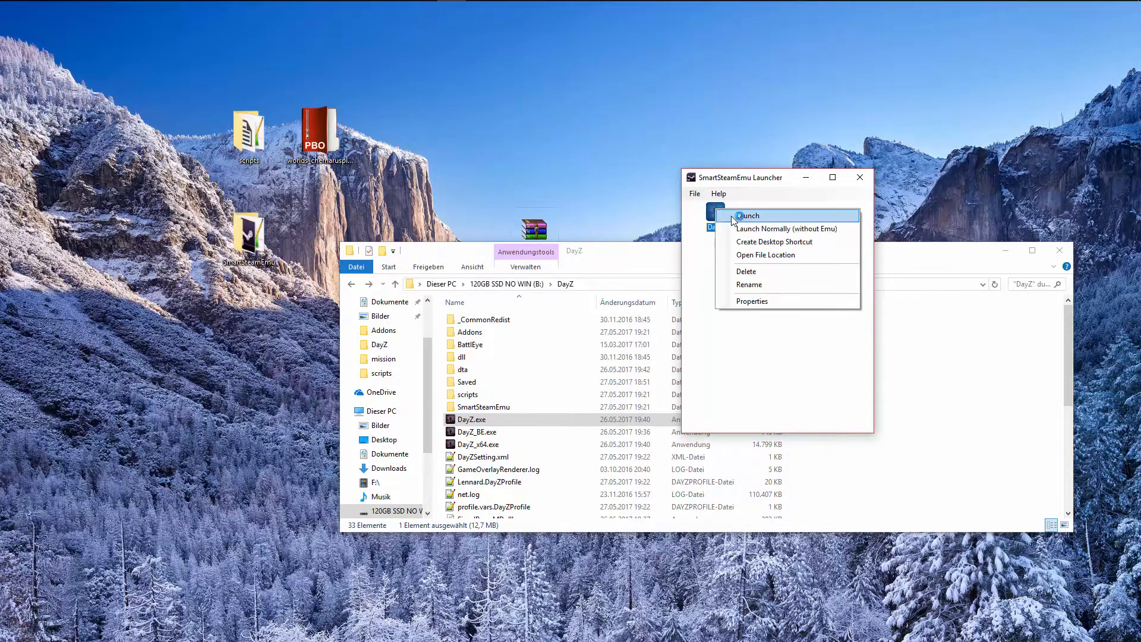
left_click(747, 215)
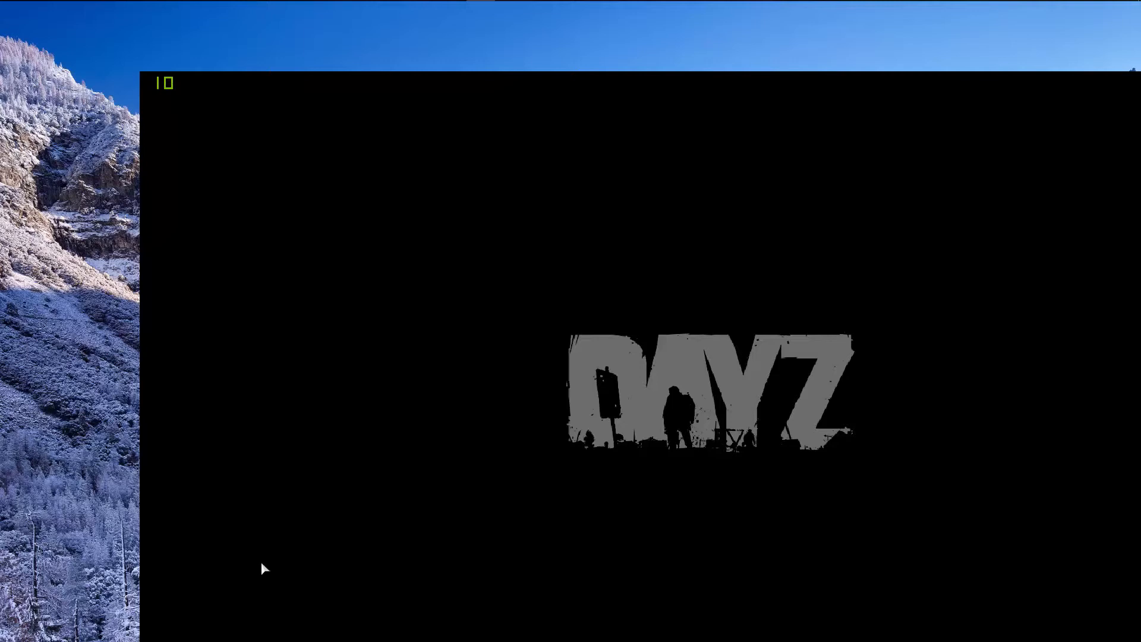
mouse_move(261, 498)
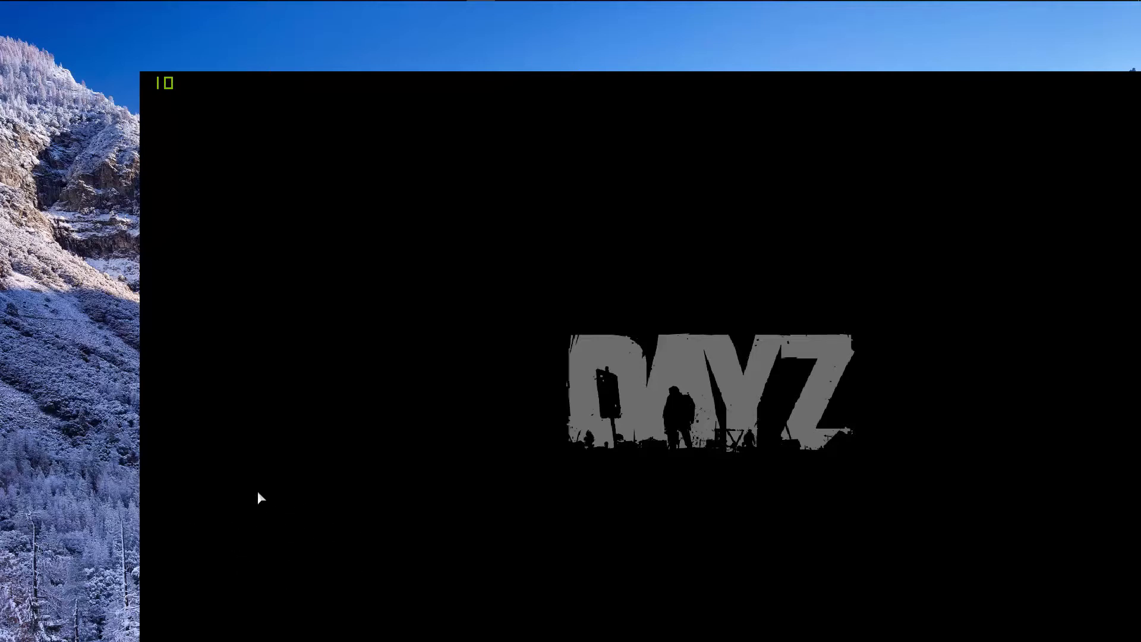
mouse_move(264, 562)
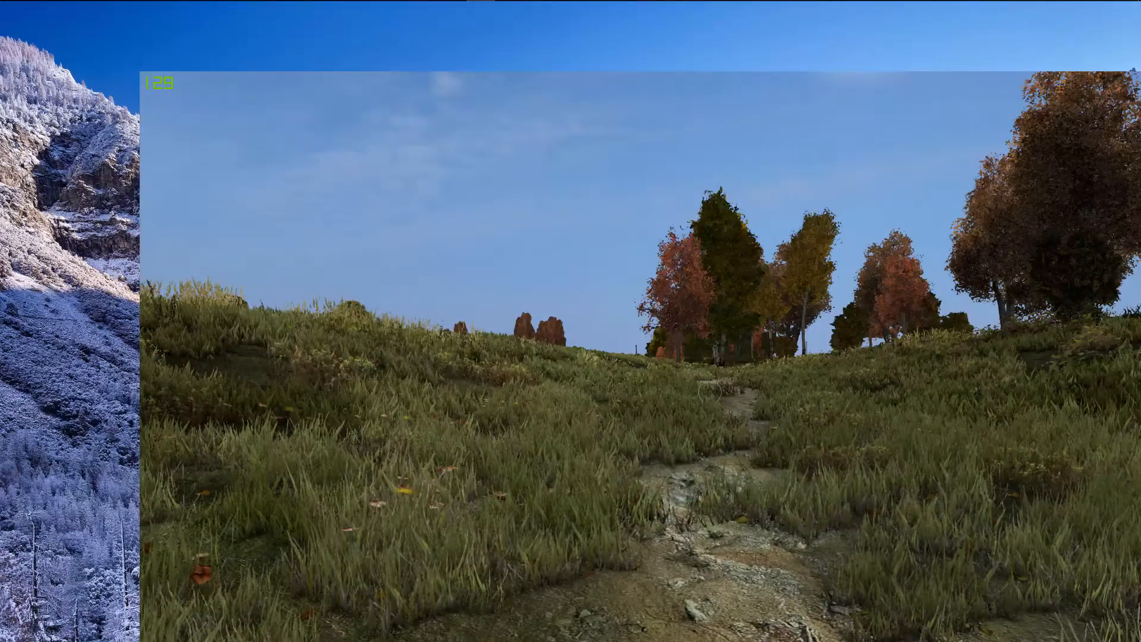
Step: Switch the video resolution to Windowed from the in-game Configure > Video settings
key("Escape")
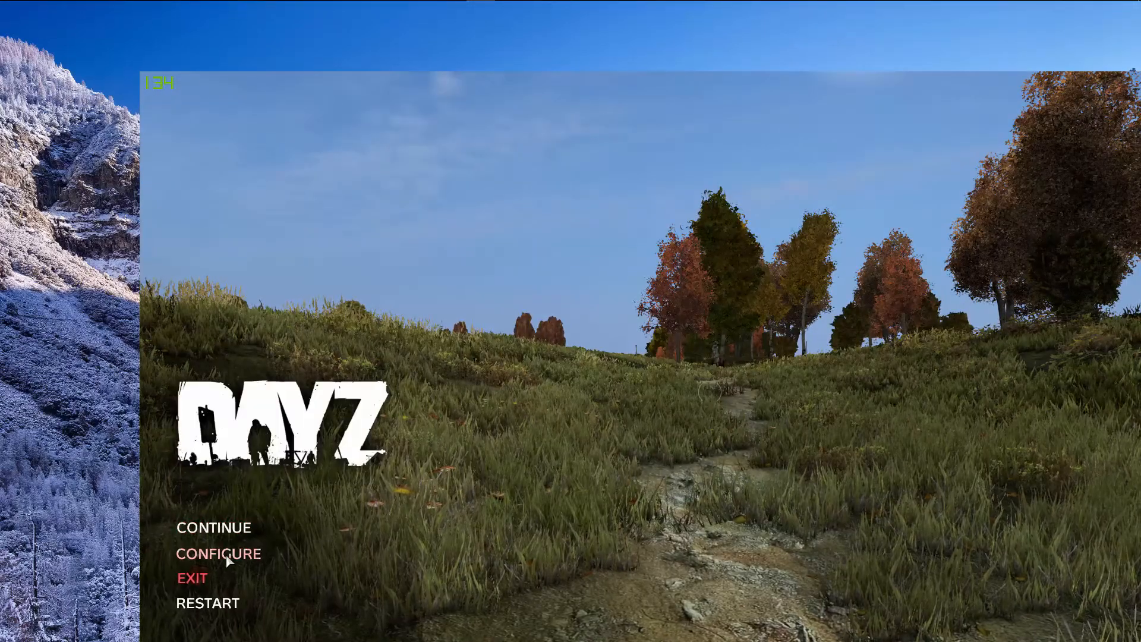
left_click(219, 553)
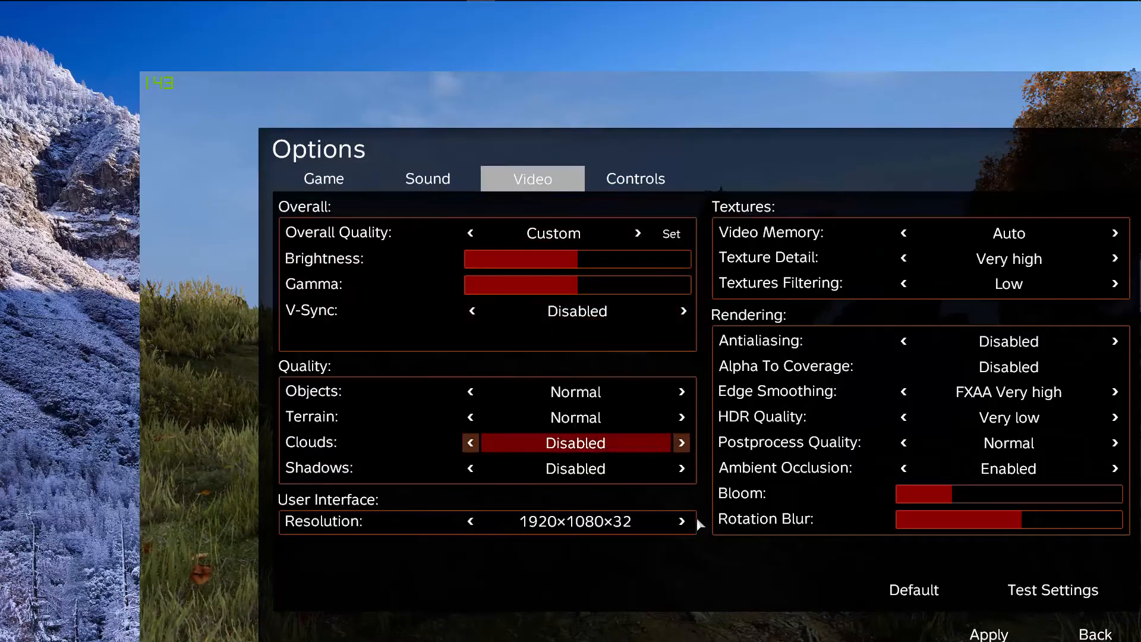
left_click(682, 522)
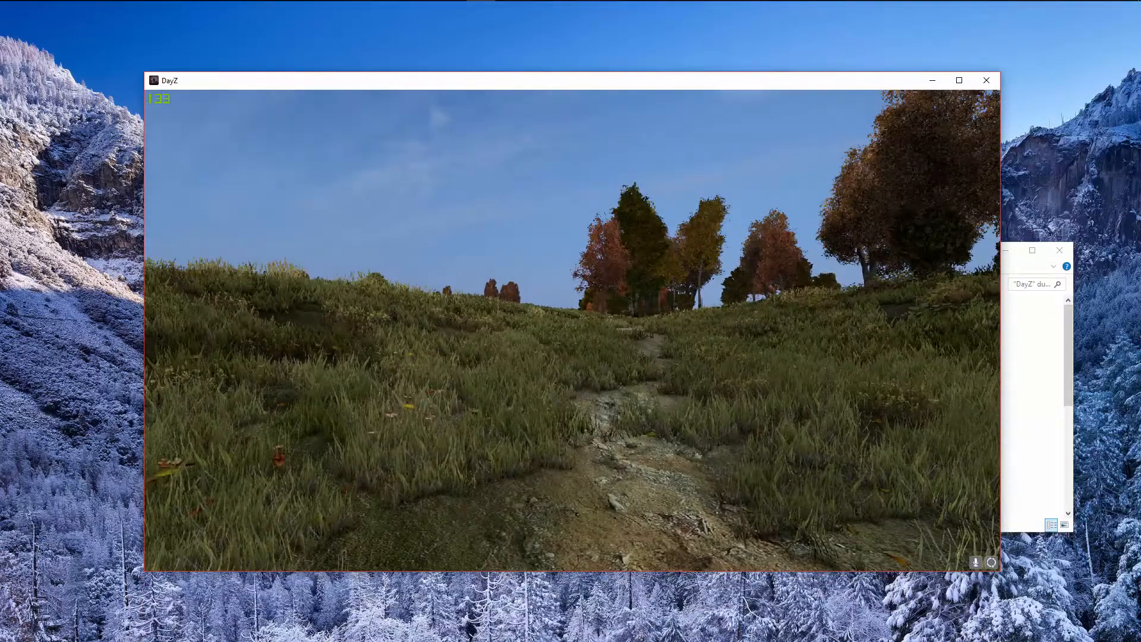
key("Escape")
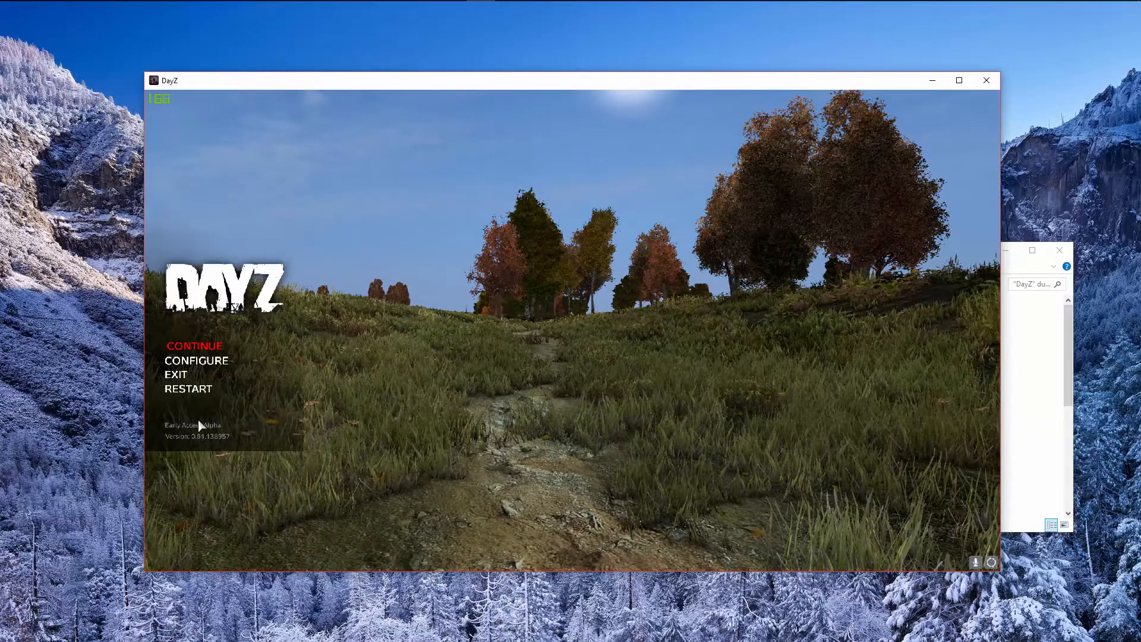
Step: Maximize the game window and apply resolution 1920×1080×32 again
left_click(958, 80)
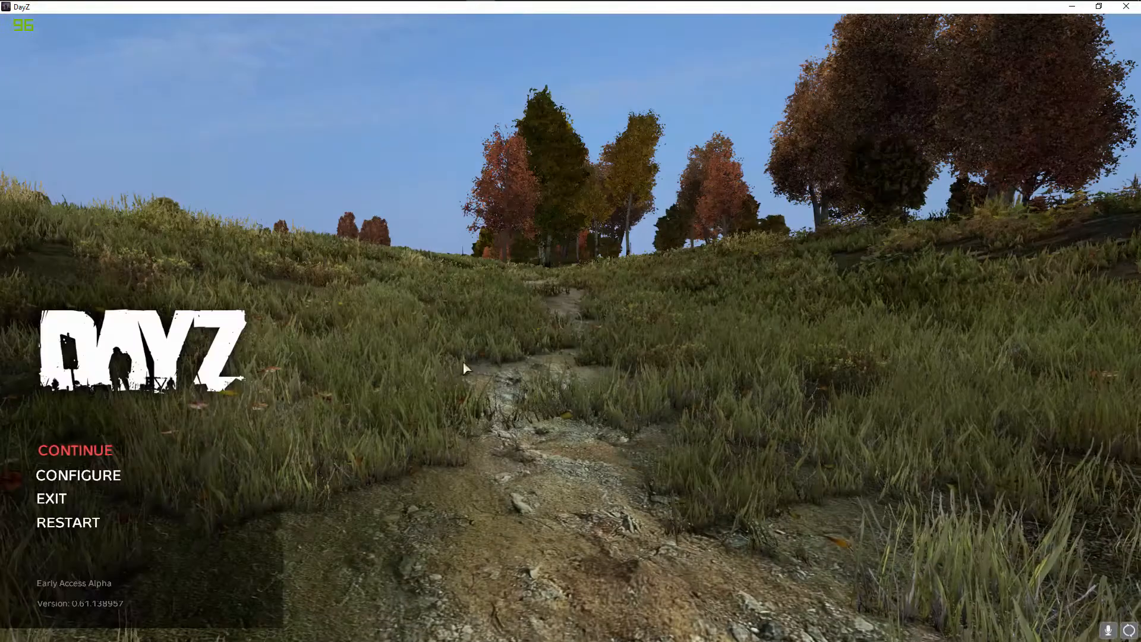
left_click(79, 475)
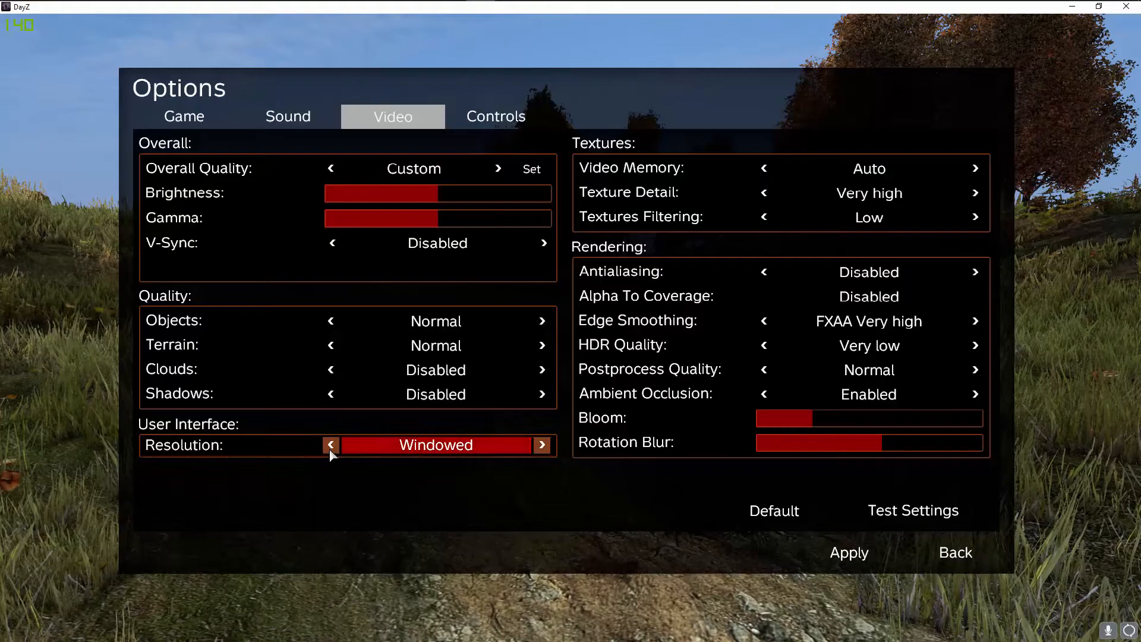
left_click(331, 444)
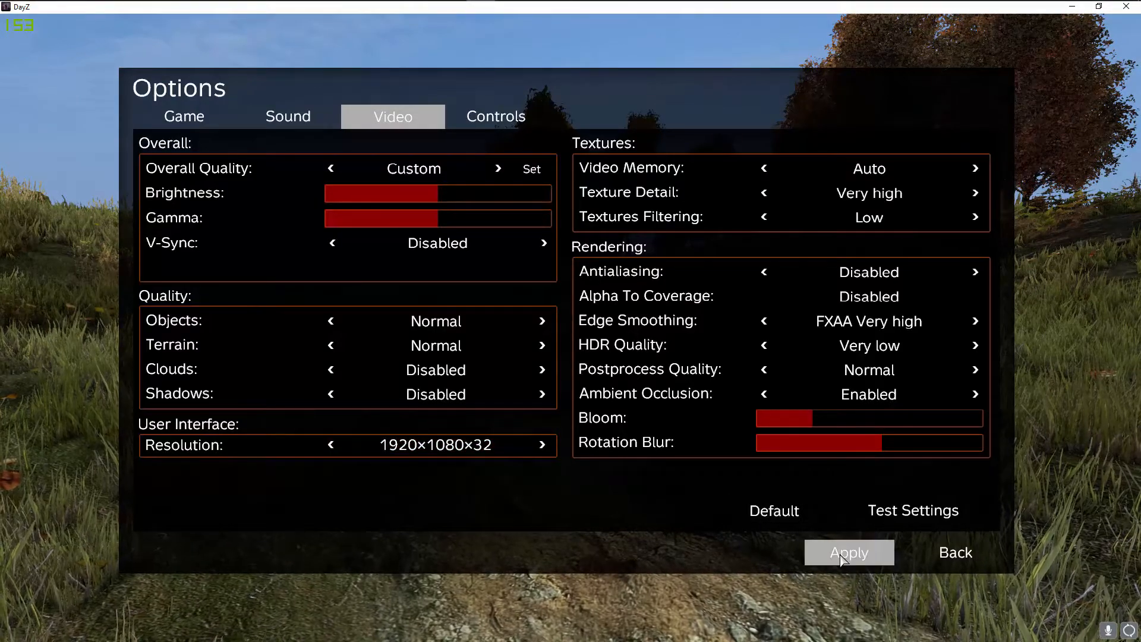
left_click(849, 553)
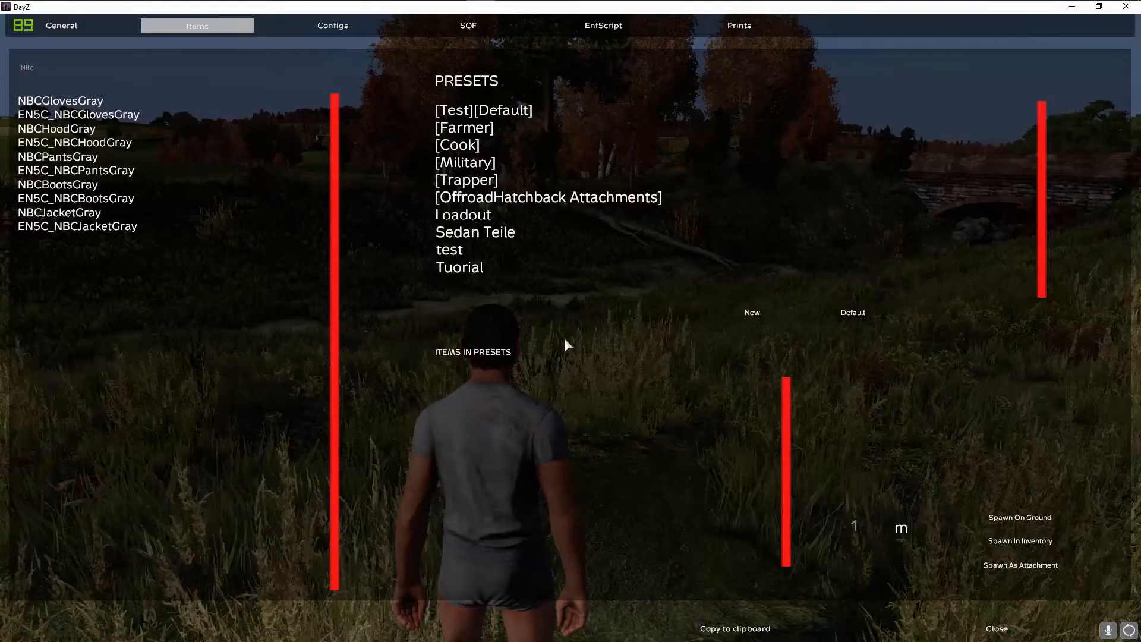
mouse_move(257, 249)
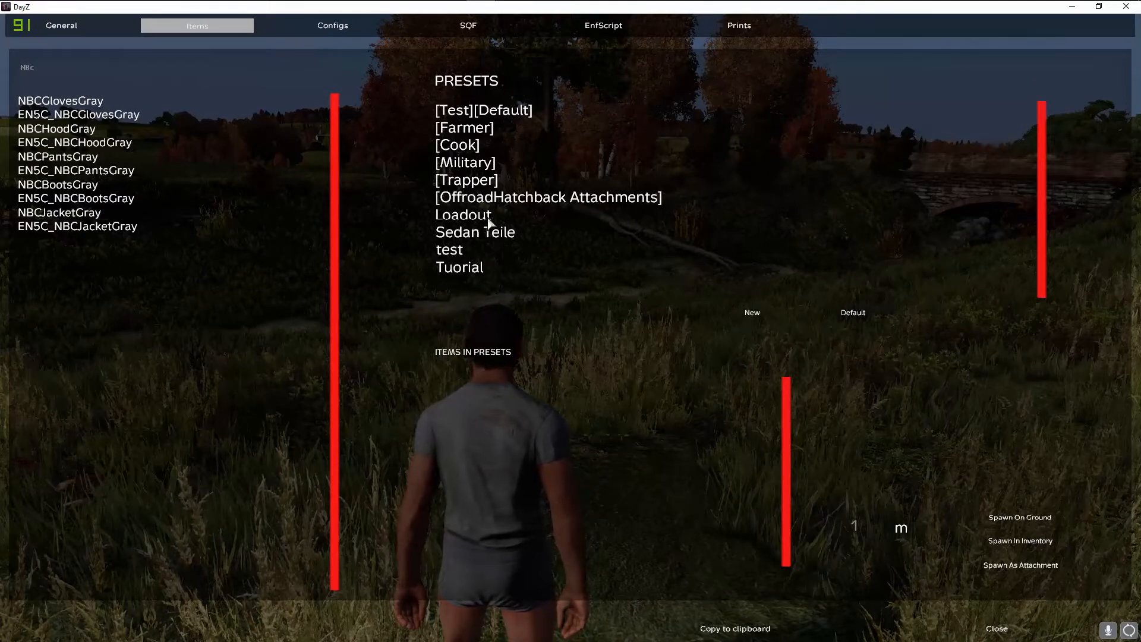
Step: Spawn the Loadout preset into the character's inventory, view the result, then list the Sedan Teile preset's parts
left_click(463, 214)
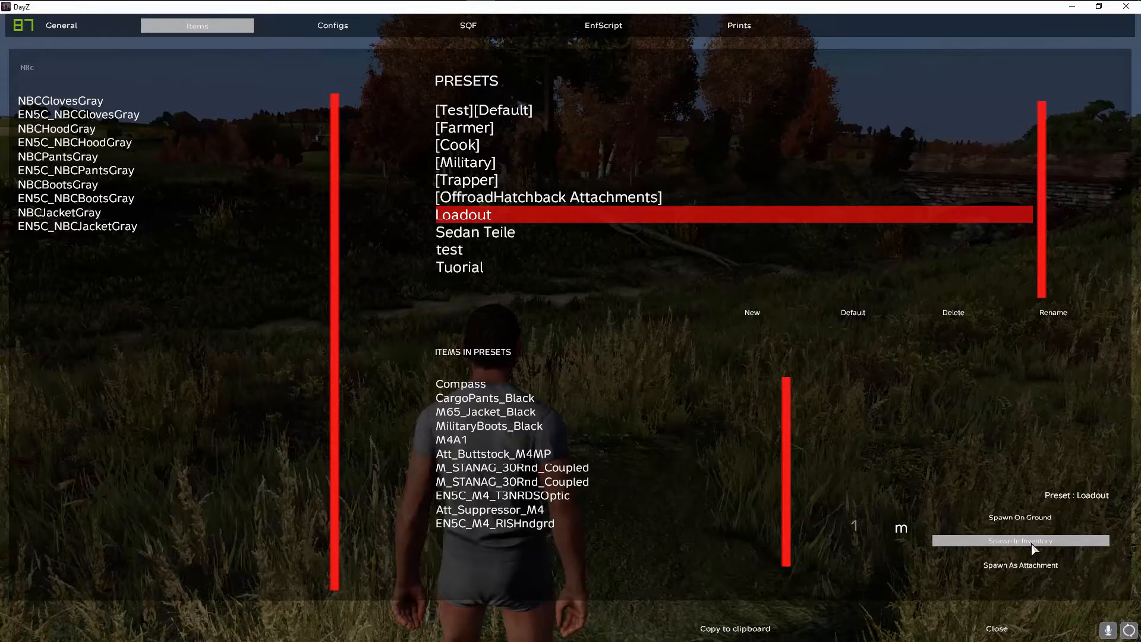
left_click(1020, 541)
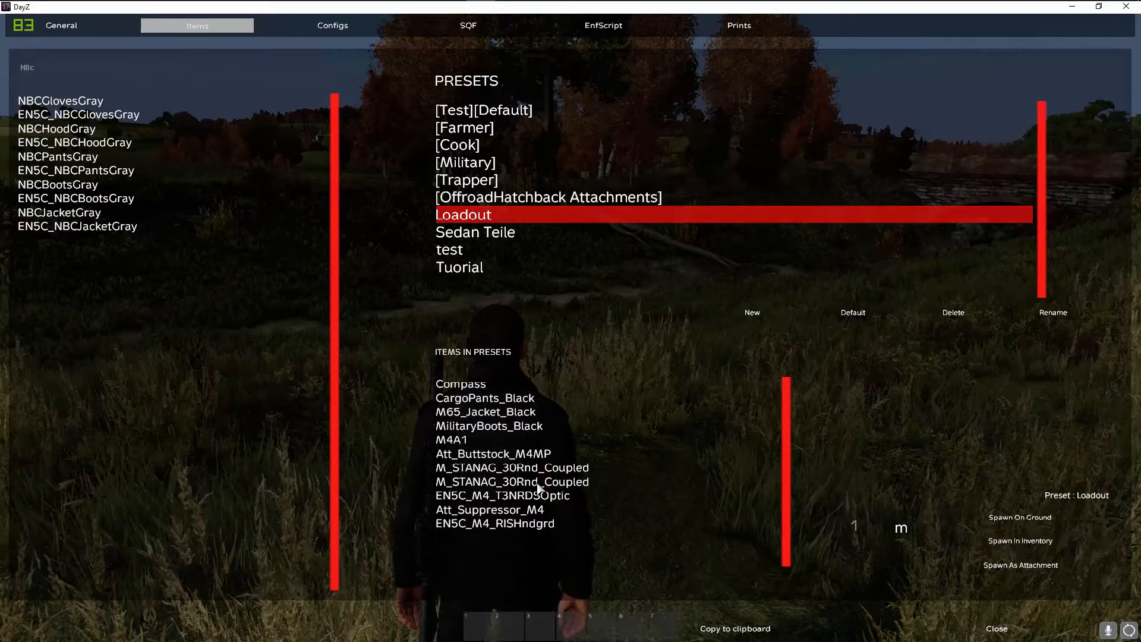
left_click(995, 628)
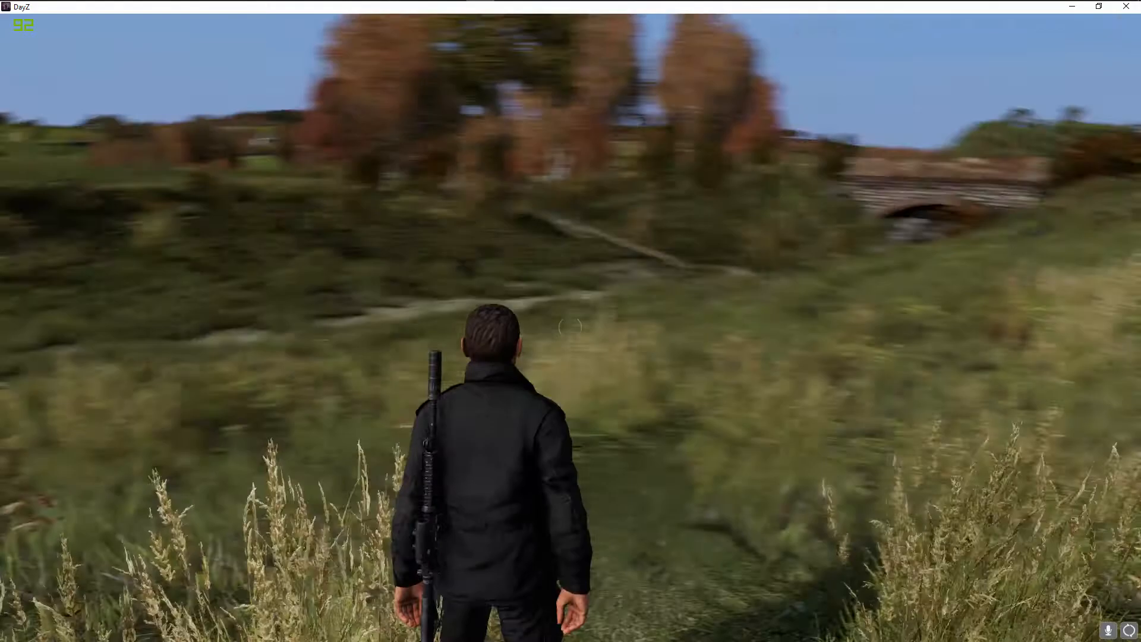
key("Tab")
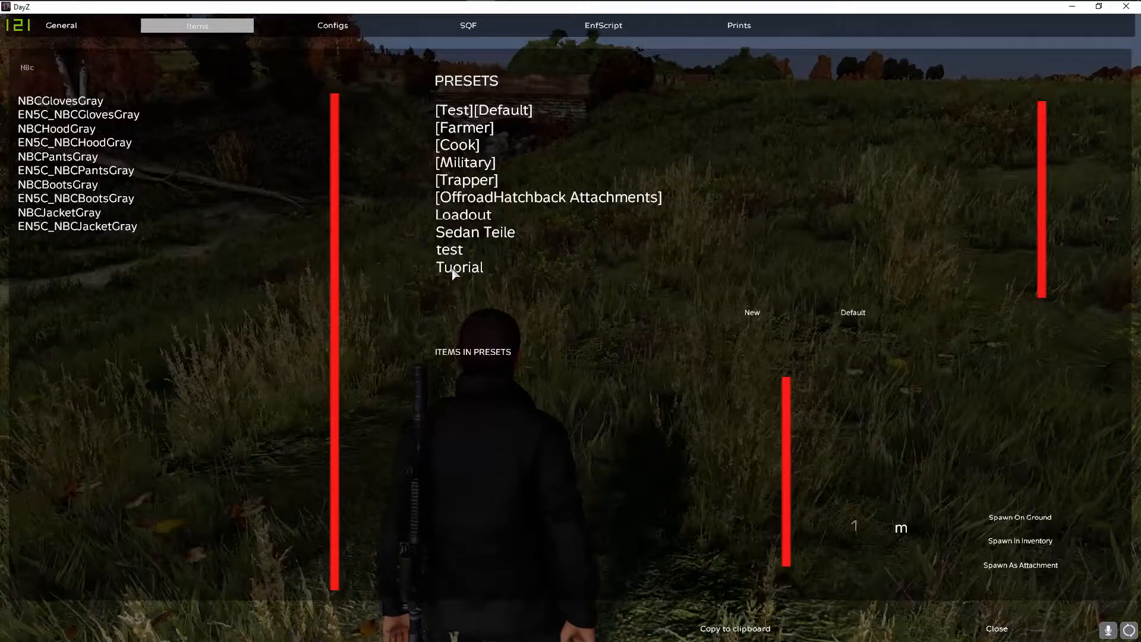
left_click(474, 232)
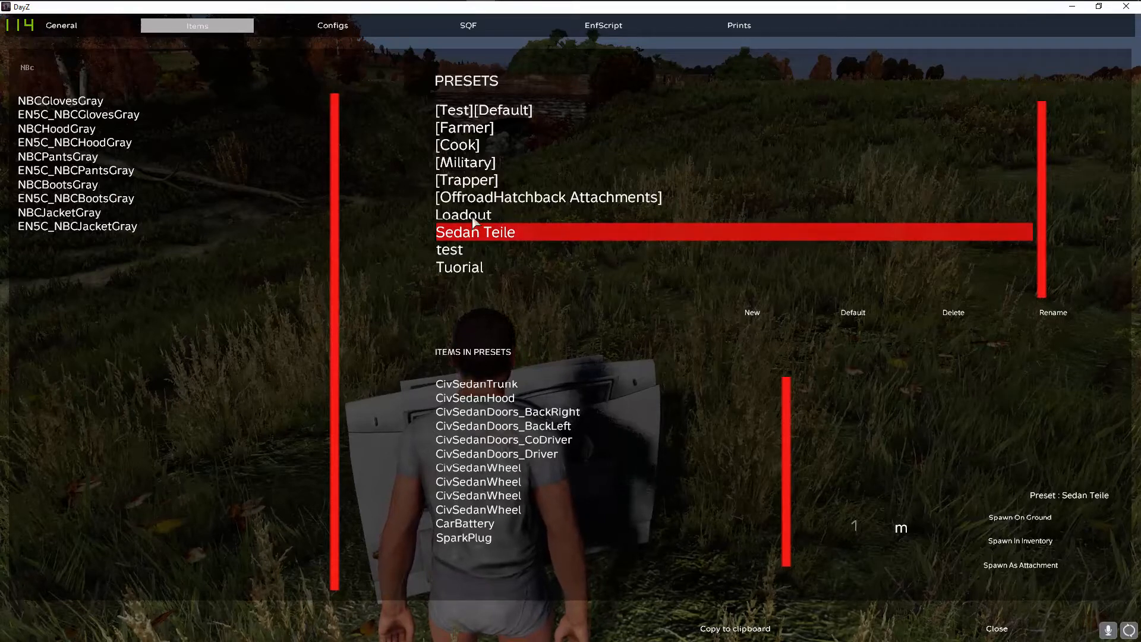
Step: Filter items by 'seda' and spawn a CivilianSedan on the ground beside the character
left_click(463, 214)
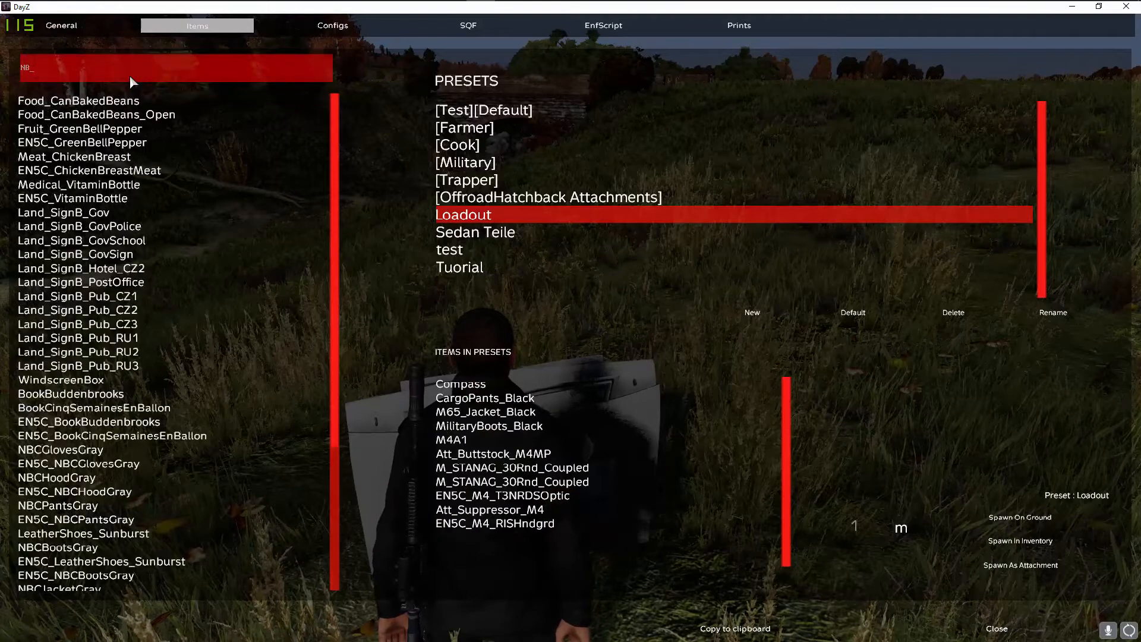
type("sena")
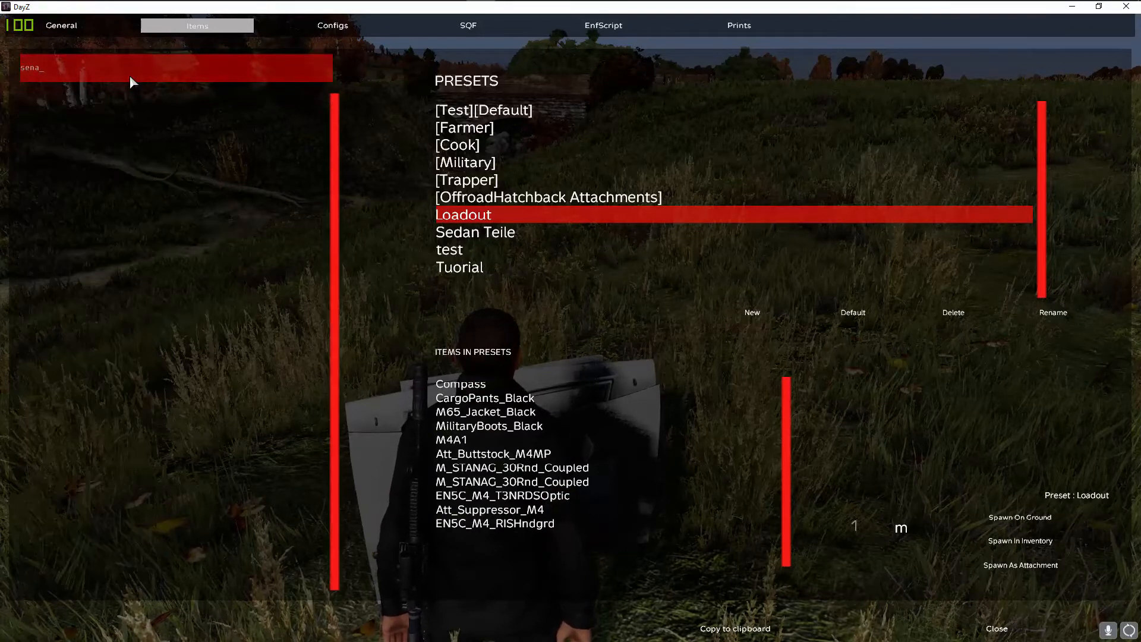
type("seda")
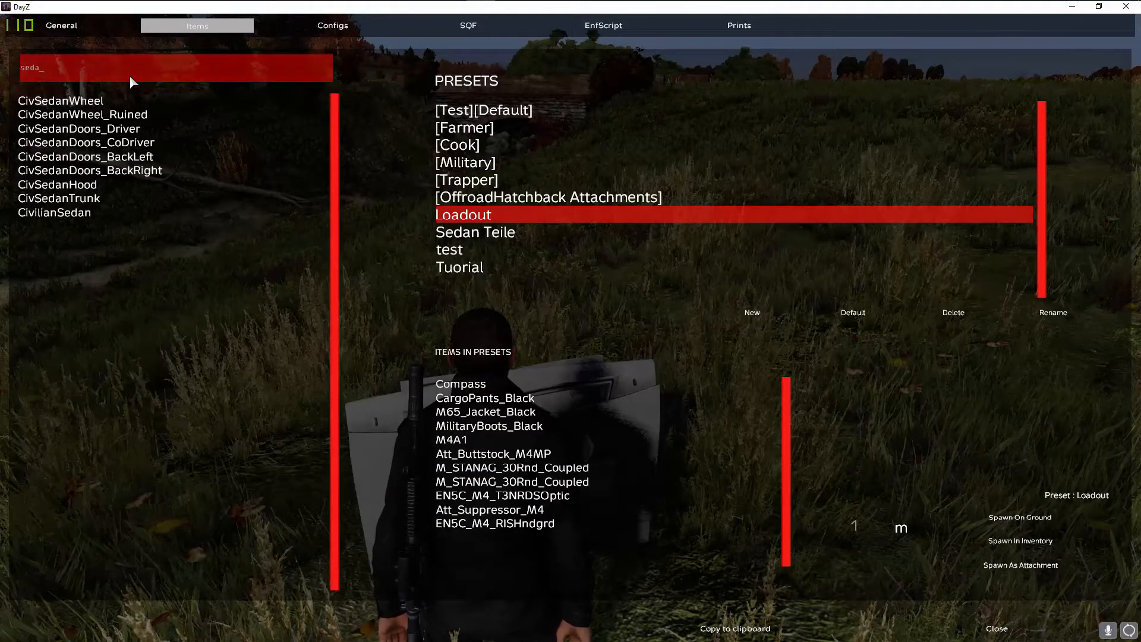
left_click(54, 211)
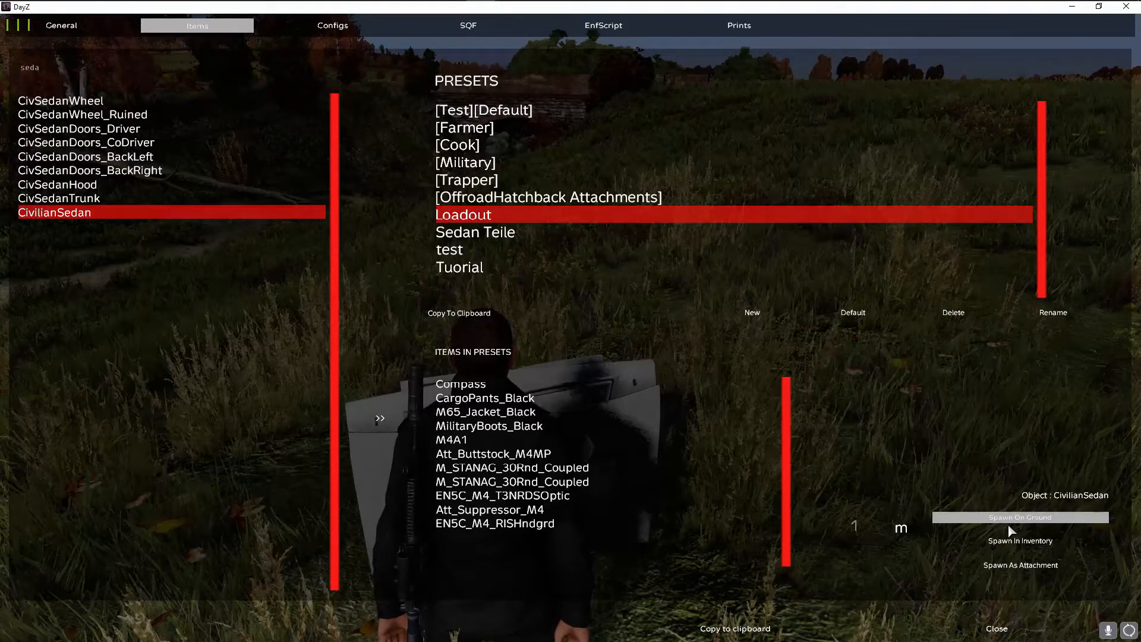
left_click(1019, 517)
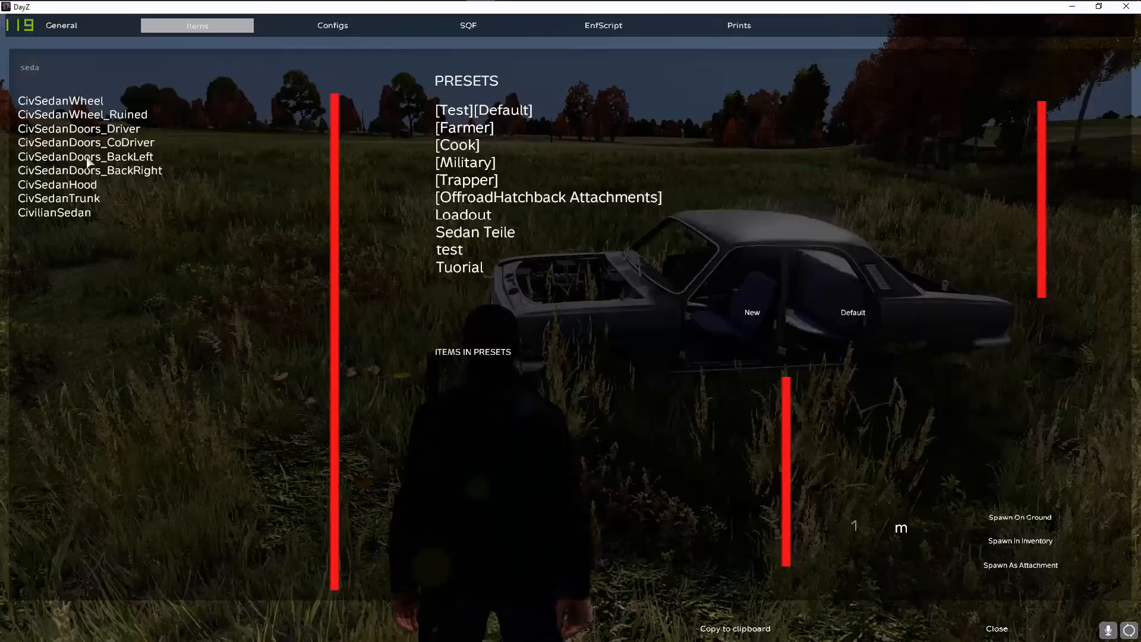
mouse_move(483, 107)
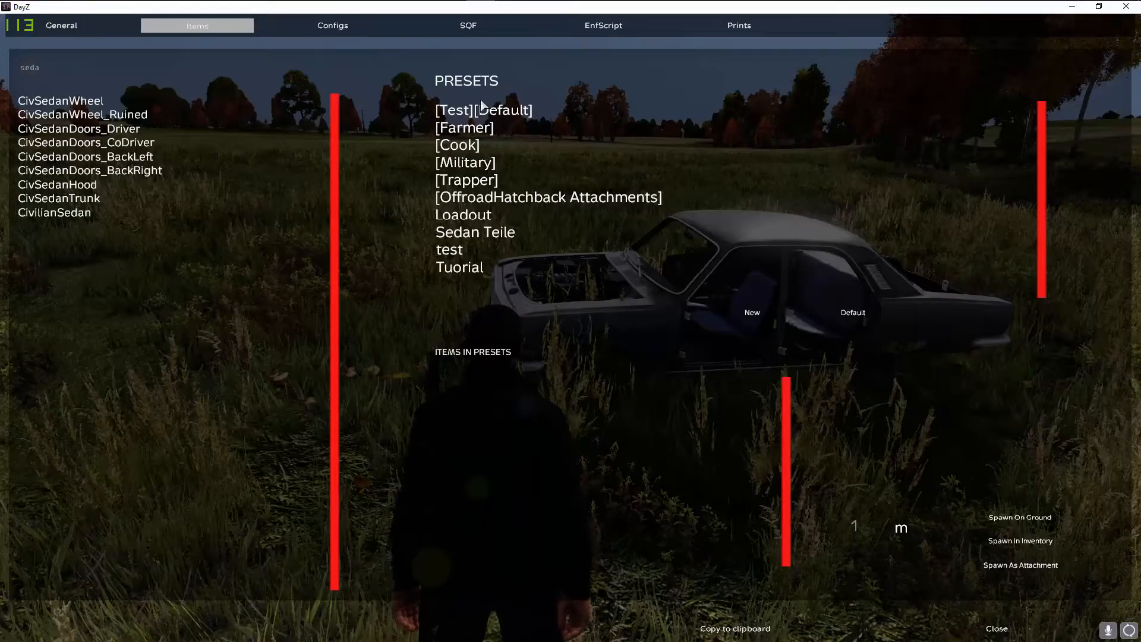
Step: Create a new preset named 'Showcase' after cancelling the first empty prompt
left_click(752, 313)
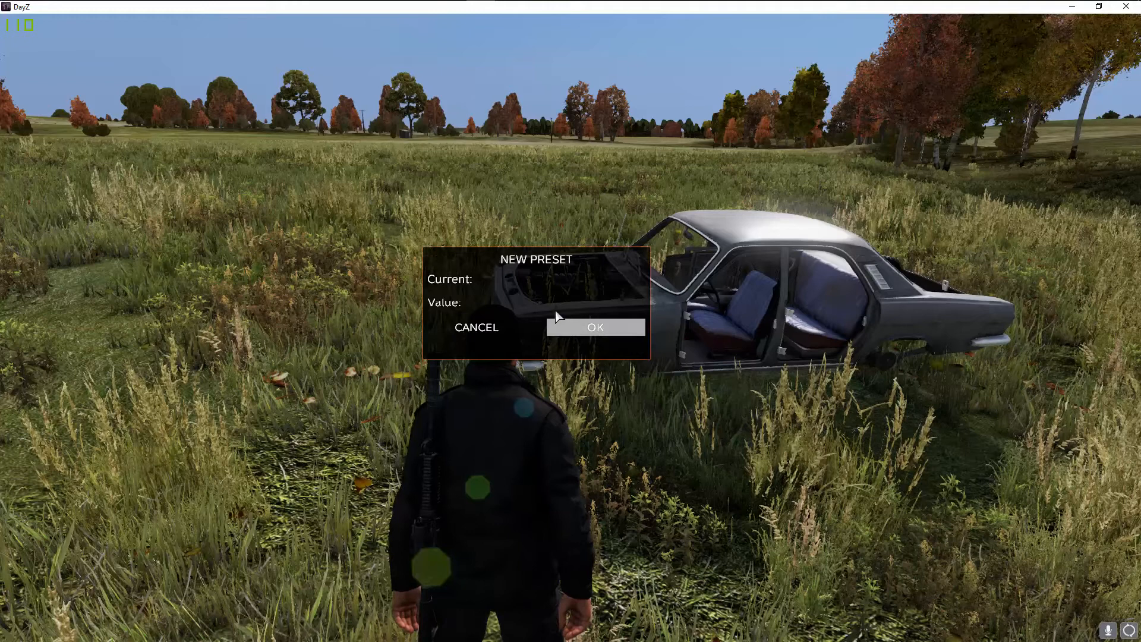
left_click(559, 302)
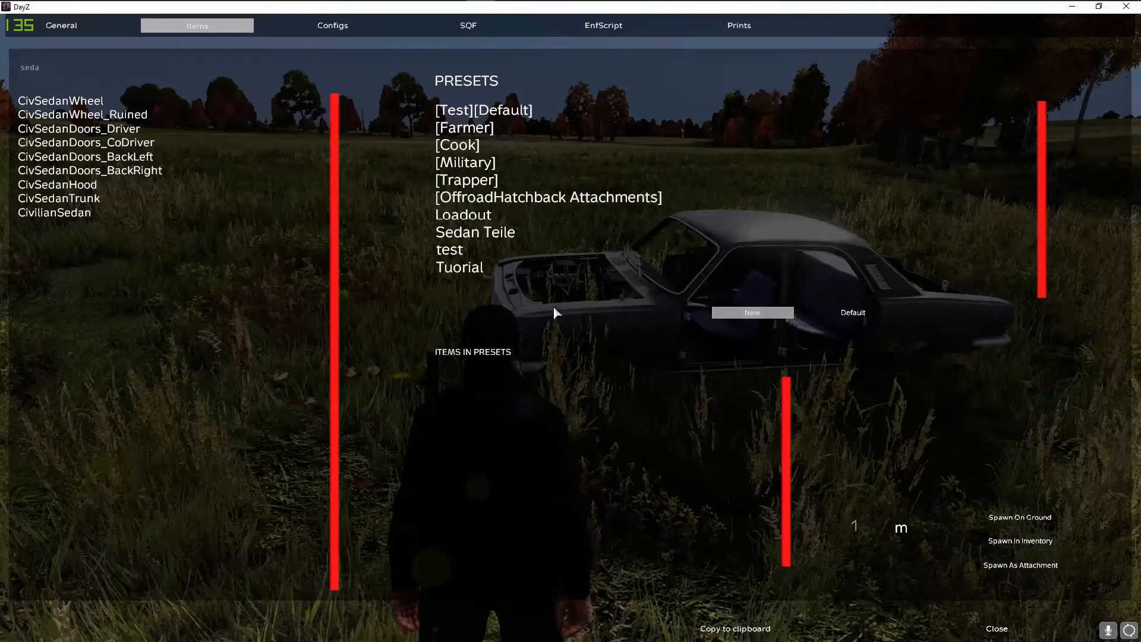
left_click(751, 313)
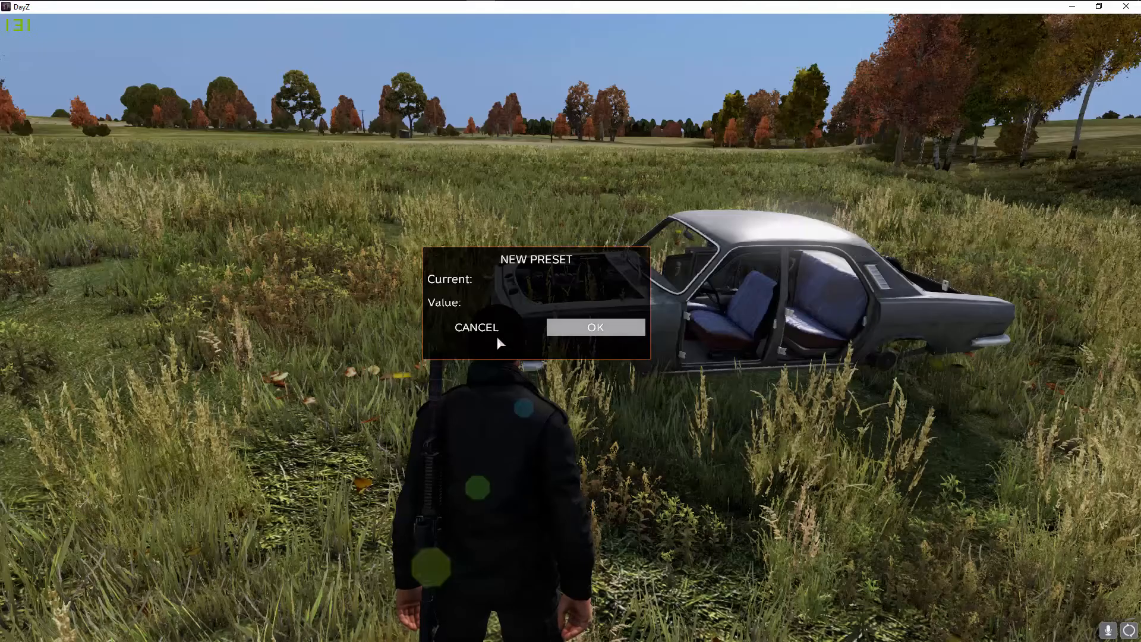
left_click(560, 302)
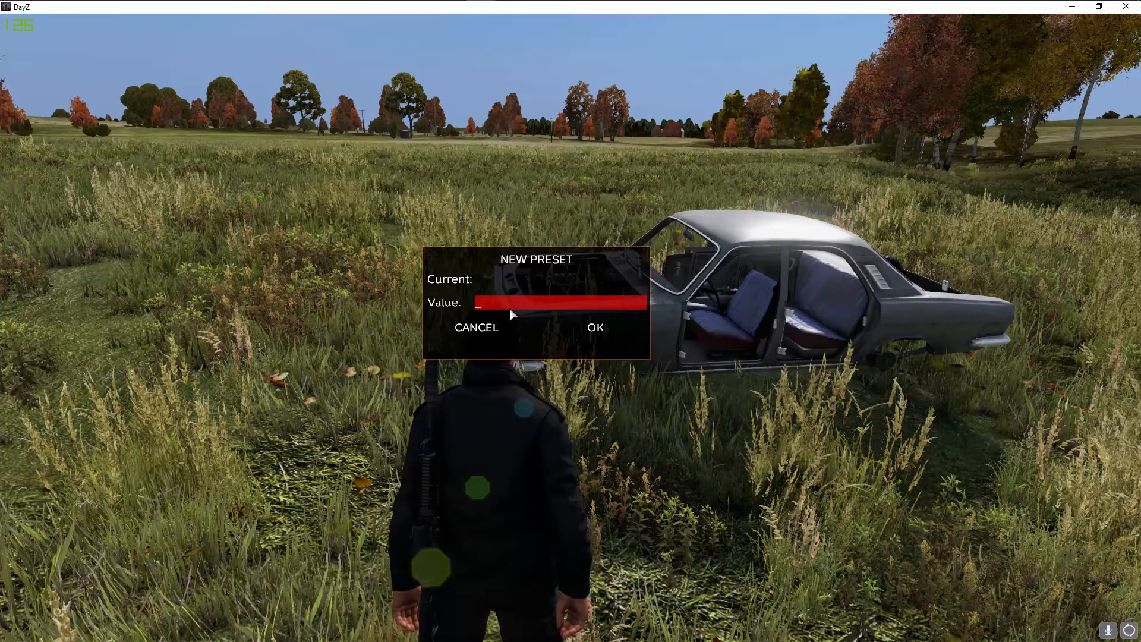
type("Show")
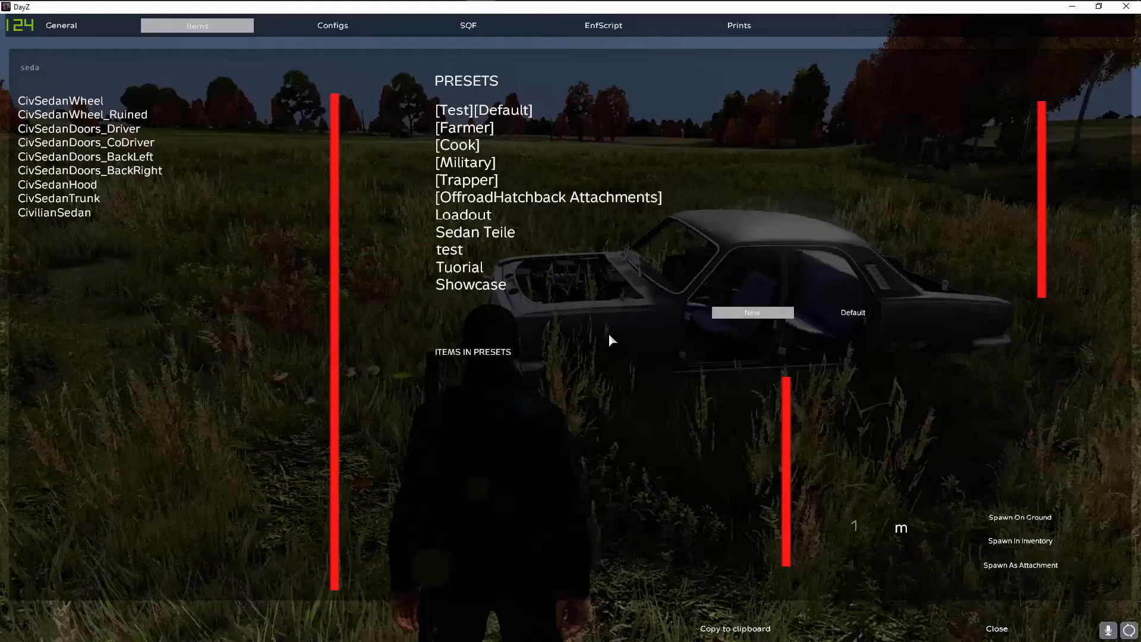
left_click(471, 284)
type("nbc")
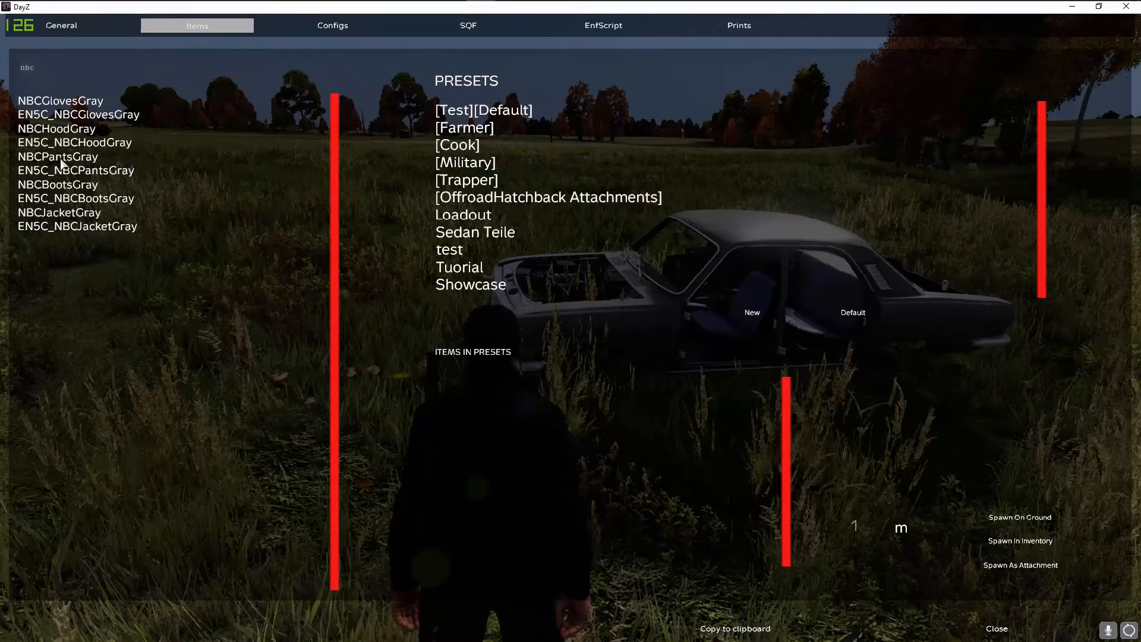
Step: Add NBCPantsGray and NBCJacketGray to the Showcase preset
left_click(58, 157)
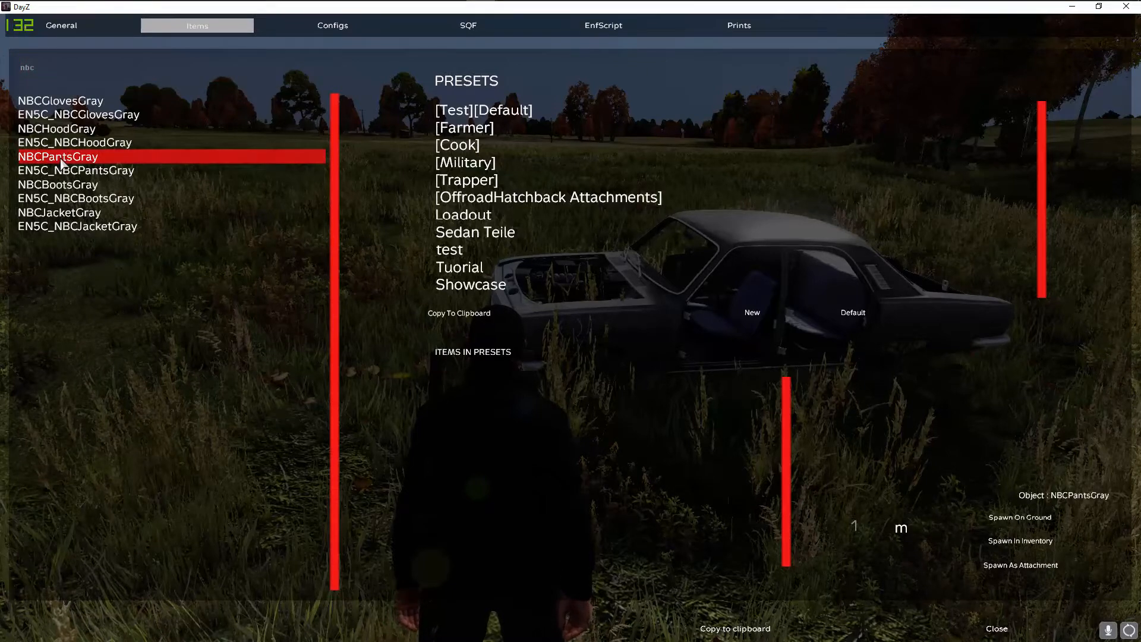
left_click(470, 284)
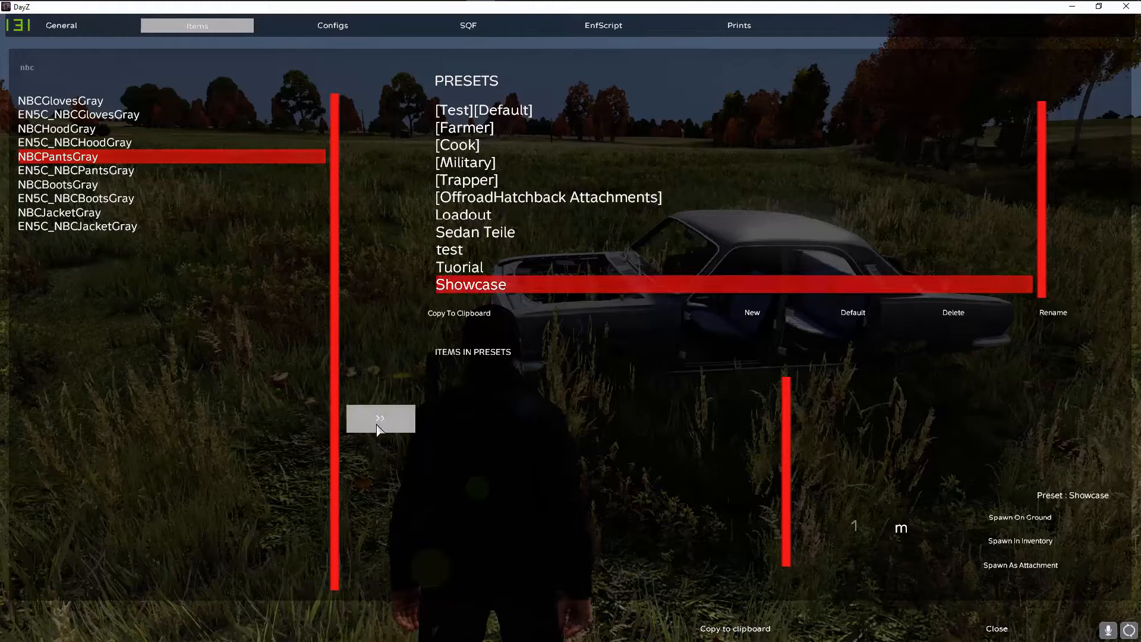
left_click(379, 418)
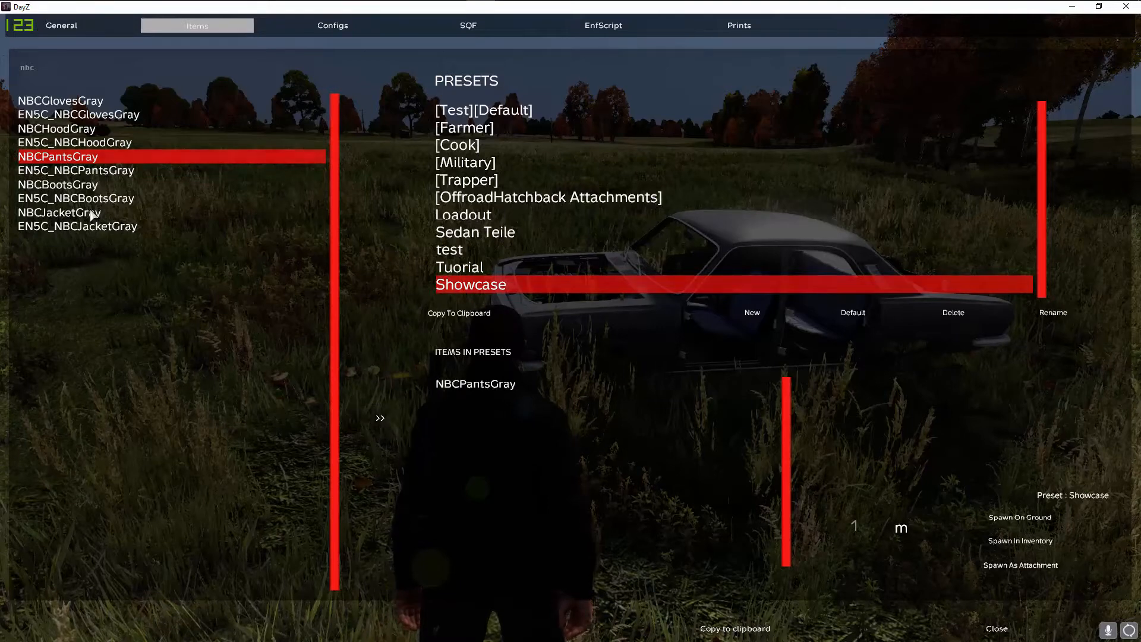
left_click(58, 211)
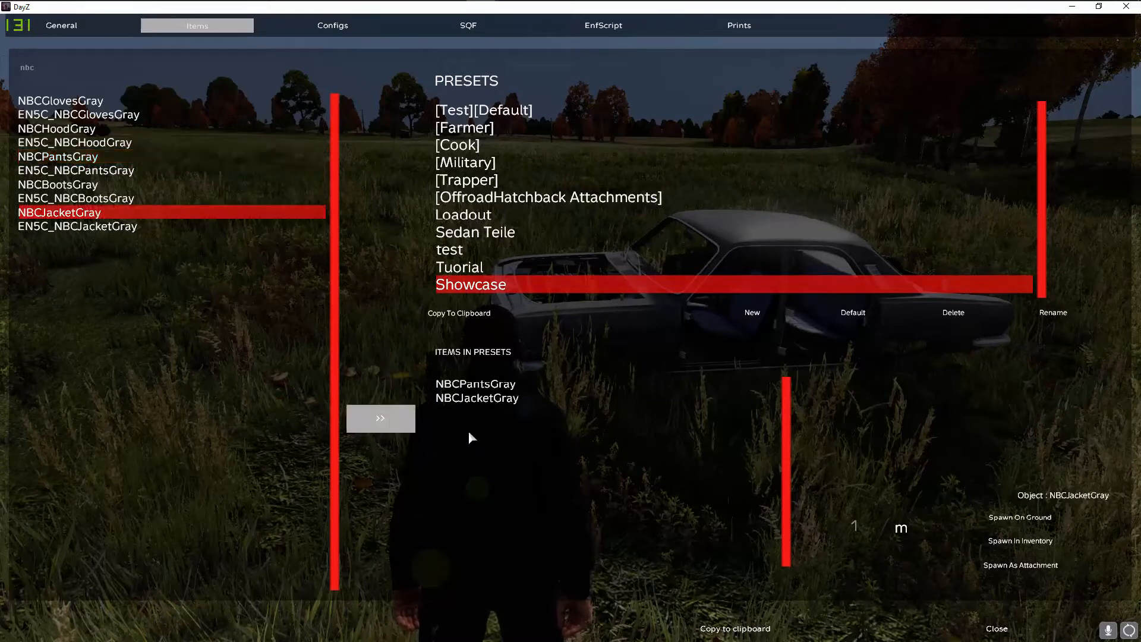
Step: Add the gray NBC boots and gloves to Showcase, then view the Tuorial preset's items
left_click(57, 184)
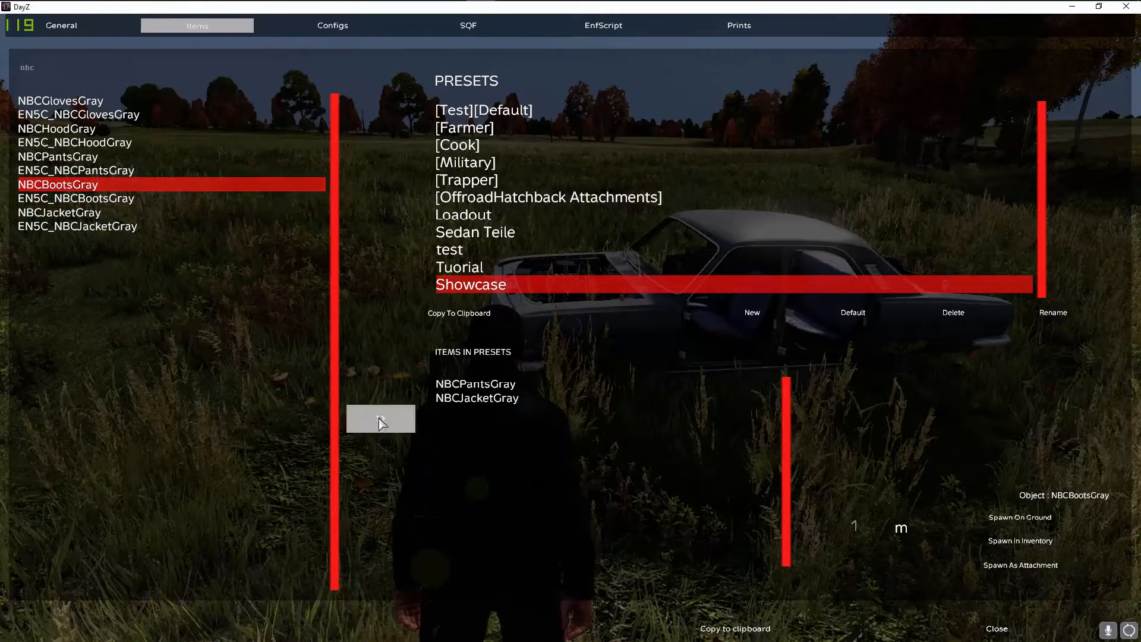
left_click(379, 419)
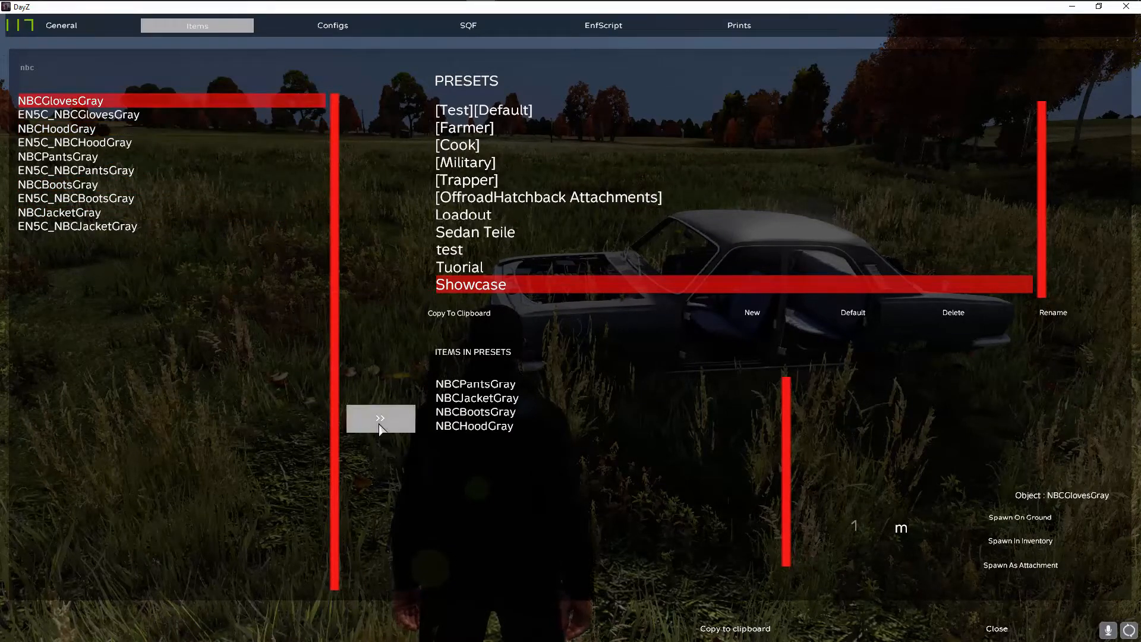
left_click(380, 418)
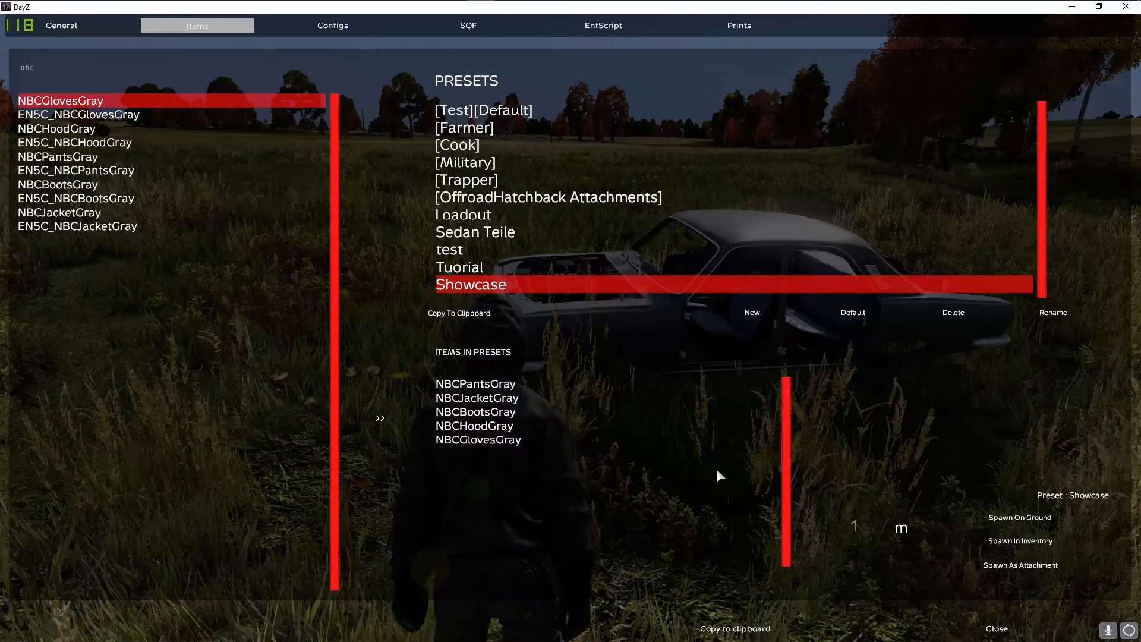
left_click(996, 628)
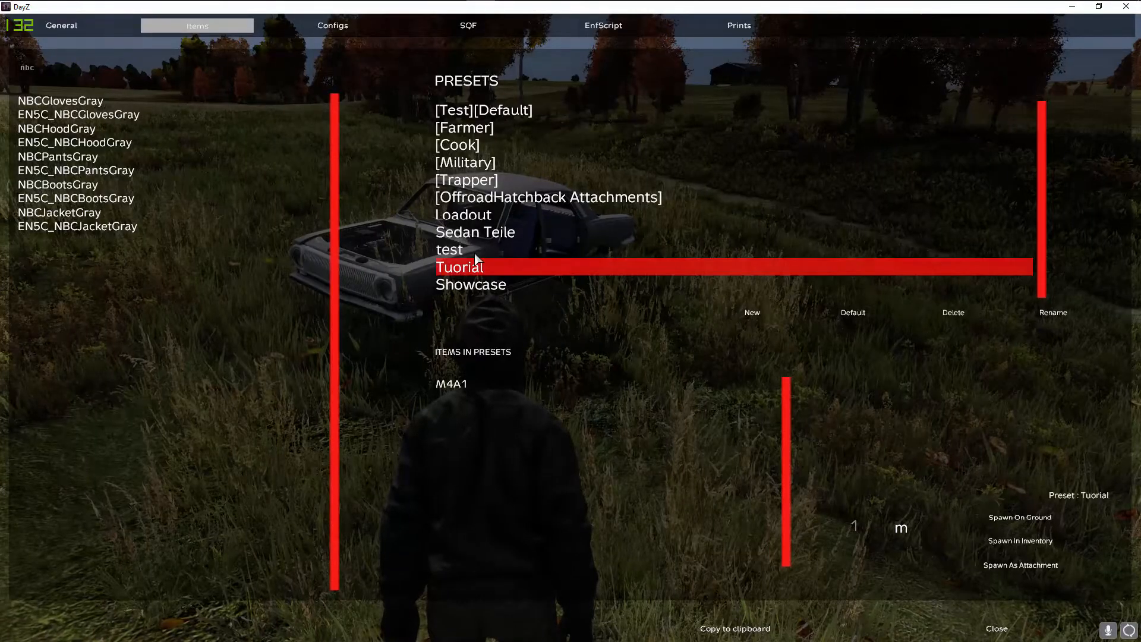
Step: Browse the test, Sedan Teile and Showcase presets, then spawn Tuorial's M4A1 on the ground
left_click(450, 249)
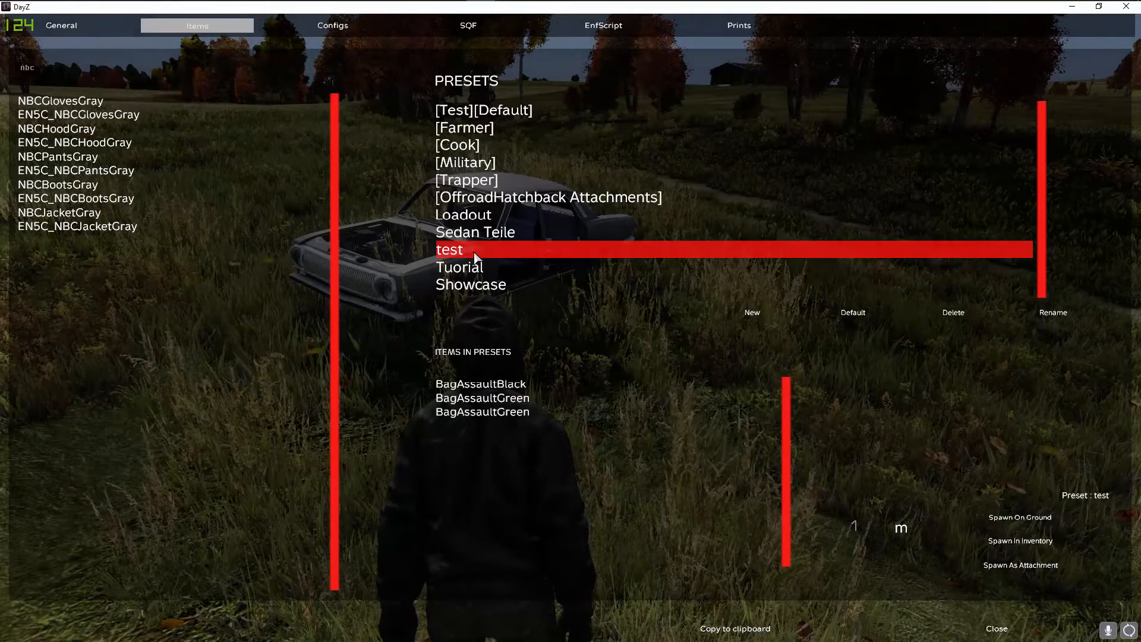
left_click(475, 232)
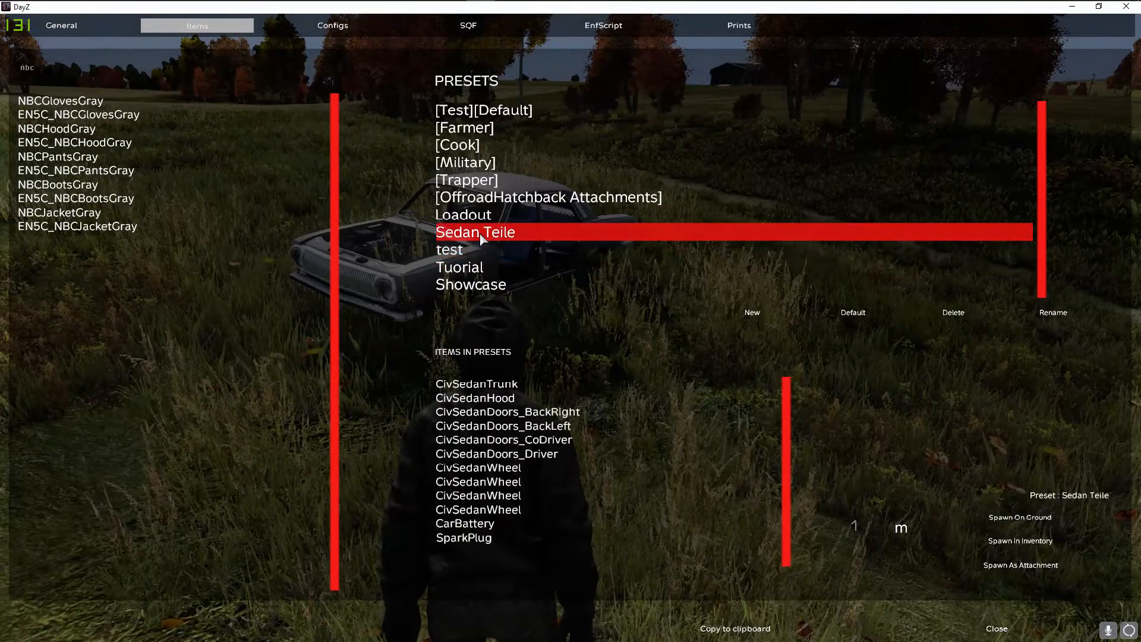
left_click(470, 284)
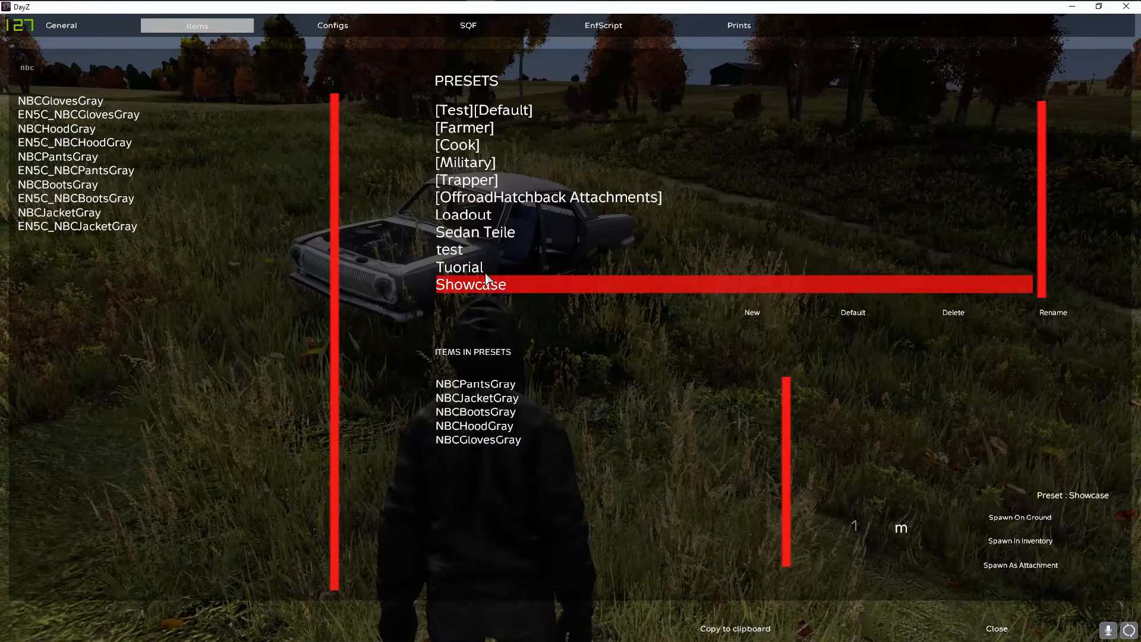
left_click(459, 268)
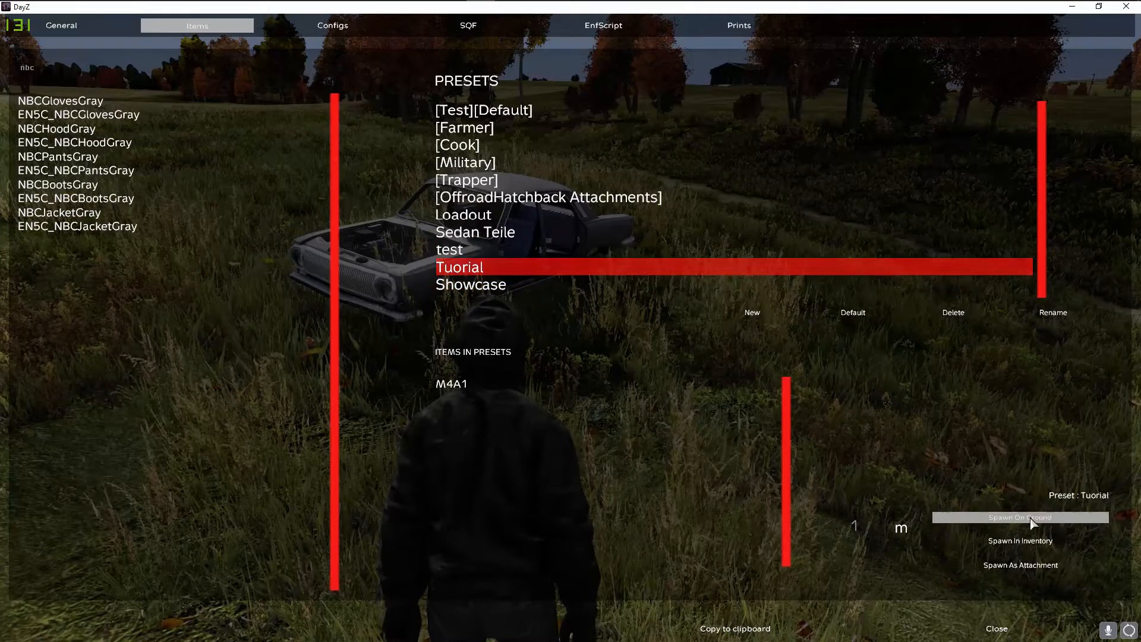
left_click(1020, 518)
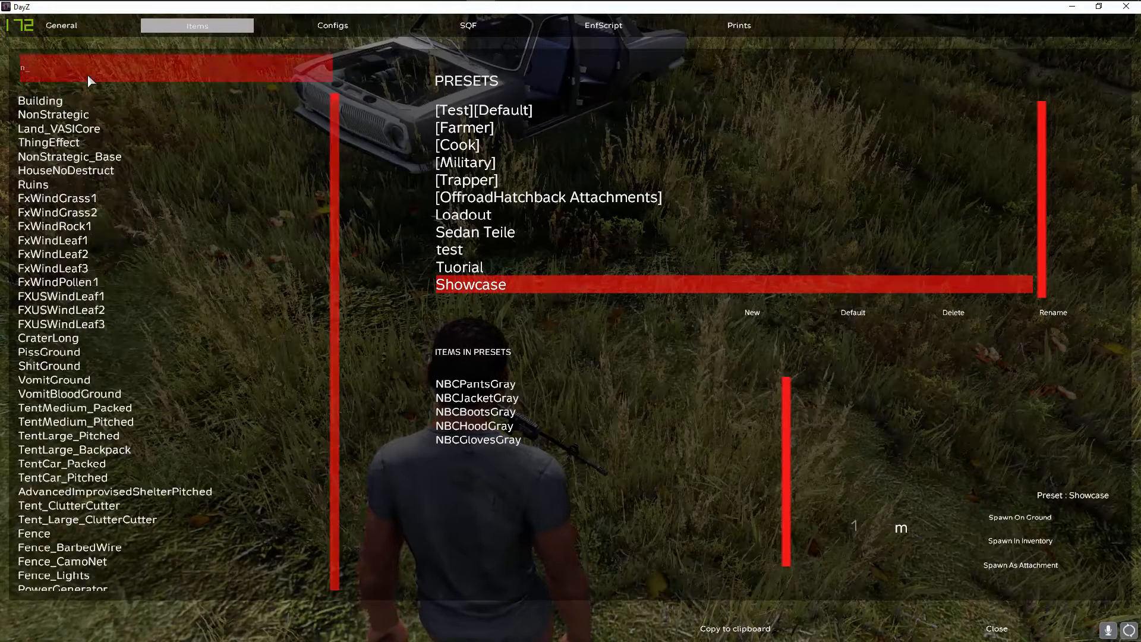
Step: Search 'm4a' and 'supp_' and add the M4A1 and Att_Suppressor_M4 to Showcase
type("m4a")
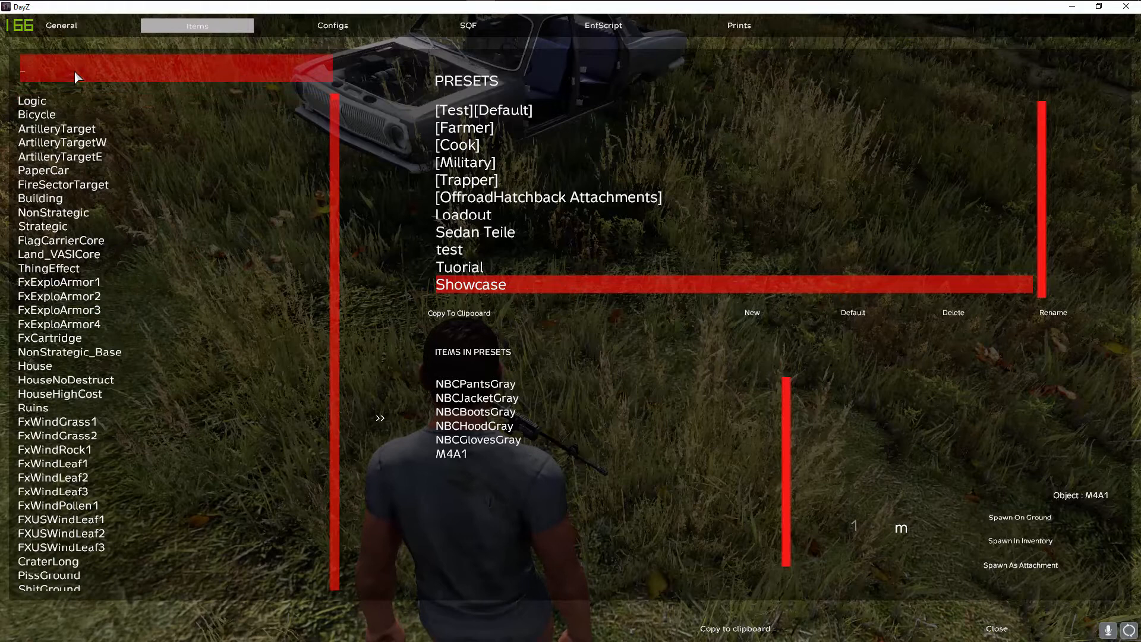
type("supp_")
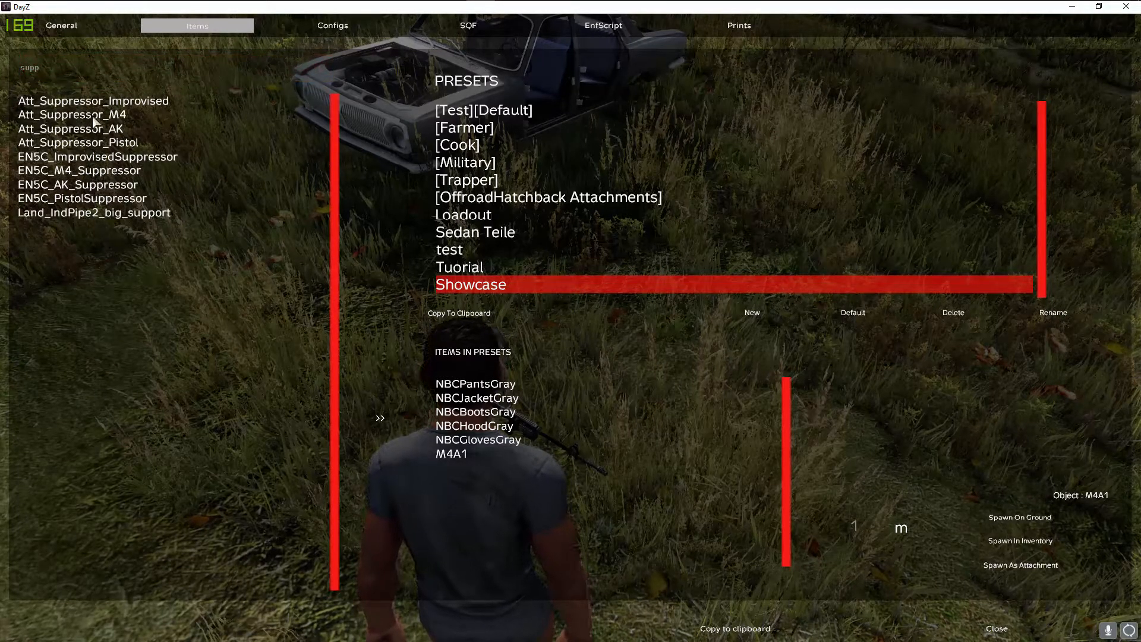
left_click(73, 115)
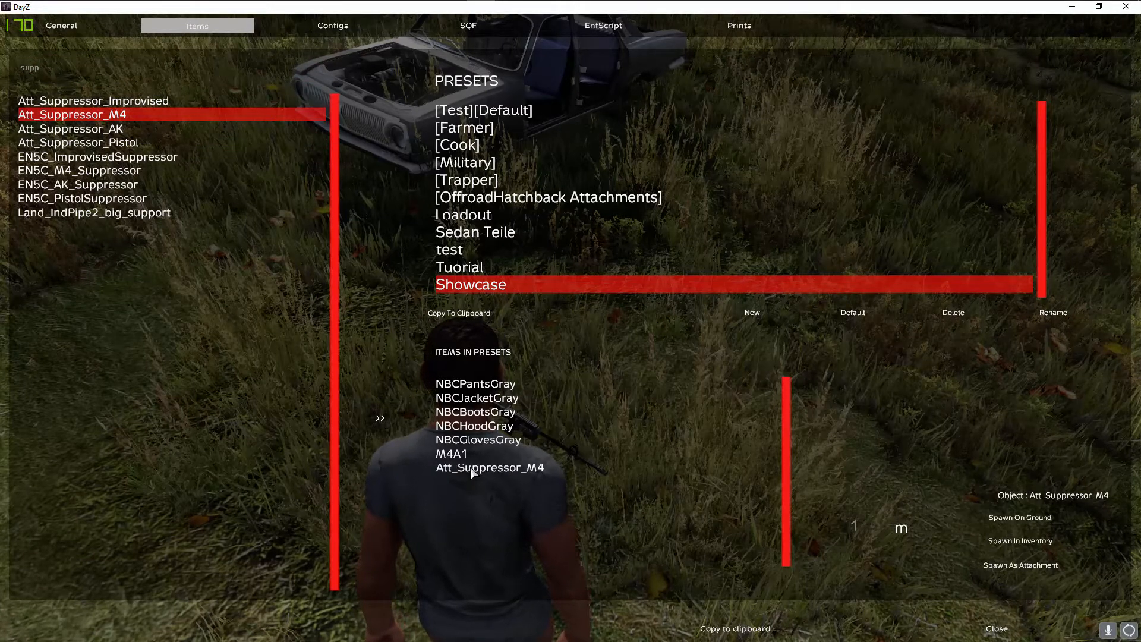
Step: Move the suppressor above the M4A1 and dress the character in the Showcase preset
left_click(489, 467)
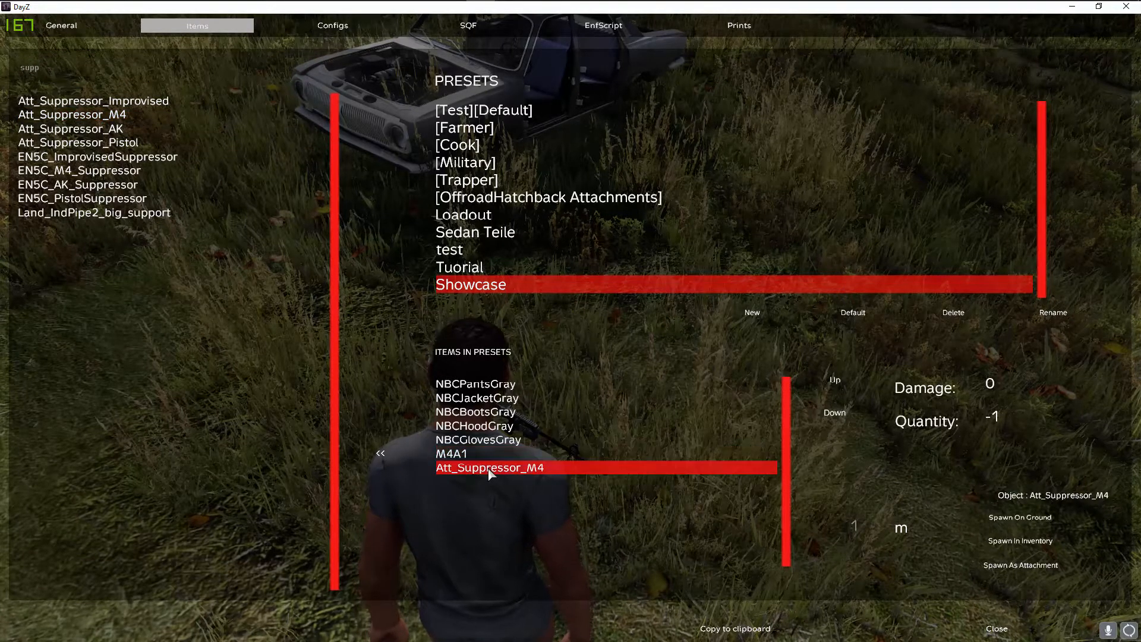
mouse_move(793, 408)
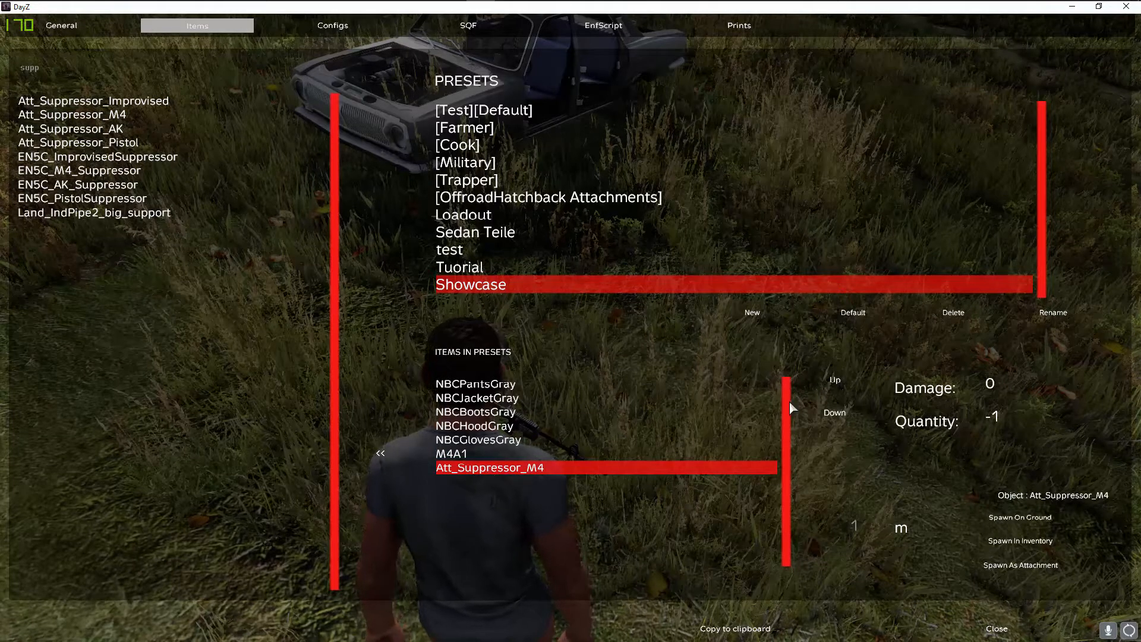
left_click(834, 380)
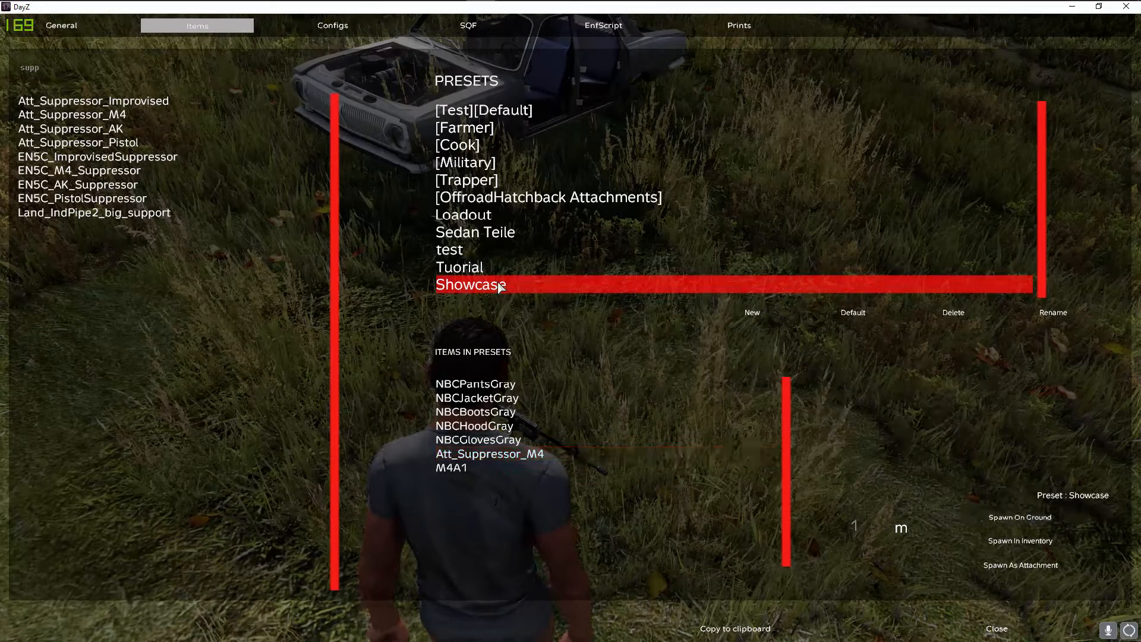
left_click(1020, 541)
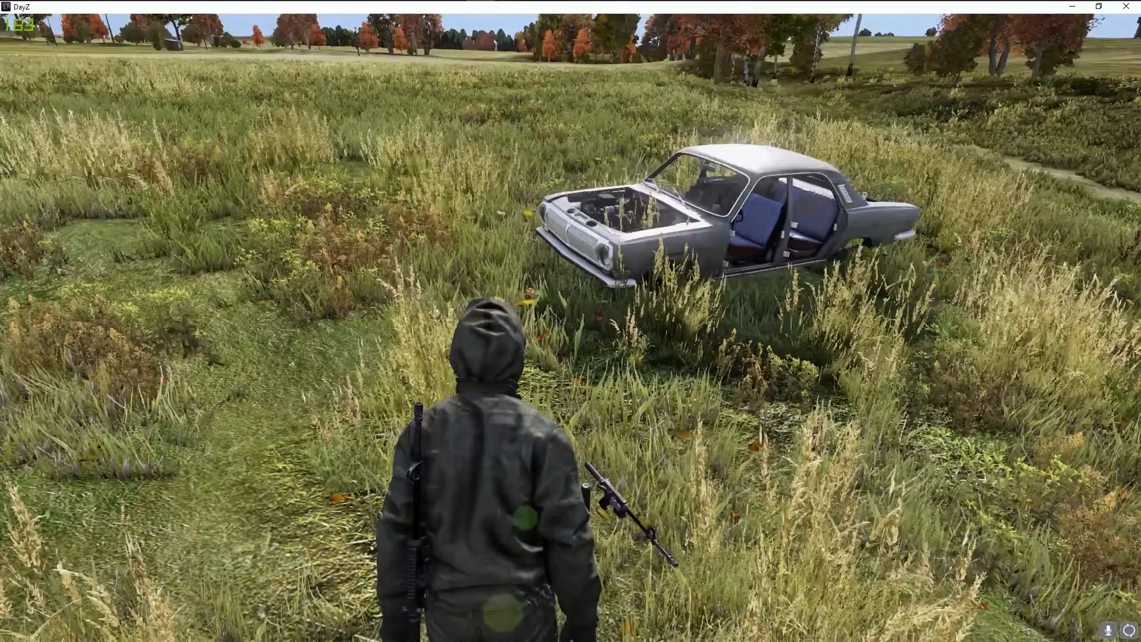
Step: Reopen the debug menu after checking the NBC outfit on the character
key("tab")
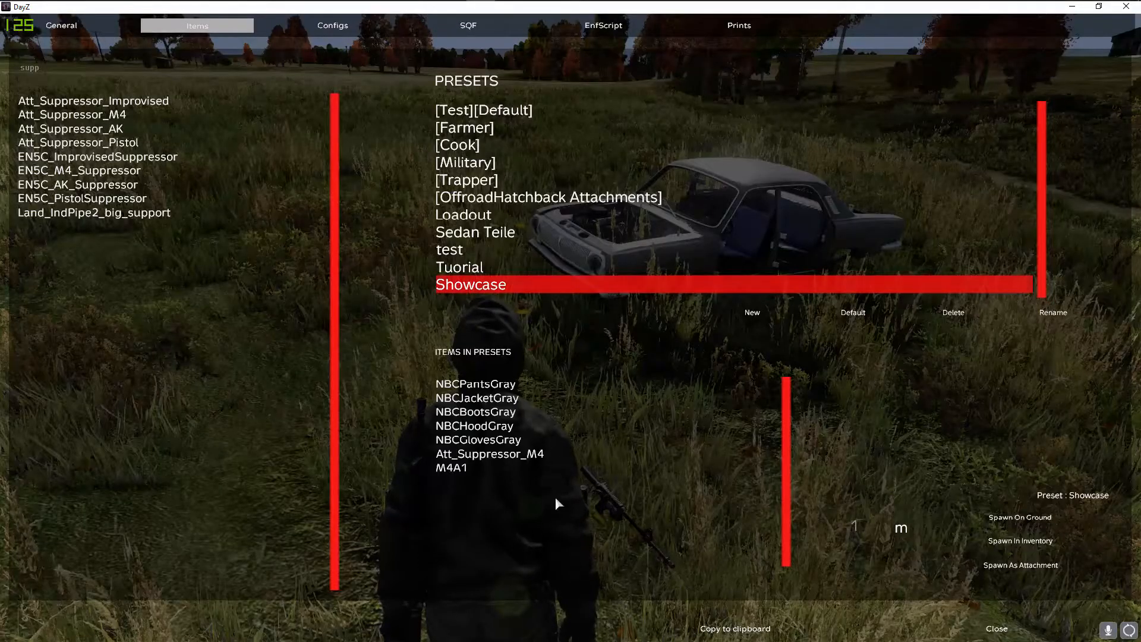
Step: Close and reopen the debug menu, then select the test preset with its three assault bags
left_click(488, 453)
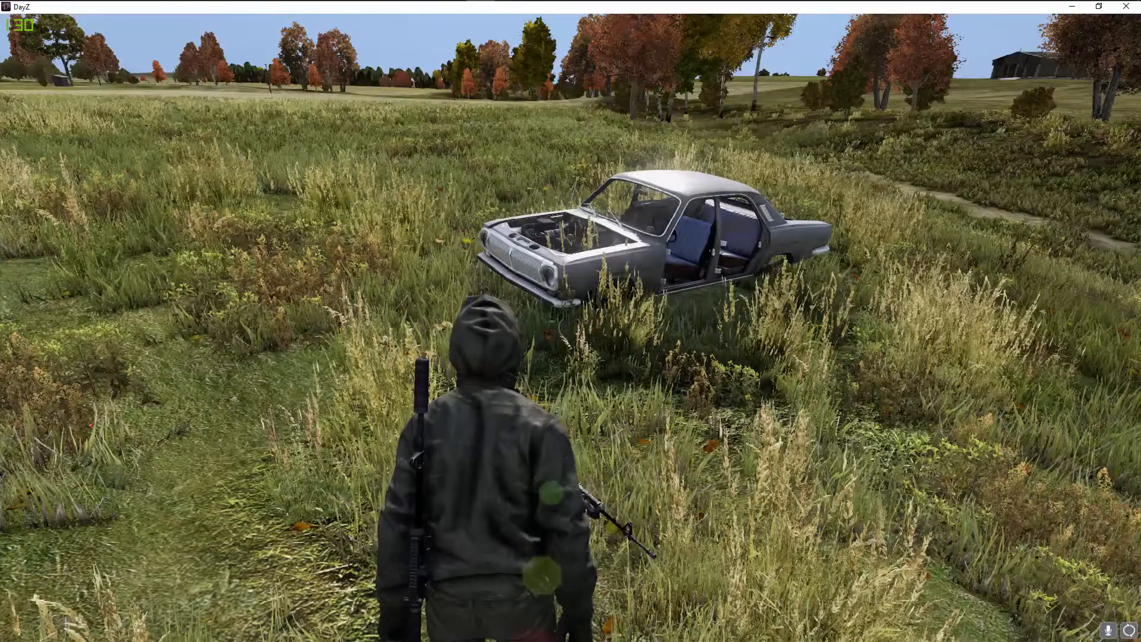
key("tab")
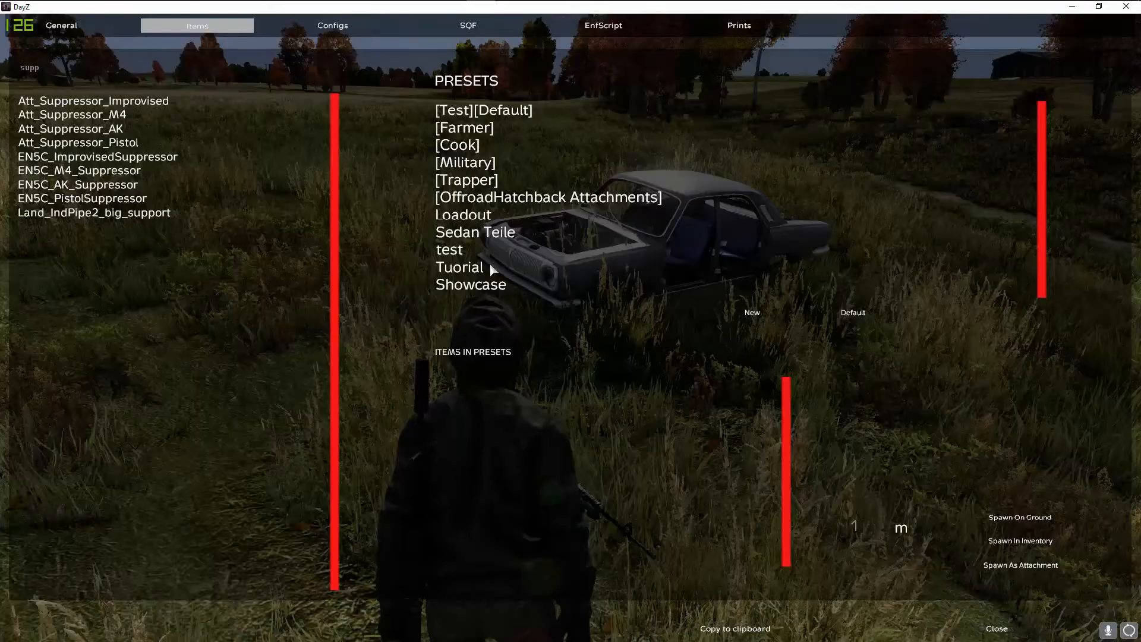
left_click(450, 250)
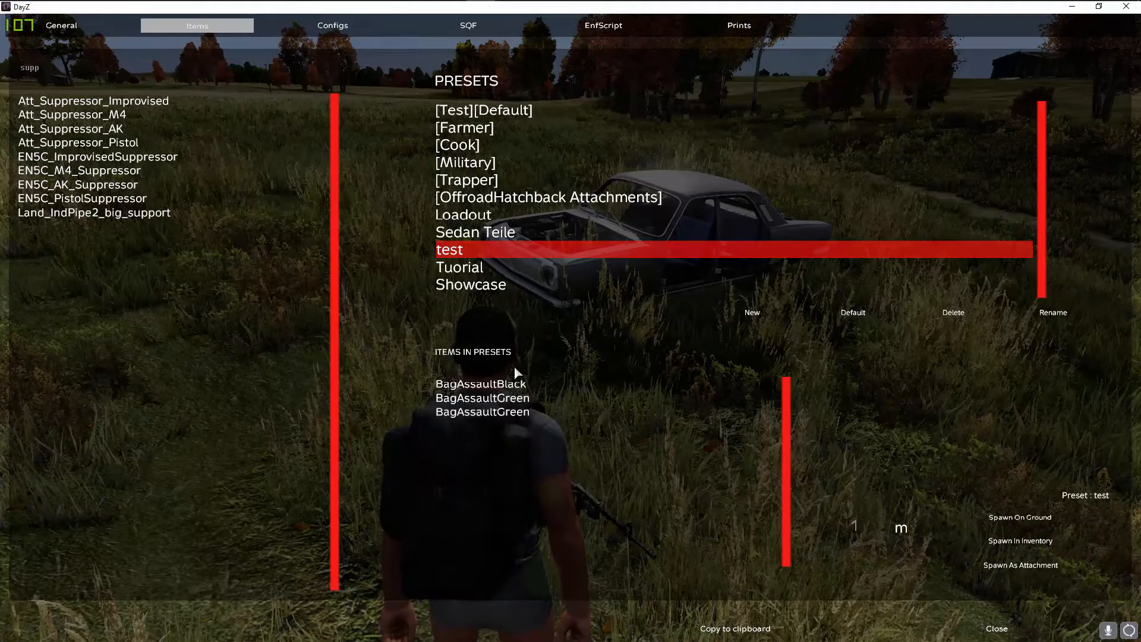
Step: Spawn the Showcase preset's items into the character's inventory
left_click(471, 284)
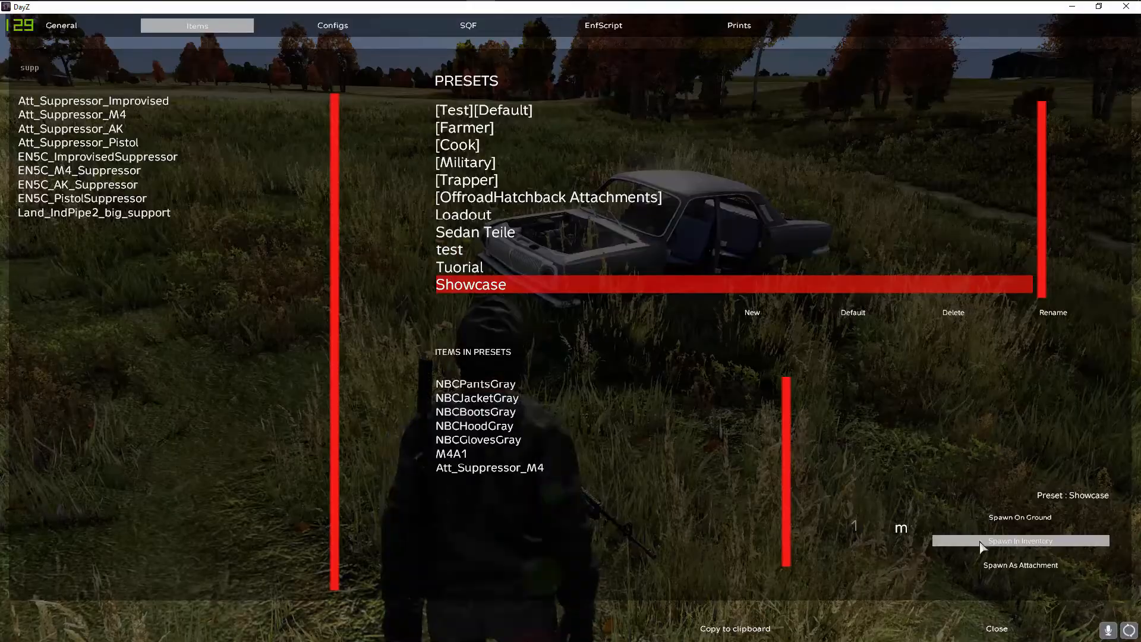
left_click(1020, 541)
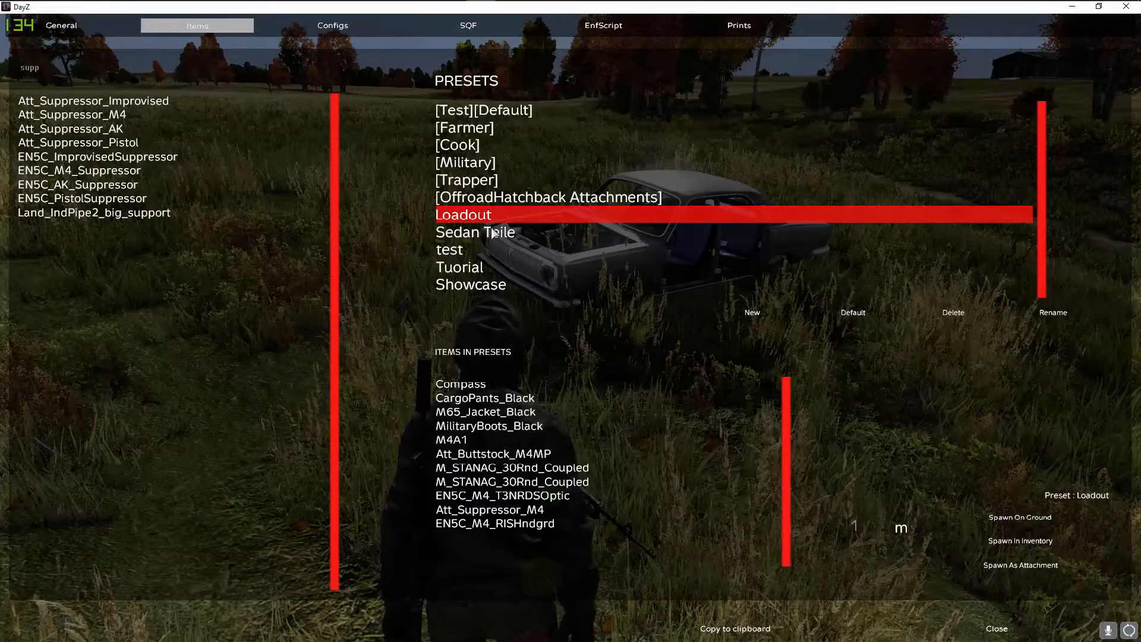
Step: Inspect the Loadout preset's buttstock and suppressor, then spawn Loadout into the inventory
left_click(492, 453)
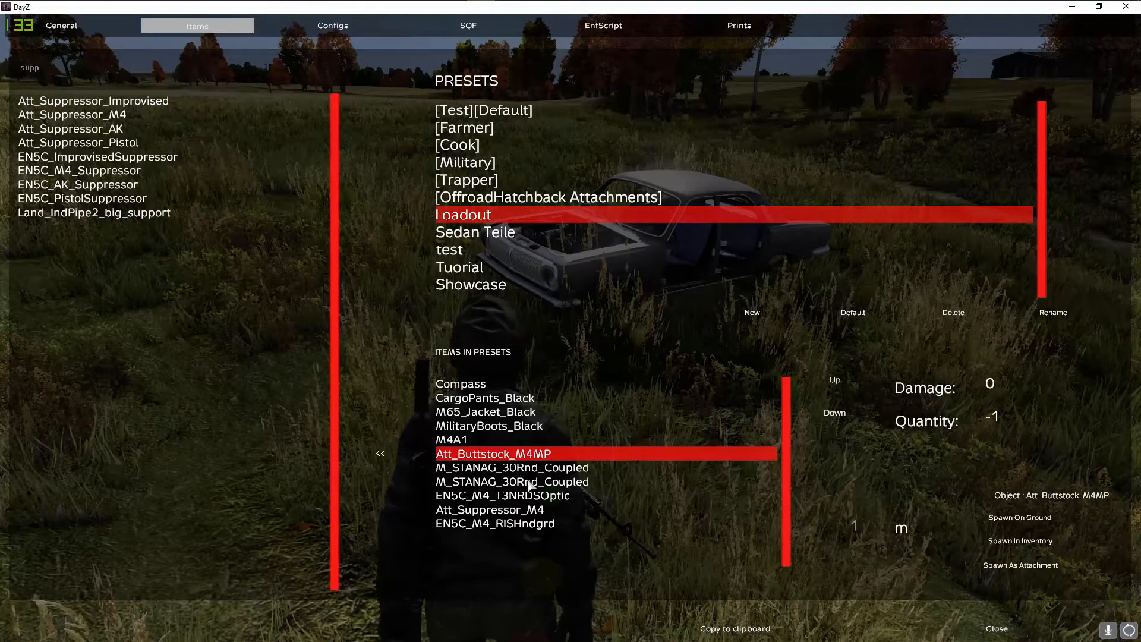
left_click(490, 510)
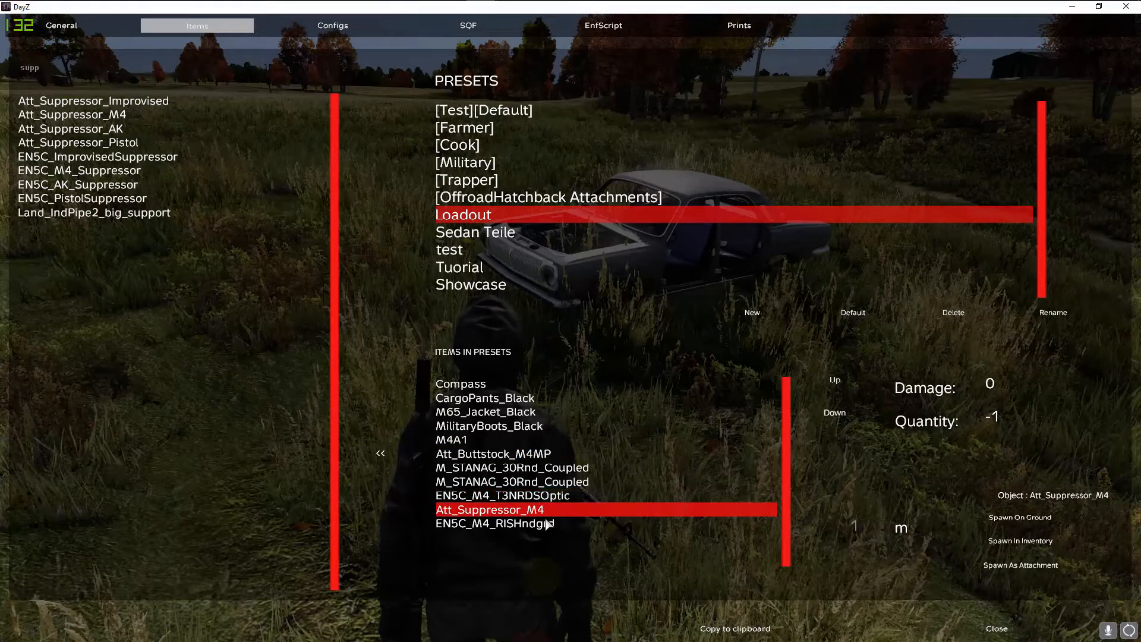
left_click(494, 523)
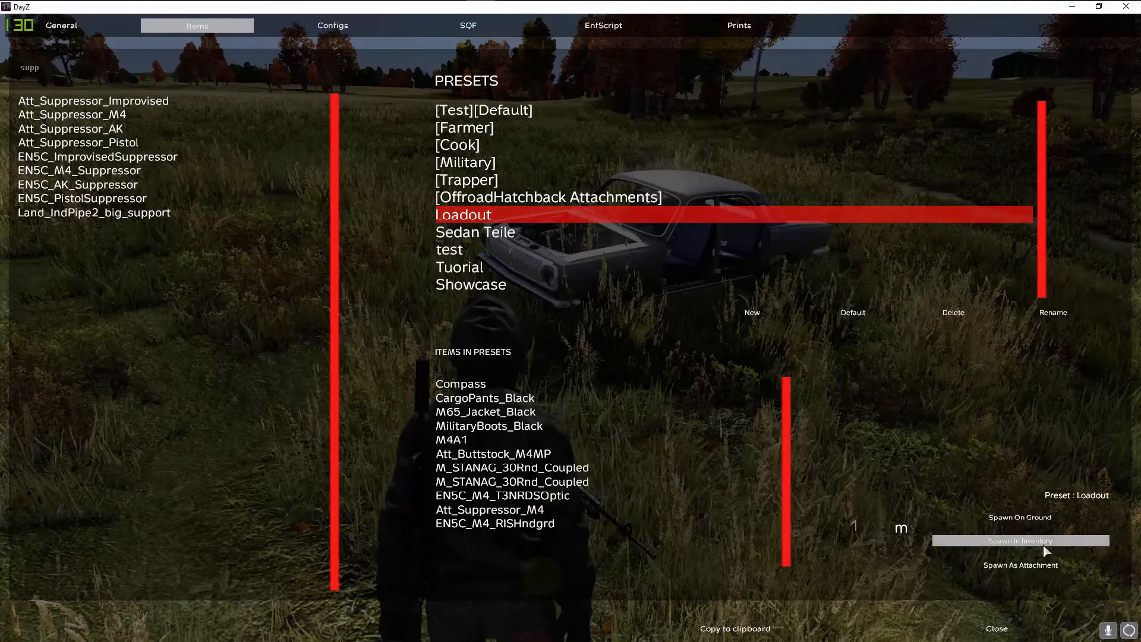
left_click(1020, 541)
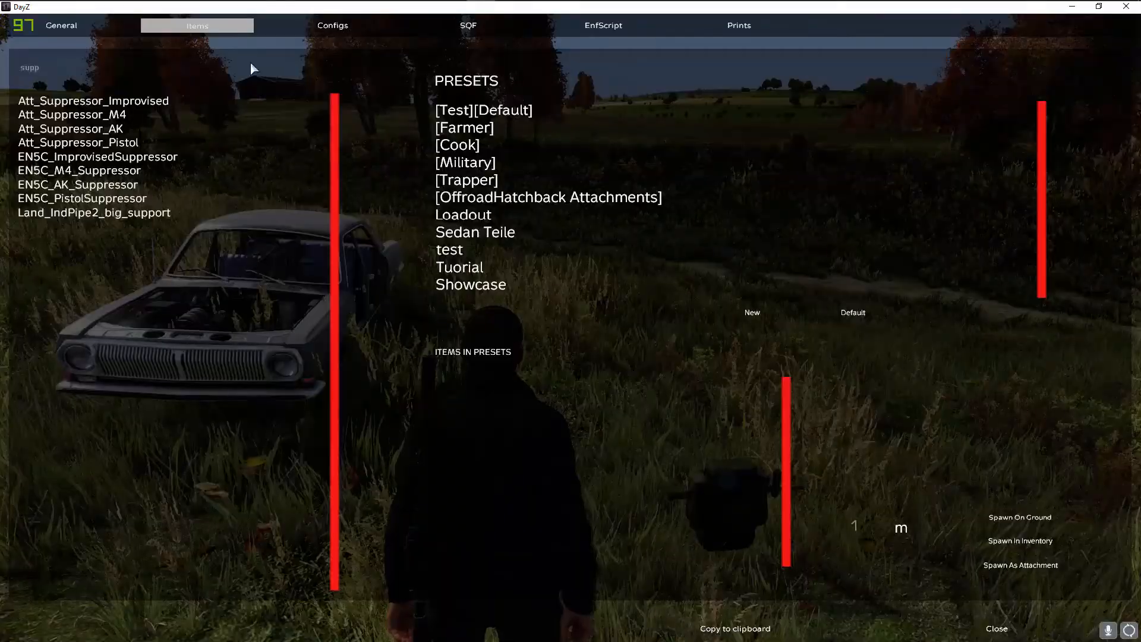
Step: Tour the Configs, Prints, Items and SQF script console pages of the debug menu
left_click(332, 25)
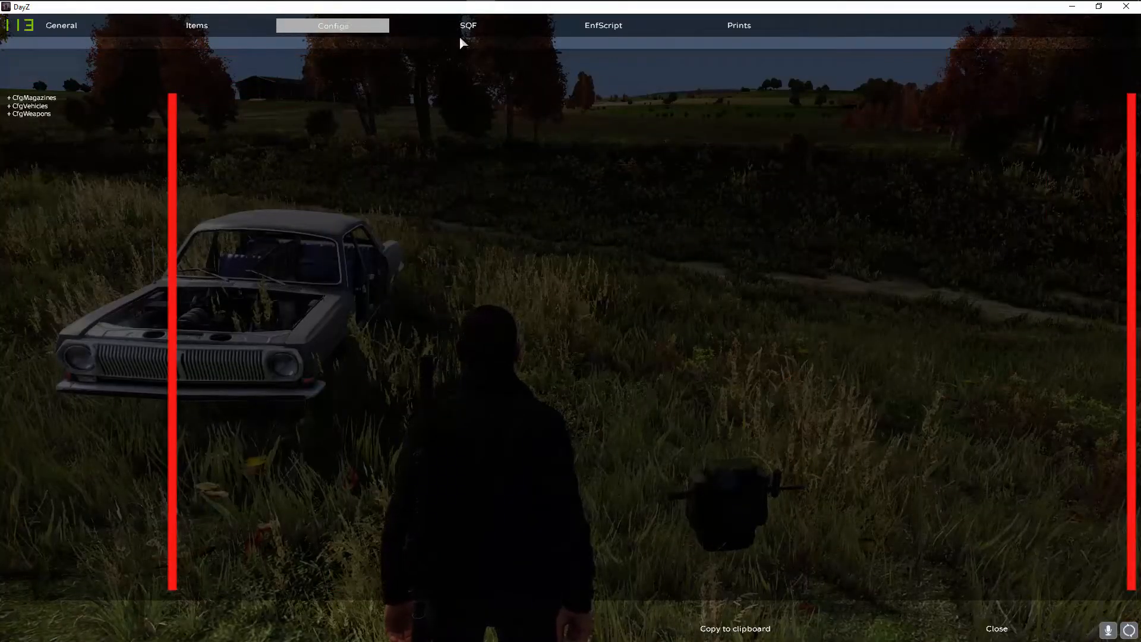
left_click(738, 25)
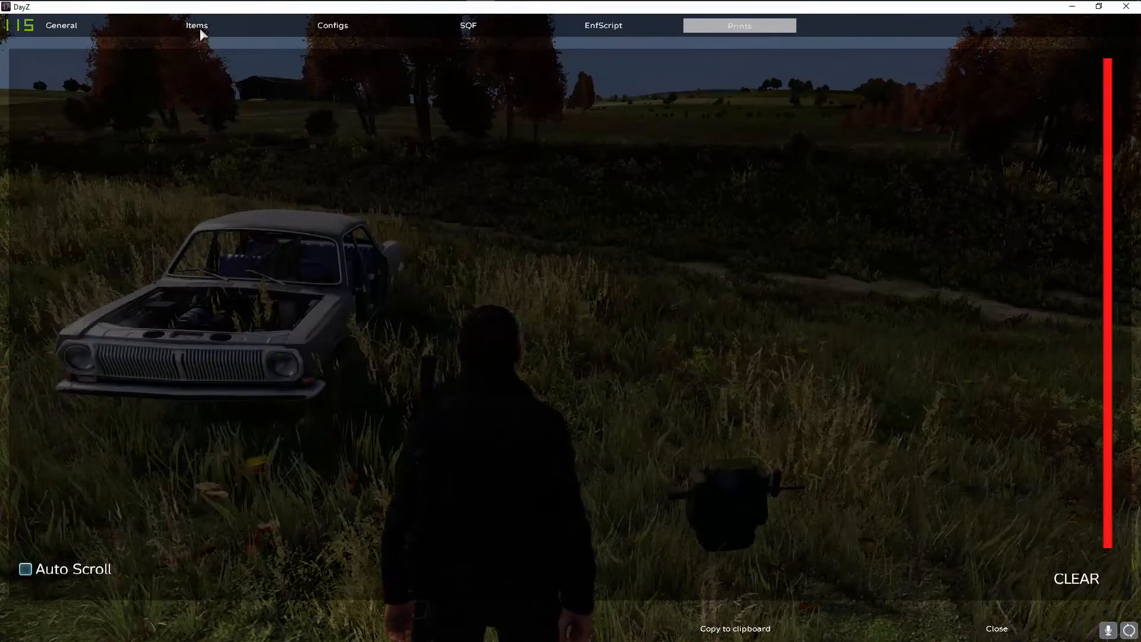
left_click(196, 25)
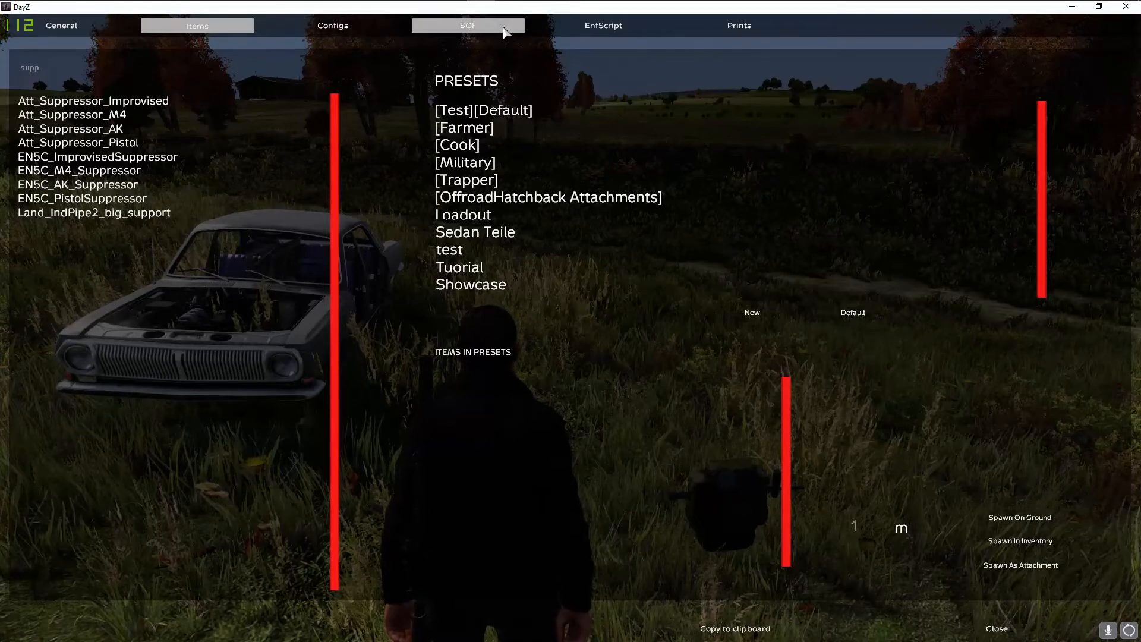
left_click(603, 25)
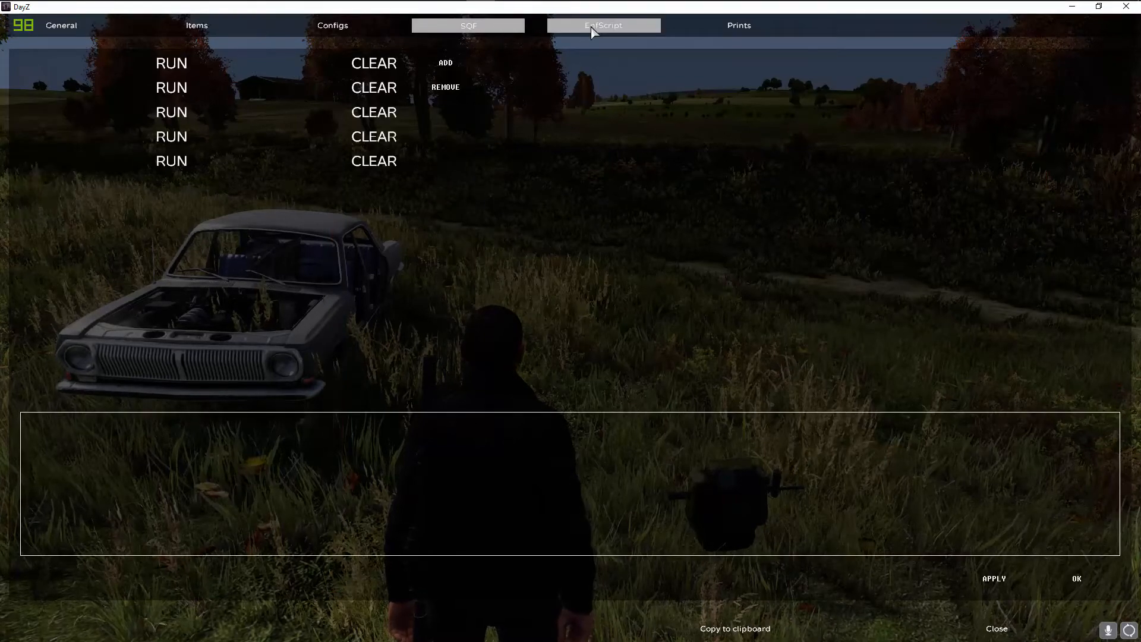
Step: Visit the EnfScript editor and output log, then return to the General debug page
left_click(603, 25)
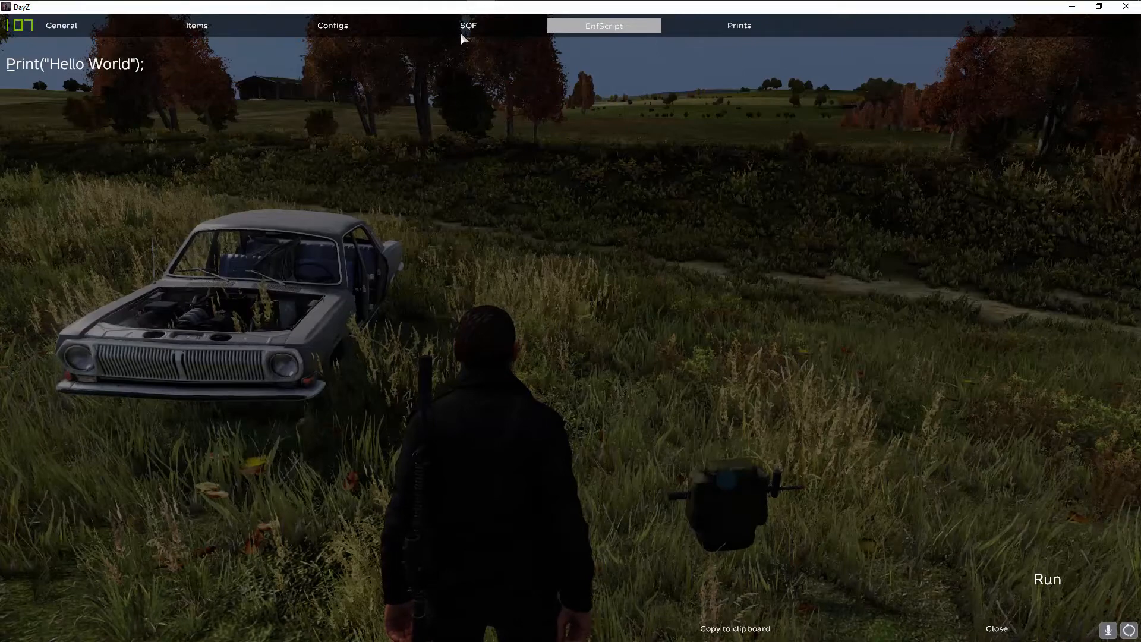
left_click(468, 25)
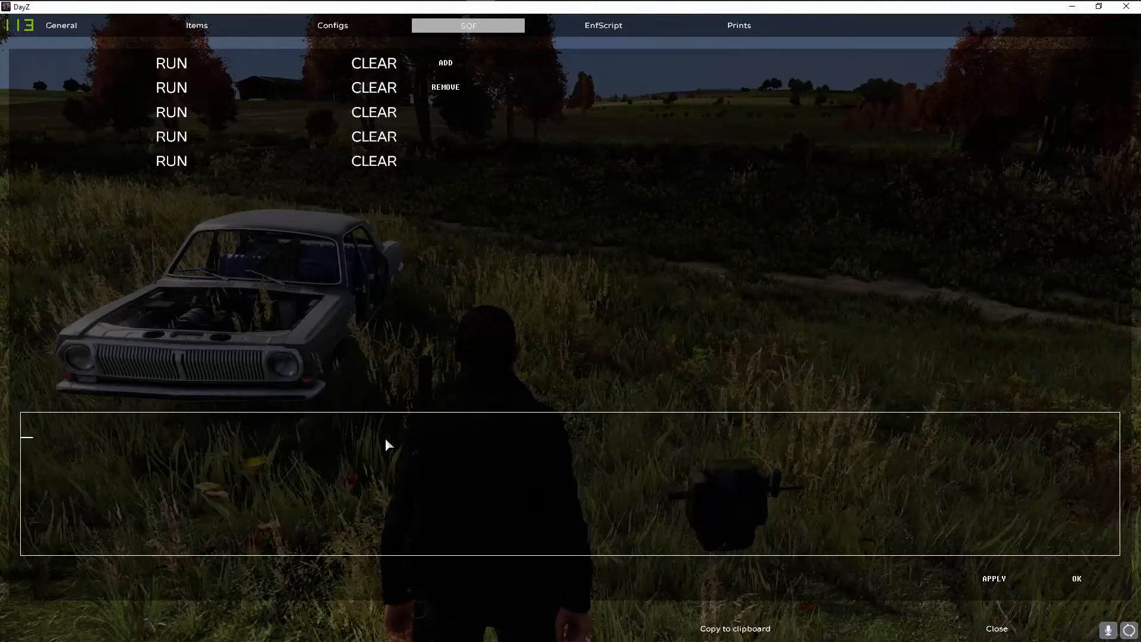
left_click(738, 25)
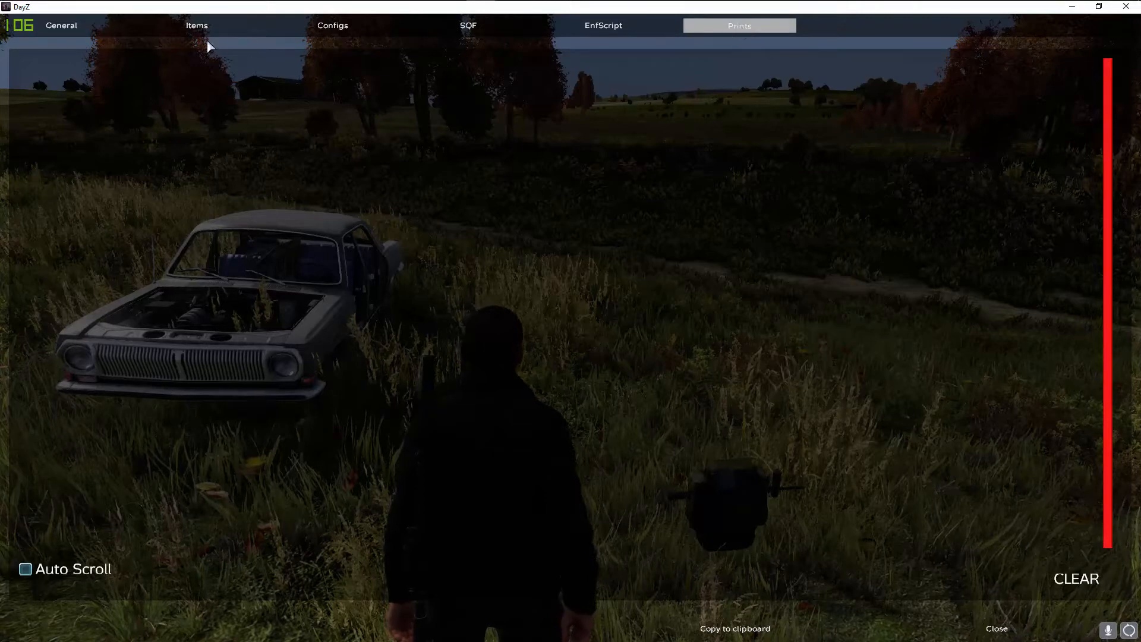
left_click(61, 25)
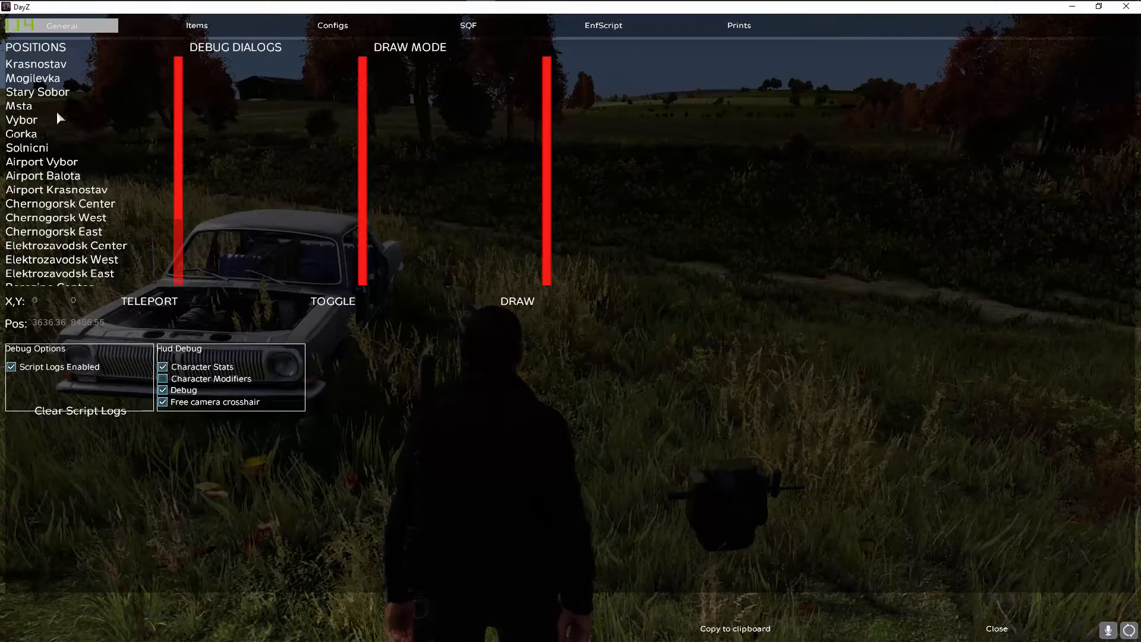
Step: Teleport the character to Vybor from the Positions list, then head into the video options
left_click(21, 119)
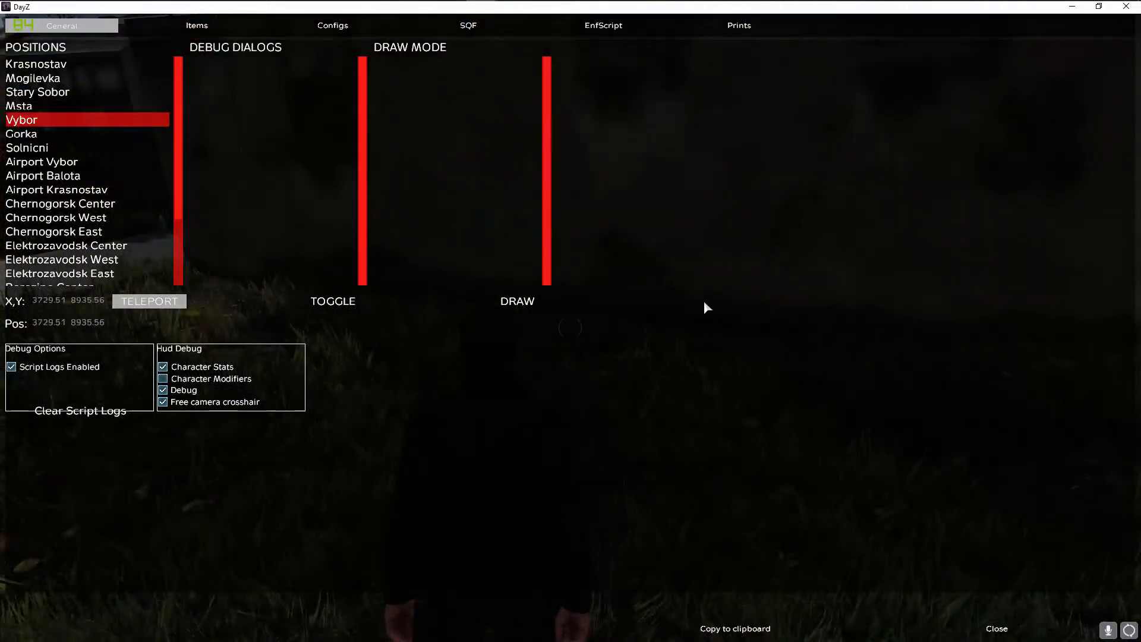
left_click(996, 628)
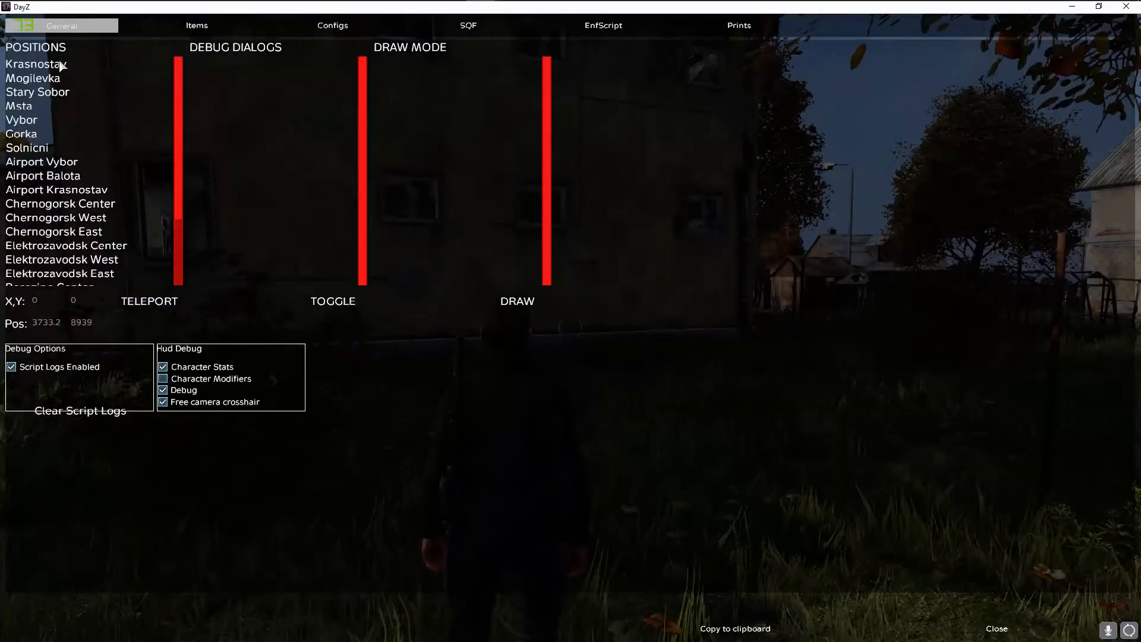
scroll("down", 3)
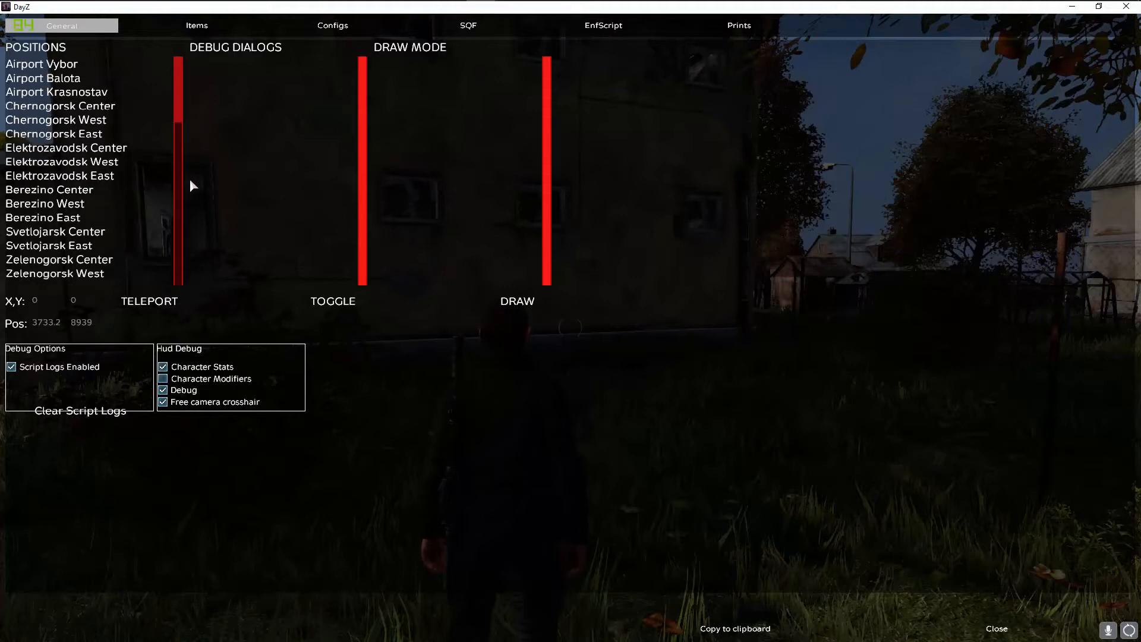
left_click(55, 273)
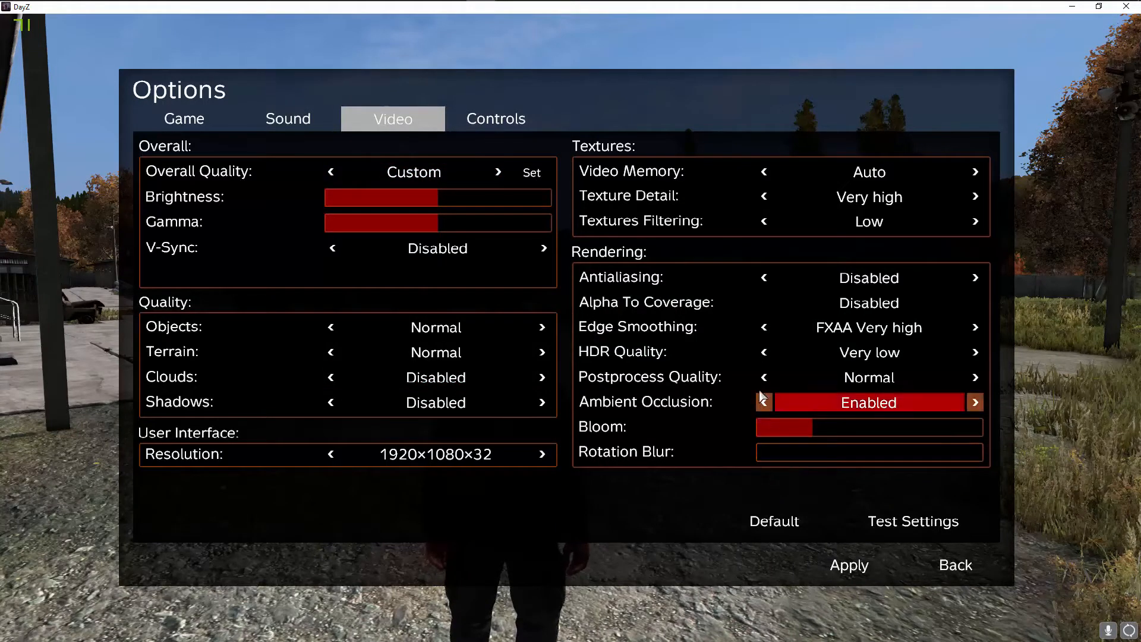
Step: Raise HDR quality and antialiasing to High and cycle alpha to coverage to Grass
left_click(975, 352)
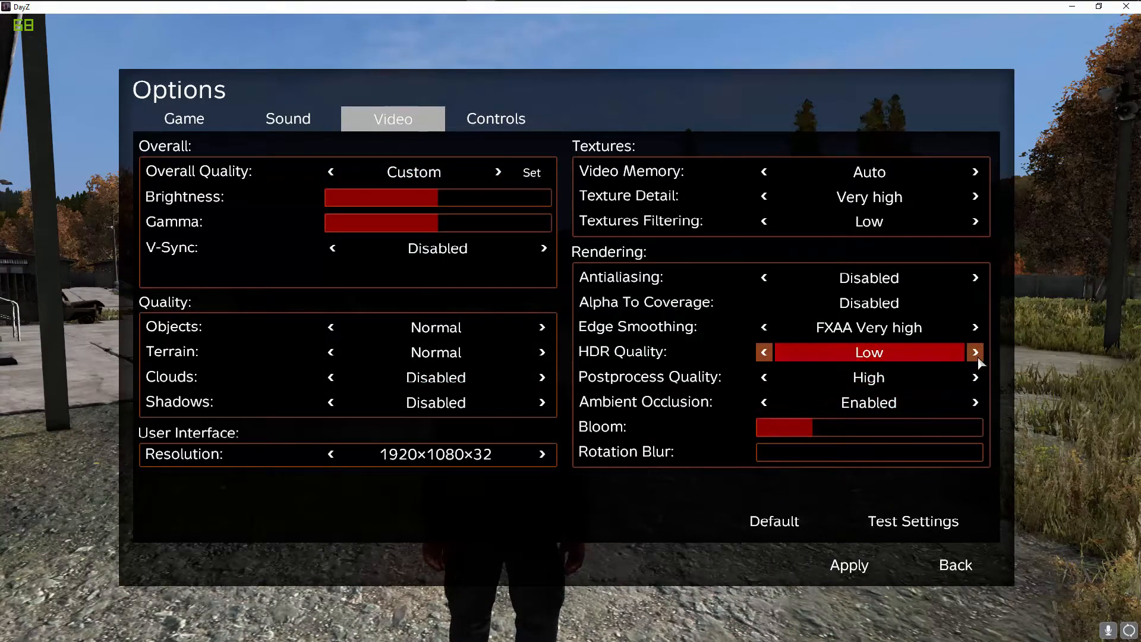
left_click(974, 277)
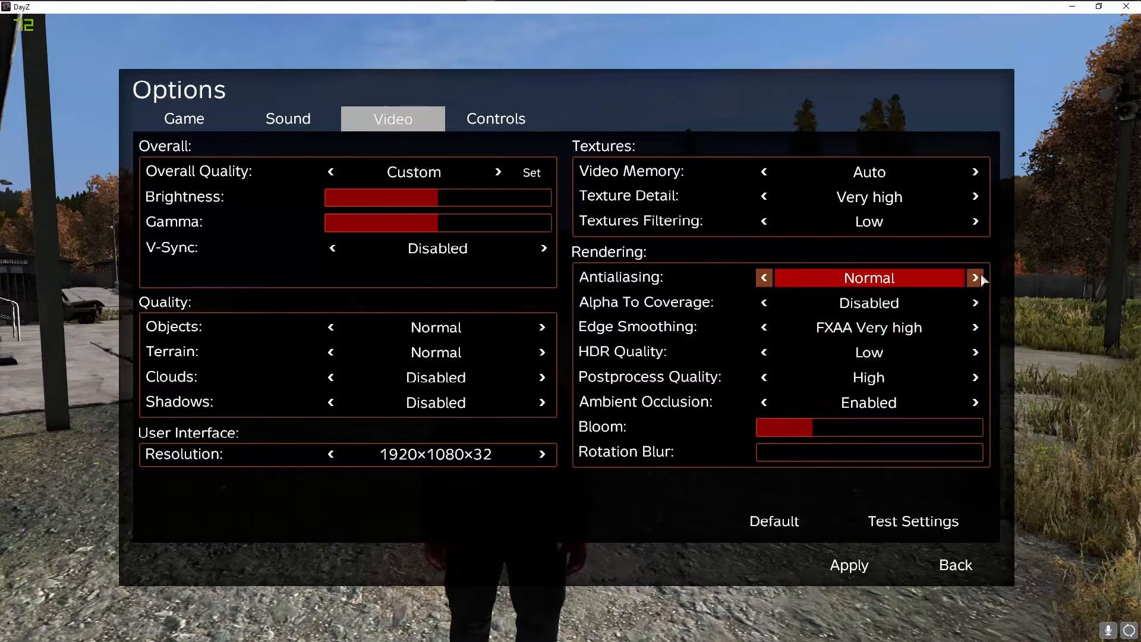
left_click(764, 277)
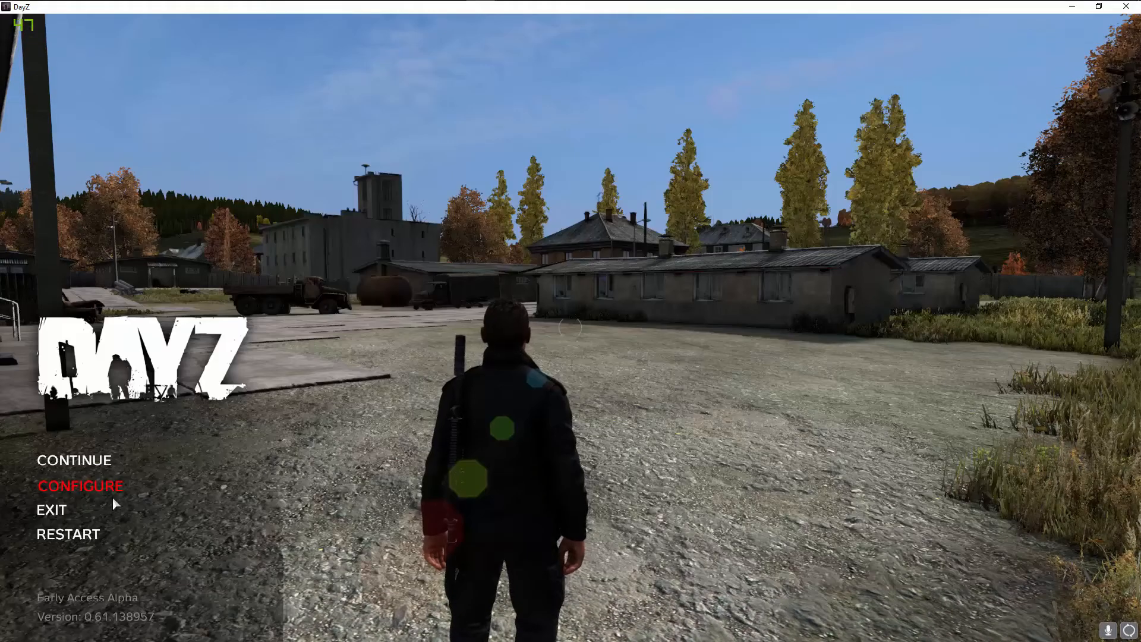
left_click(80, 485)
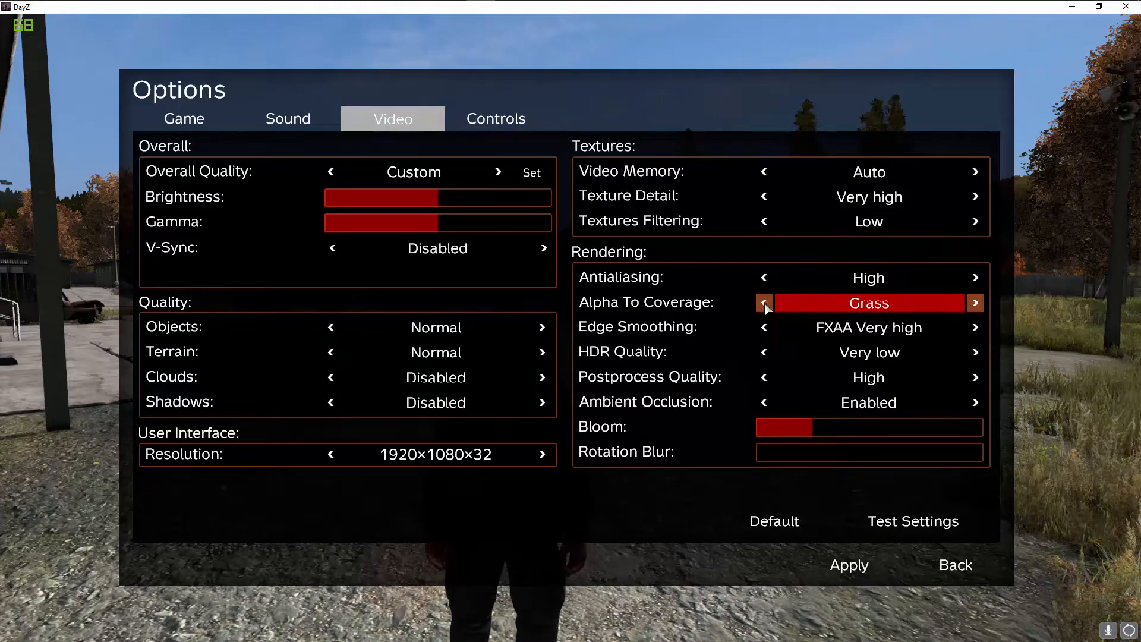
left_click(975, 302)
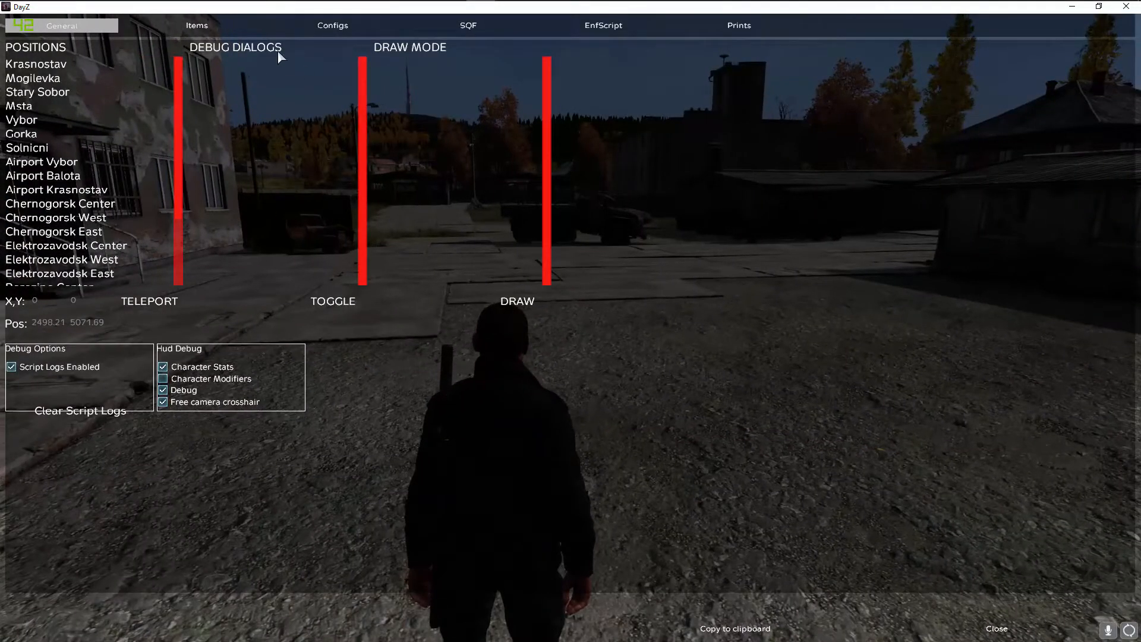
Step: Trigger a debug action that throws a ScriptConsole exception, then abort DayZ via Abbrechen
left_click(163, 378)
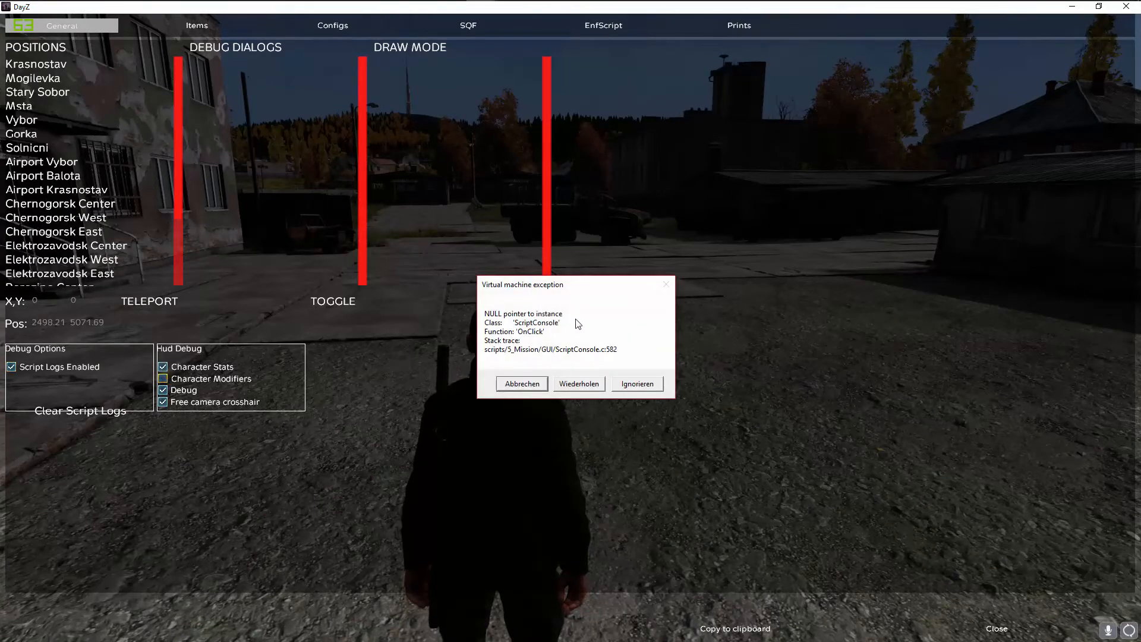
mouse_move(582, 314)
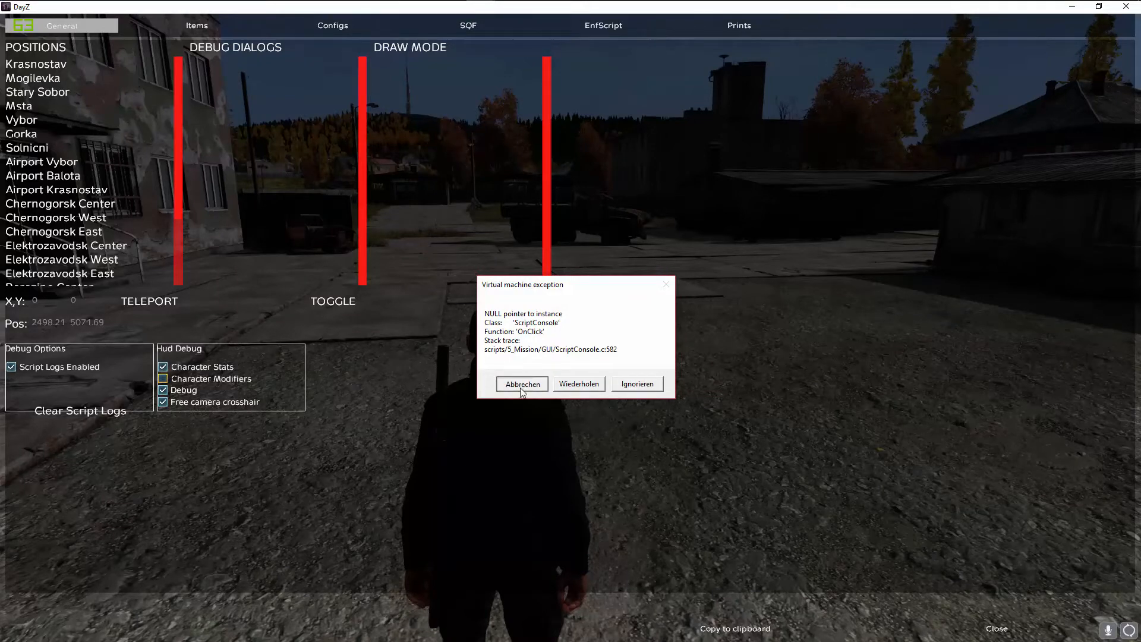
left_click(521, 384)
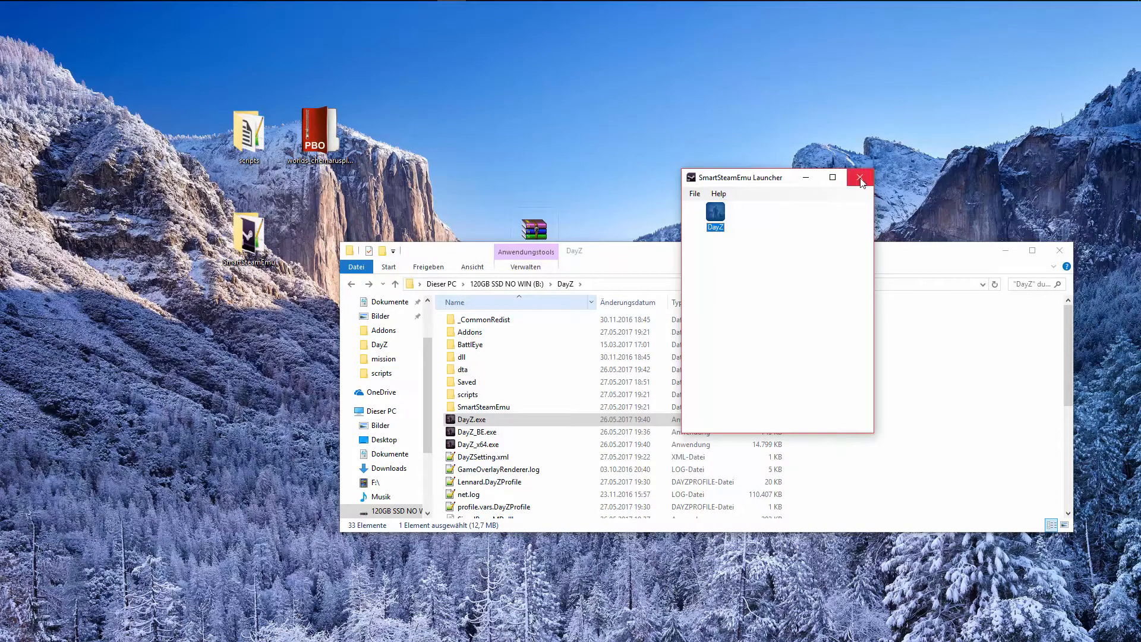
Step: Close the SmartSteamEmu Launcher and bring Steam's library page for DayZ to the front
left_click(859, 177)
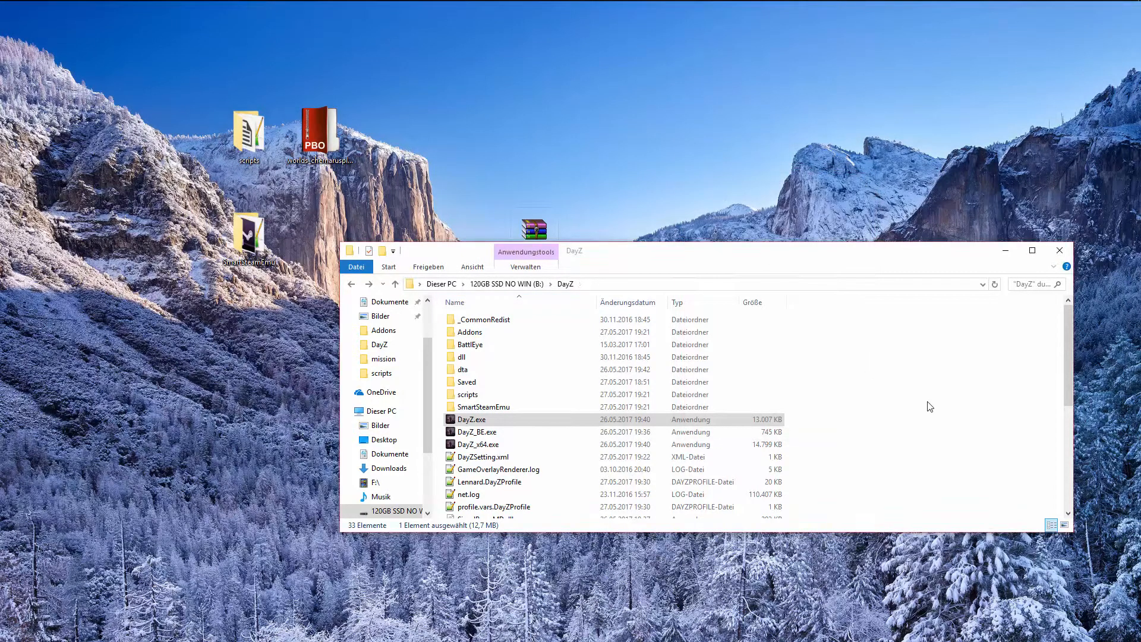
left_click(483, 407)
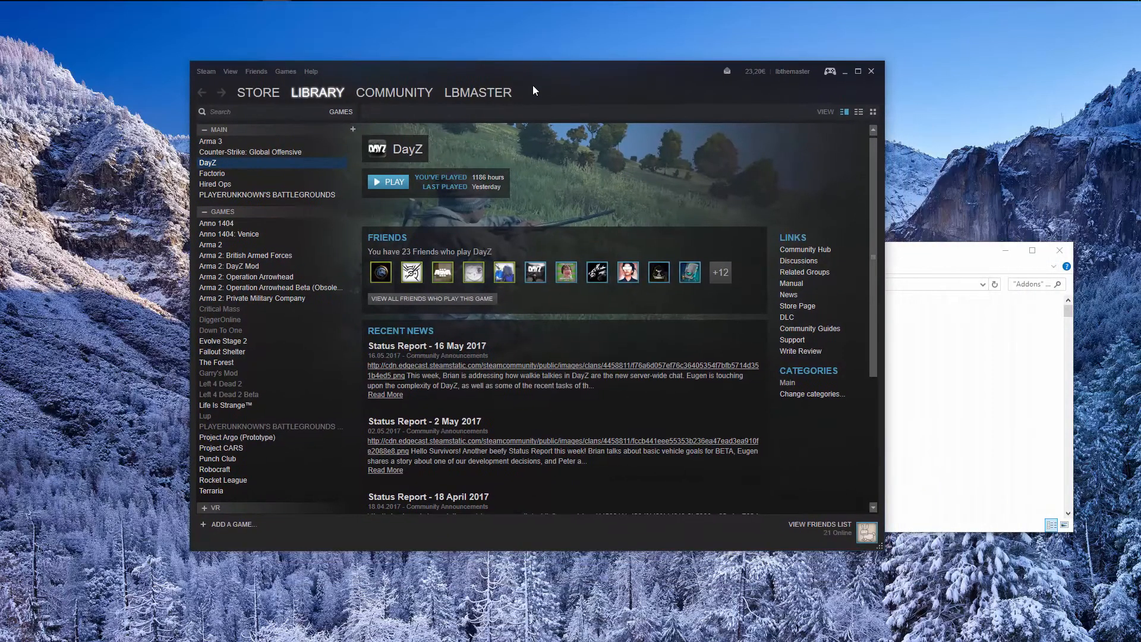
Step: Start Verify Integrity of Game Files for DayZ from its Properties under Local Files
right_click(206, 163)
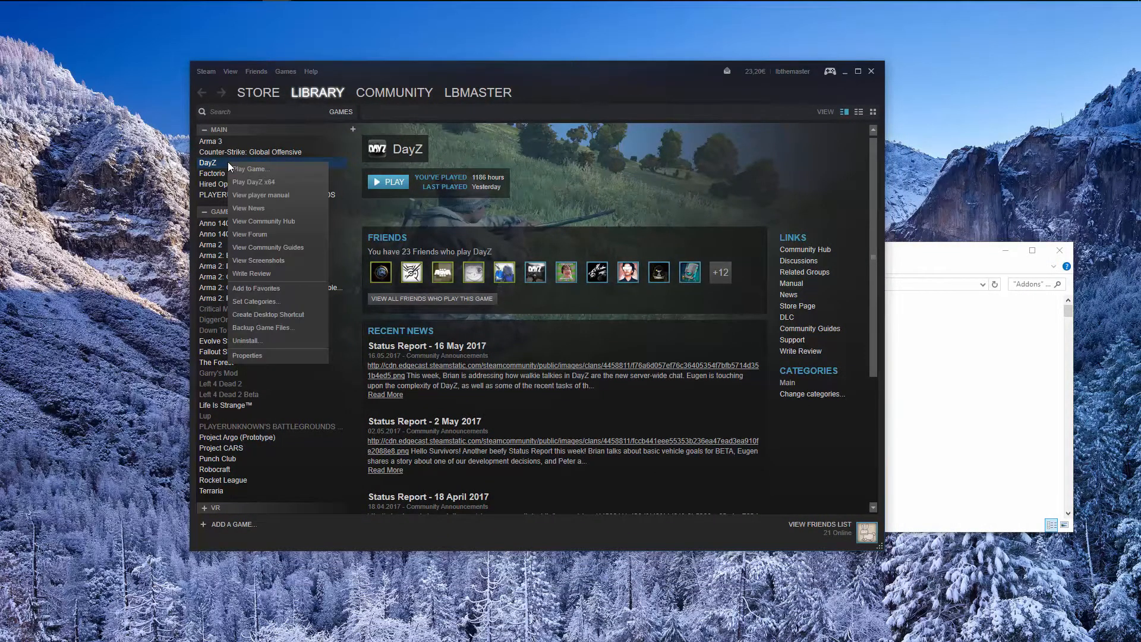
left_click(247, 355)
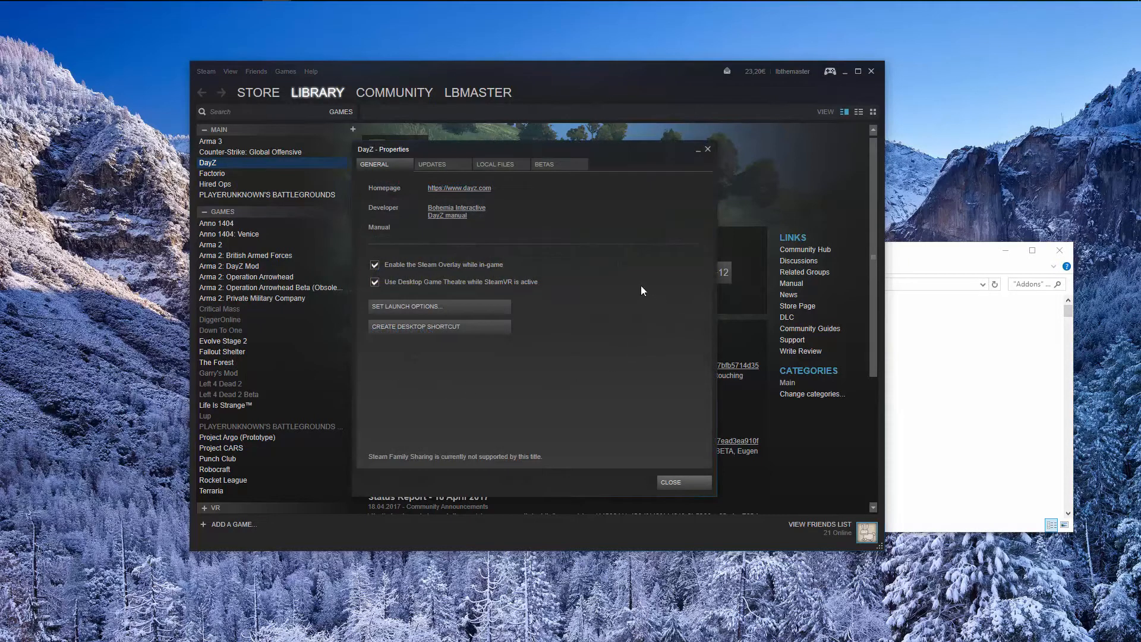
left_click(432, 164)
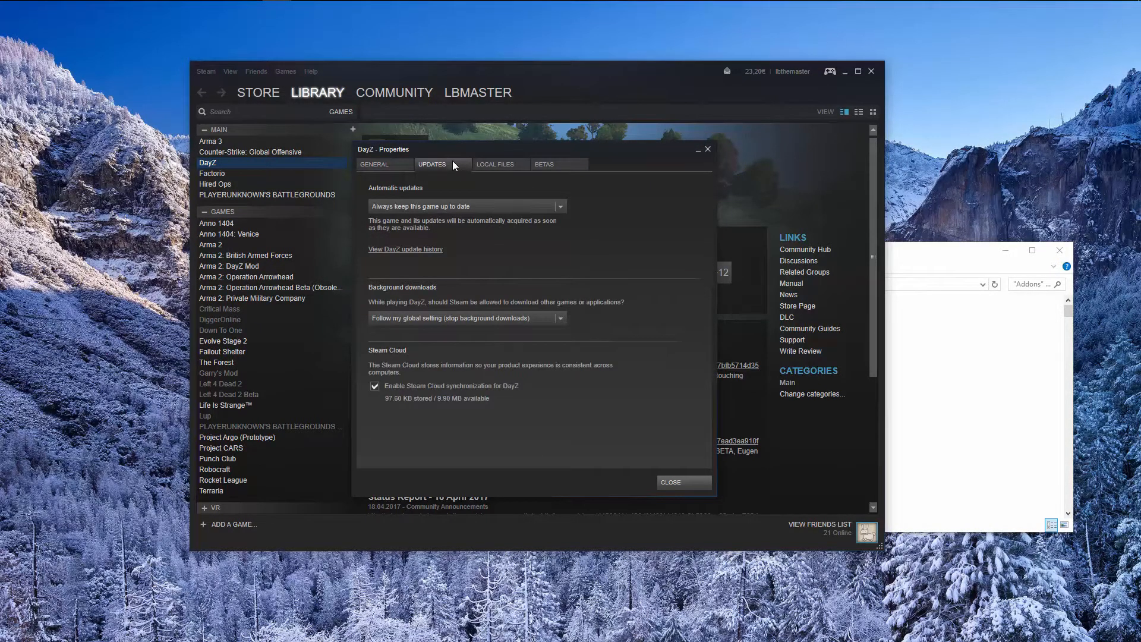
left_click(495, 164)
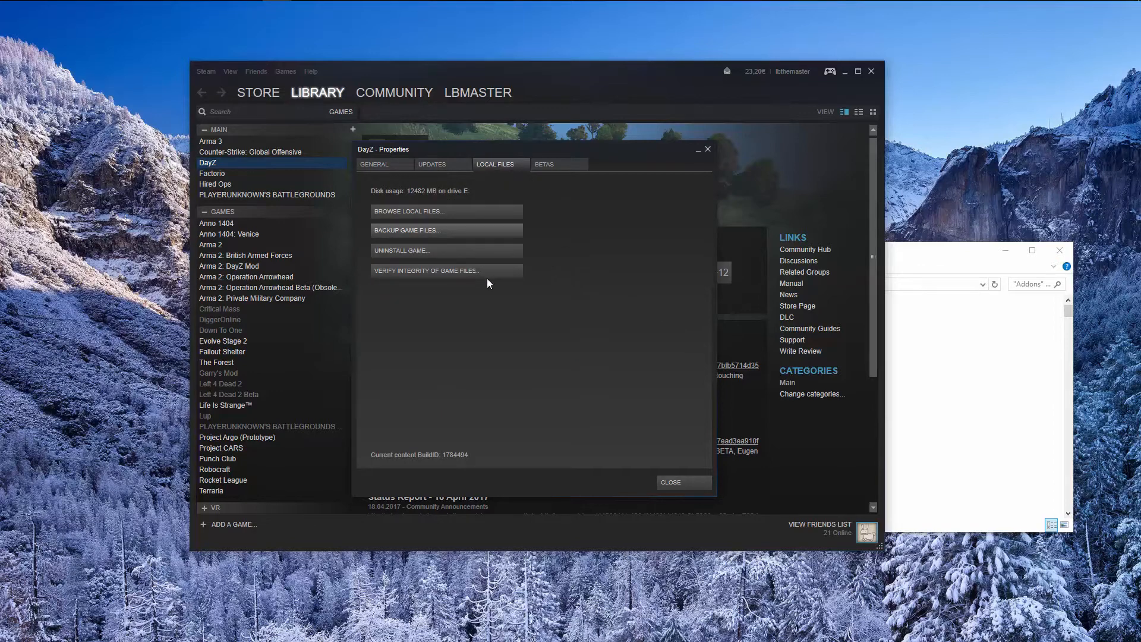
left_click(427, 269)
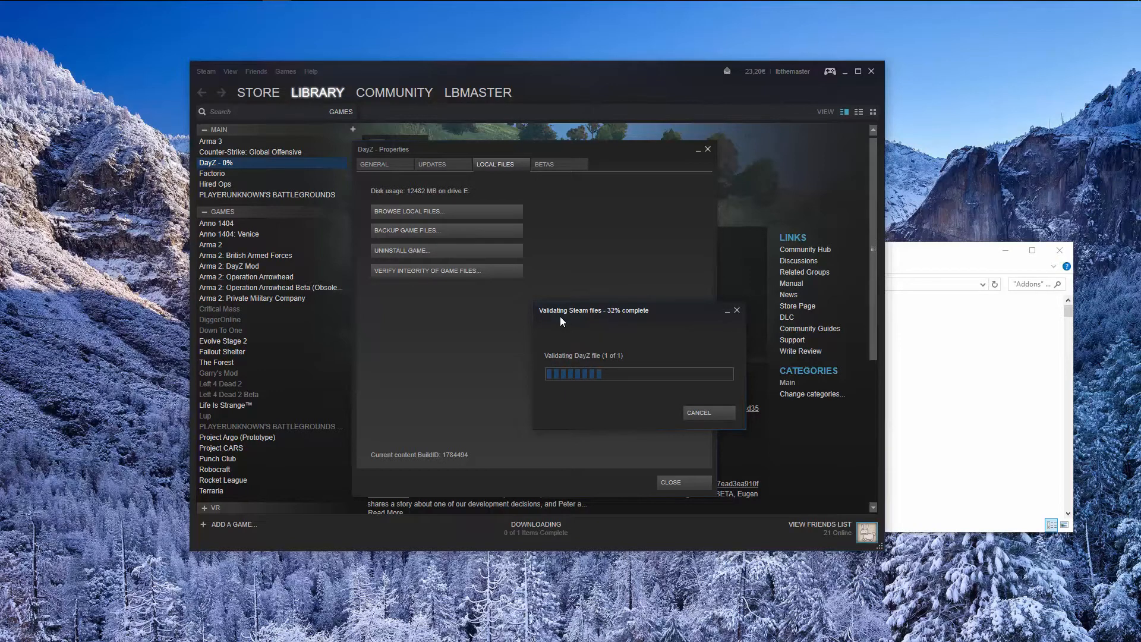
Step: Show Steam's downloads page where DayZ is listed as Validating
left_click(535, 524)
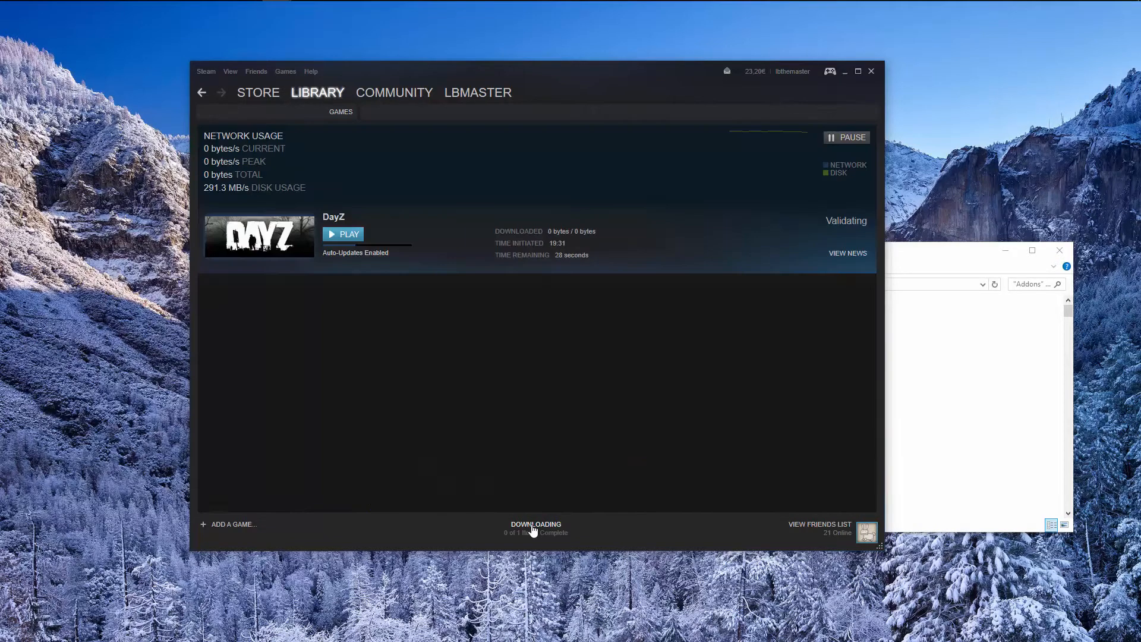
mouse_move(514, 419)
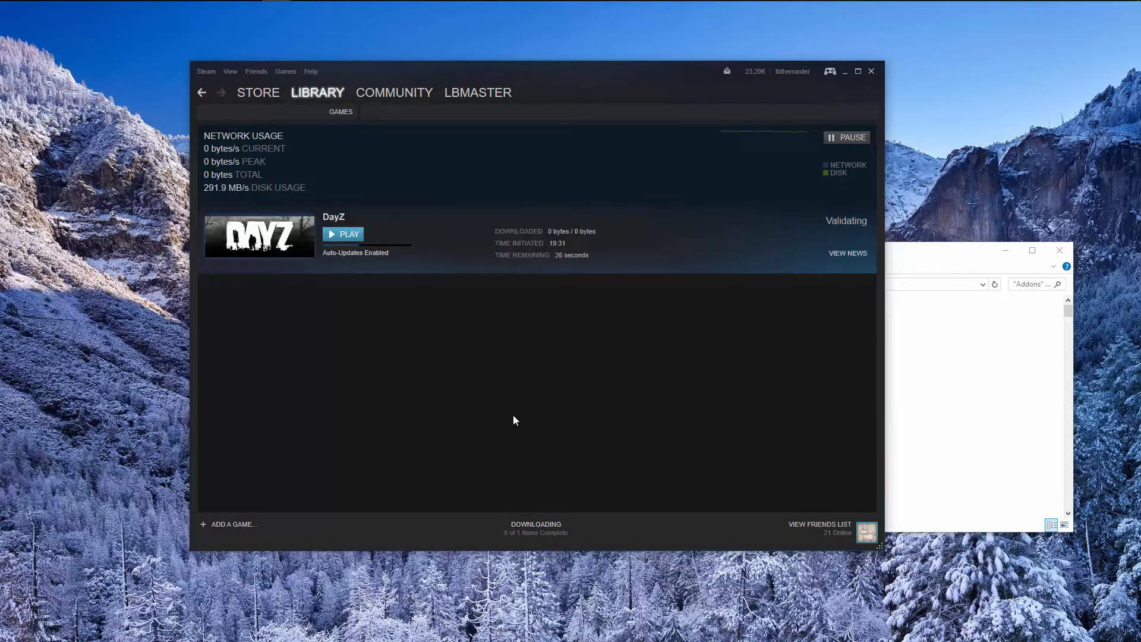
mouse_move(543, 76)
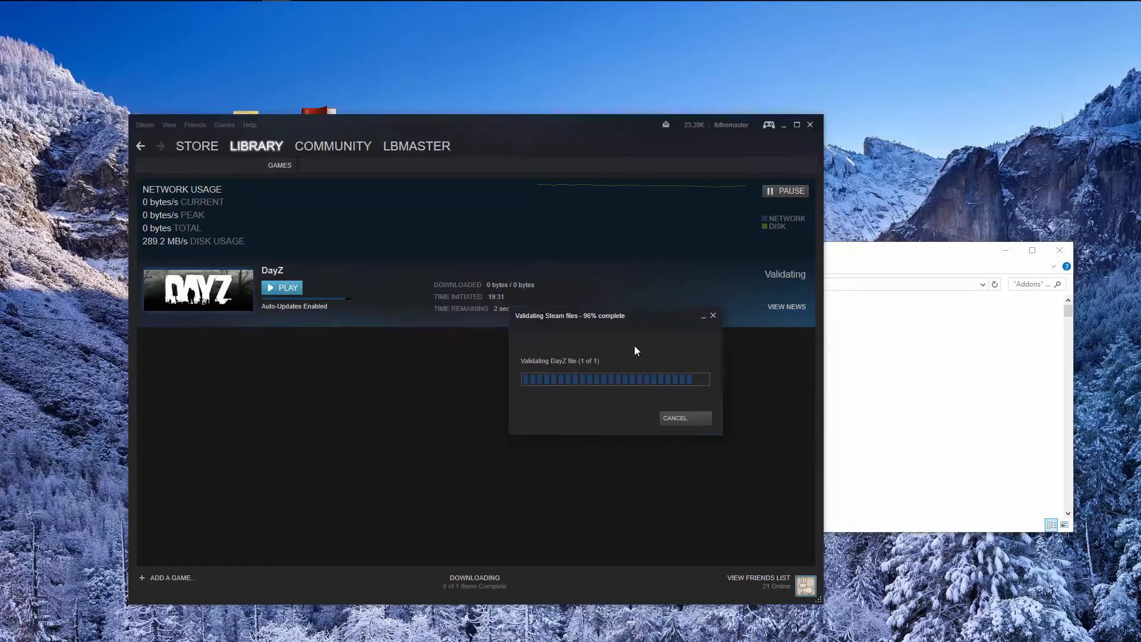
mouse_move(590, 359)
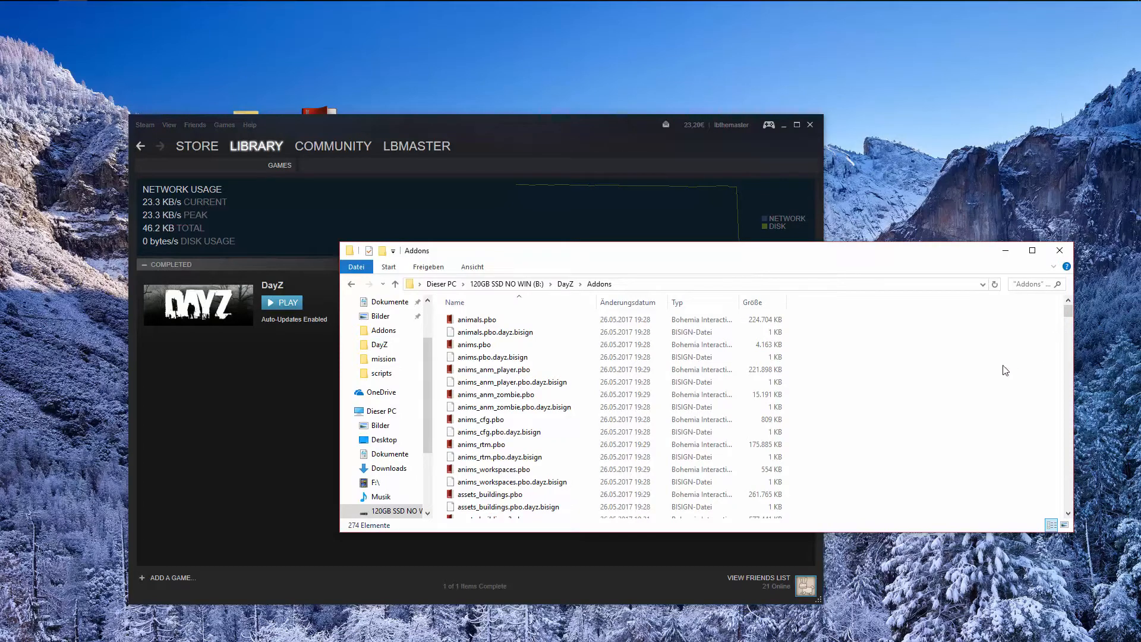
Step: Select worlds_chernarusplus_ai.pbo at the bottom of the Addons folder, dated 27.05.2017
scroll("down", 3)
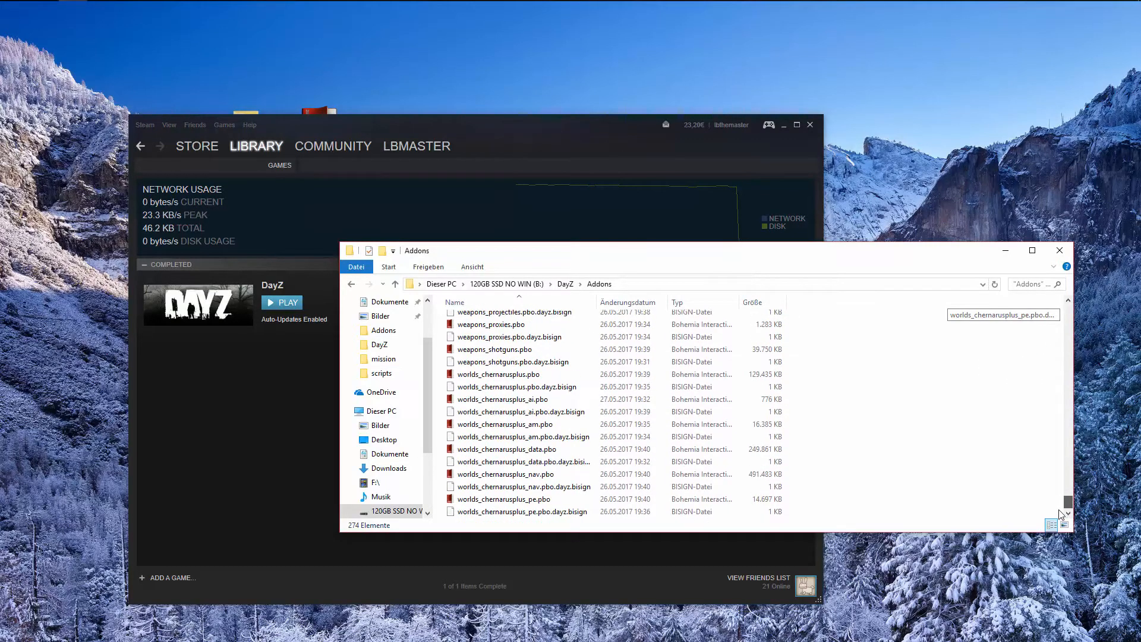
left_click(501, 400)
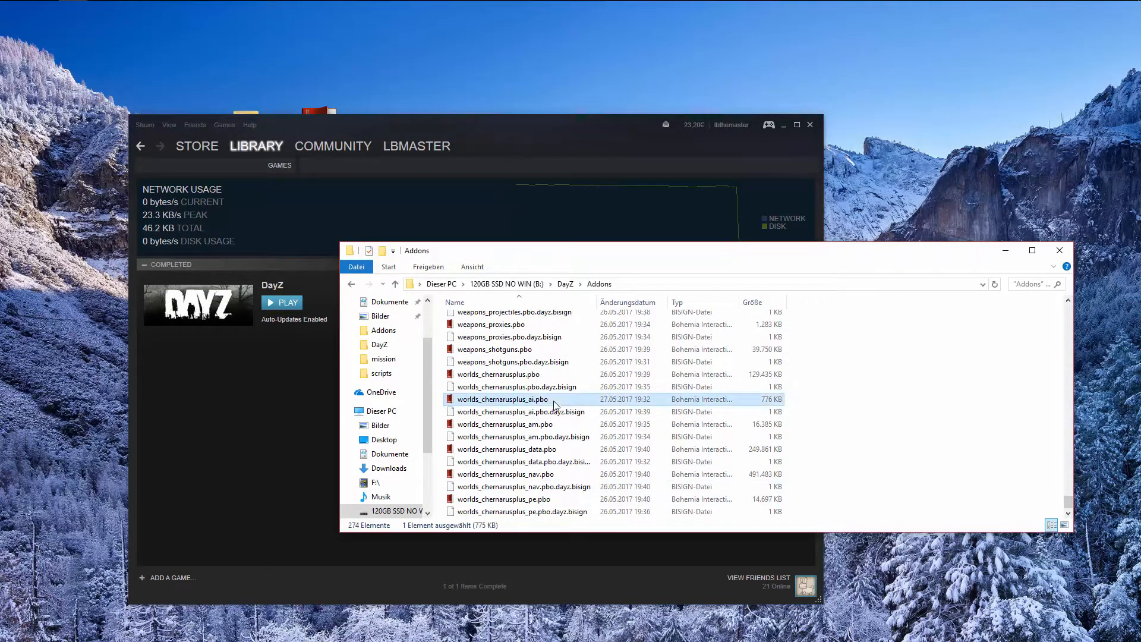
mouse_move(842, 408)
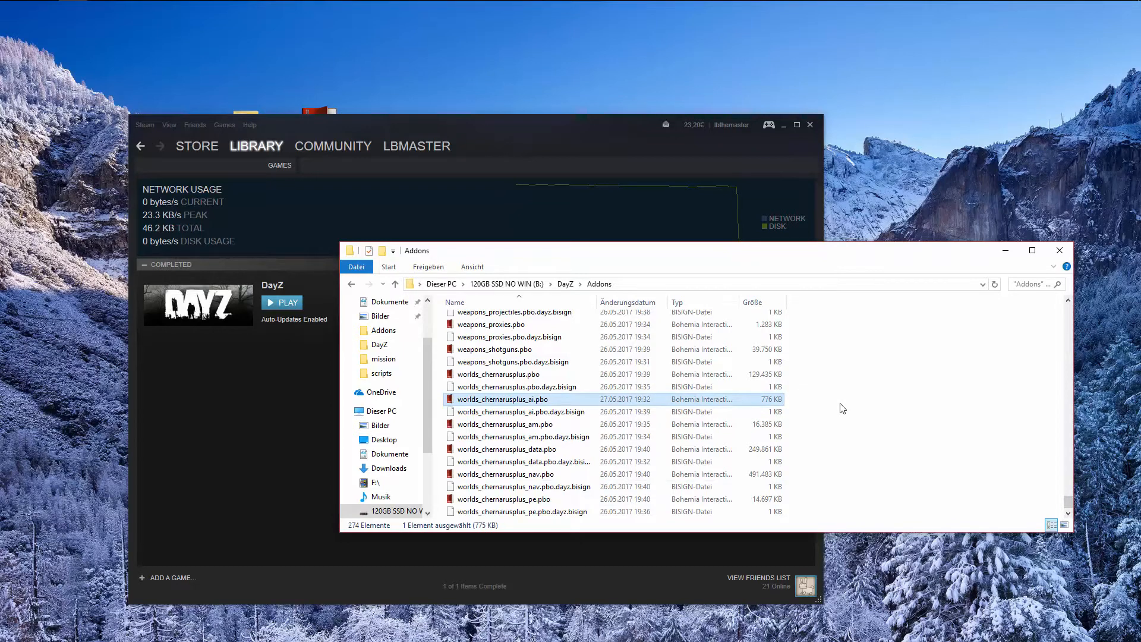
mouse_move(670, 319)
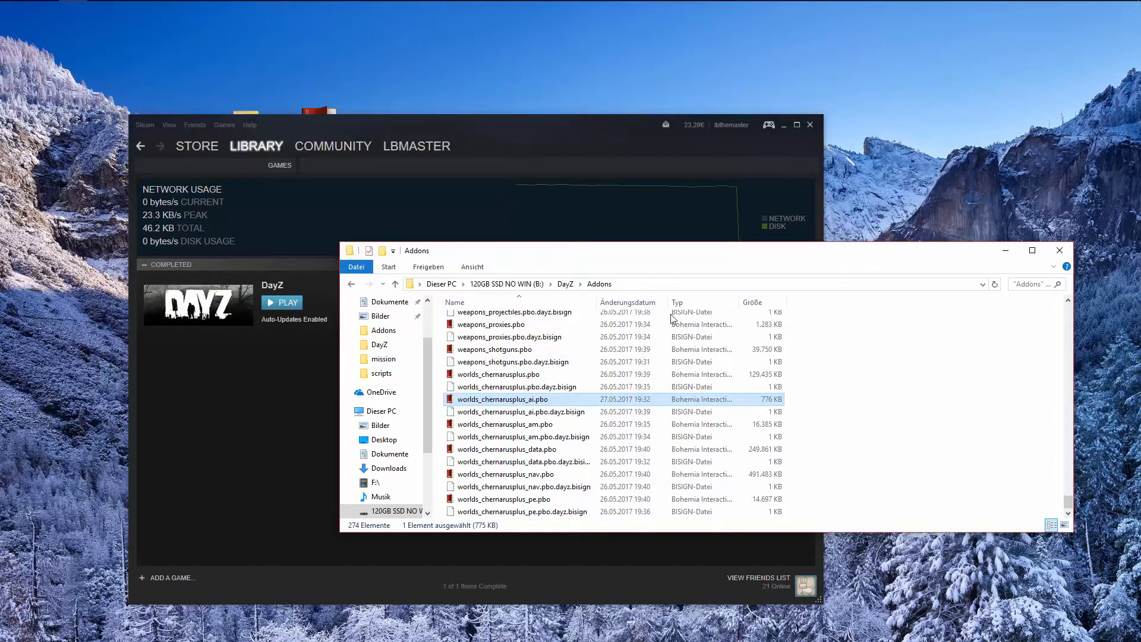